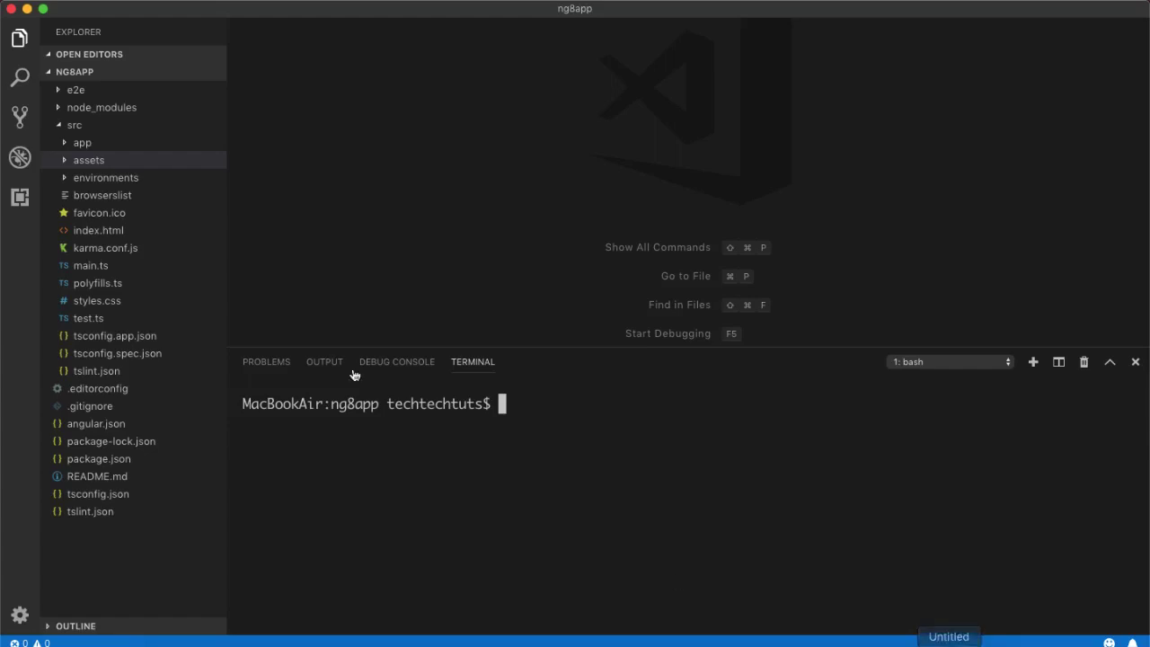
Locate app.component.html under src/app in the Explorer and load it into the editor.
{"action": "left_click", "coordinate": [88, 160]}
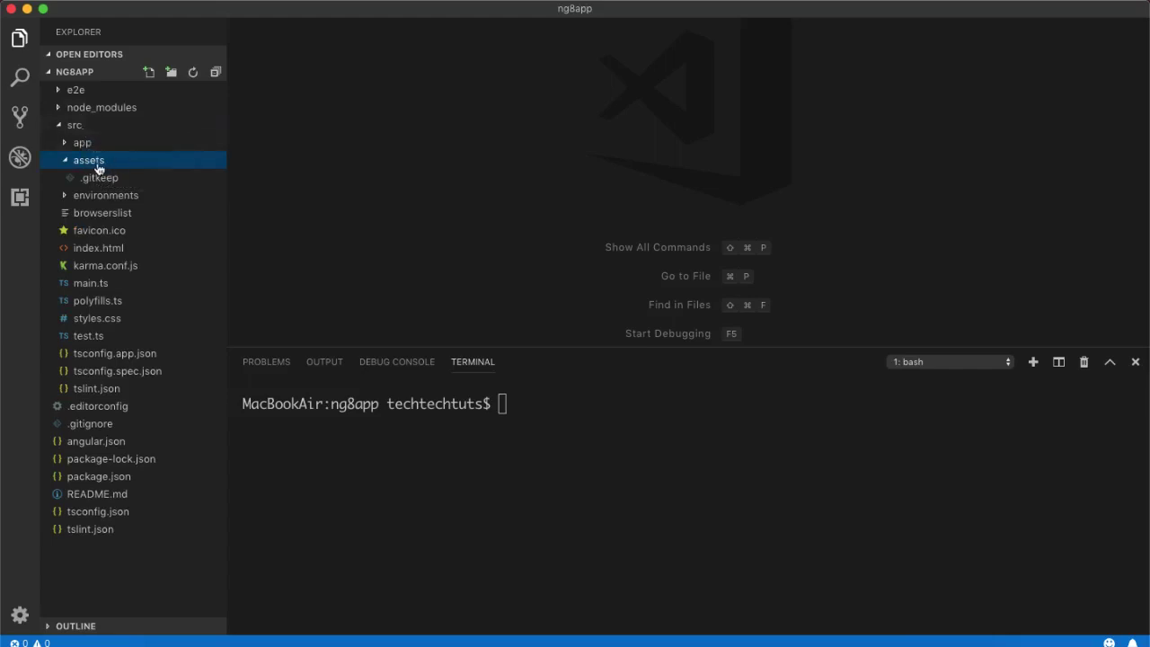
{"action": "mouse_move", "coordinate": [99, 165]}
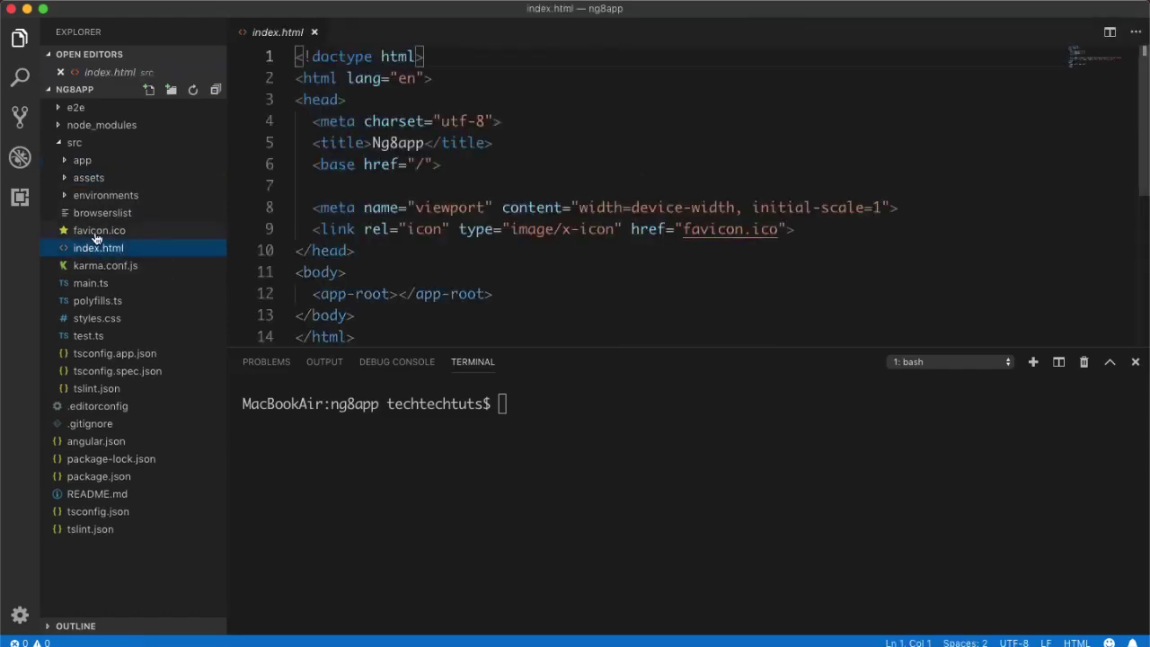
{"action": "mouse_move", "coordinate": [99, 248]}
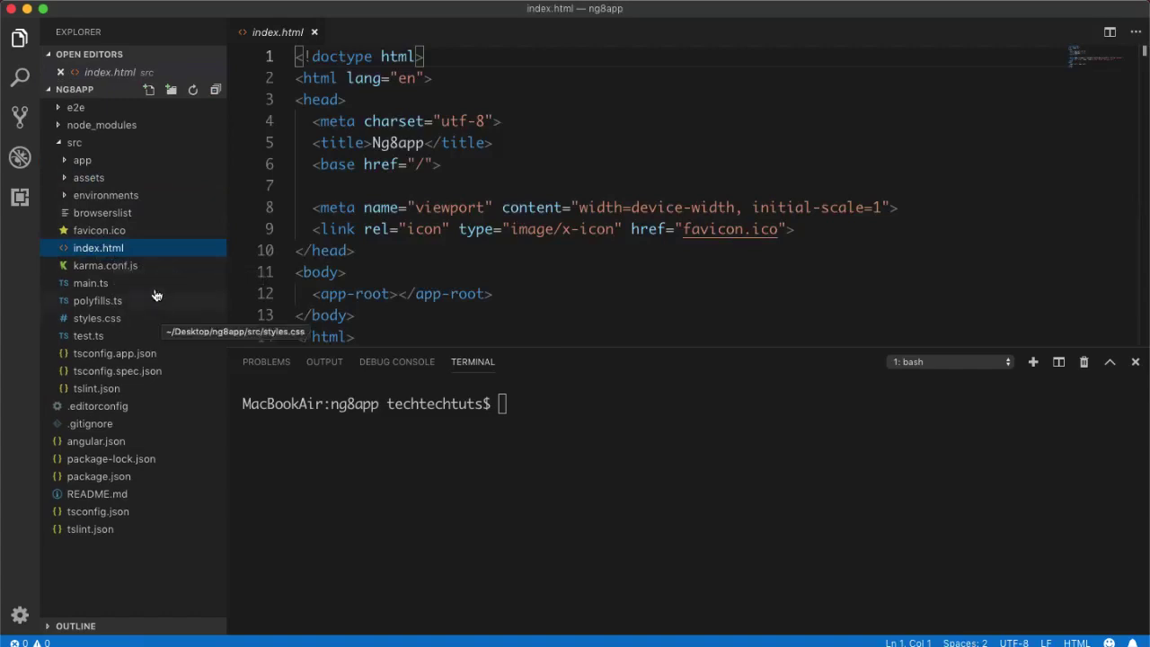
{"action": "left_click", "coordinate": [83, 160]}
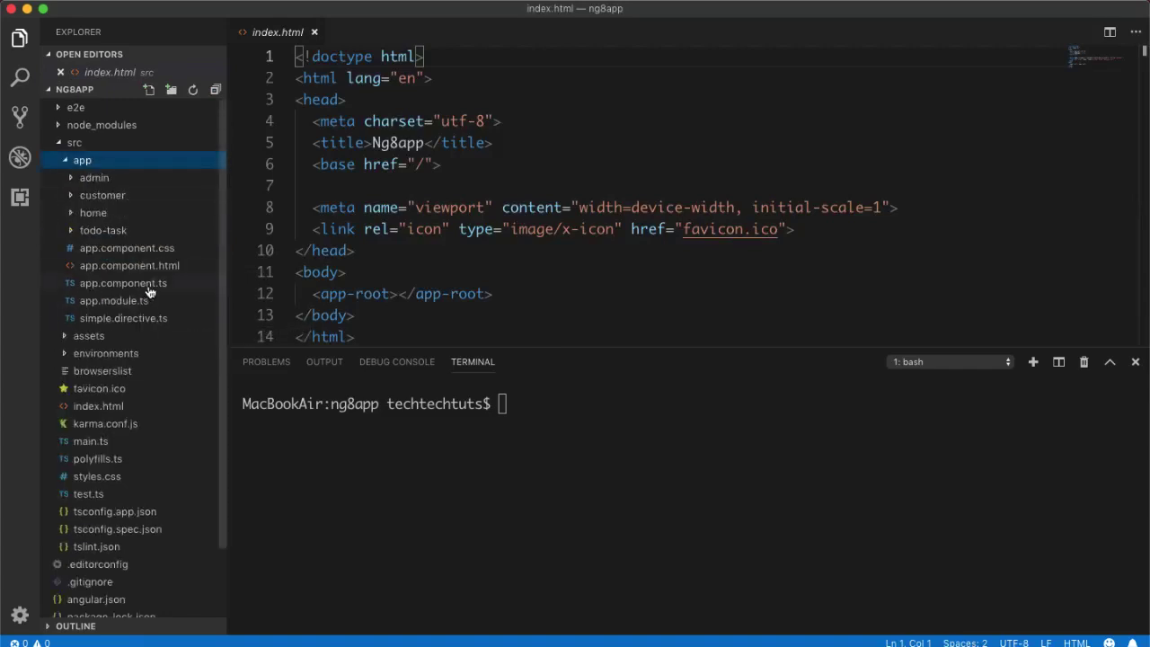
{"action": "left_click", "coordinate": [129, 266]}
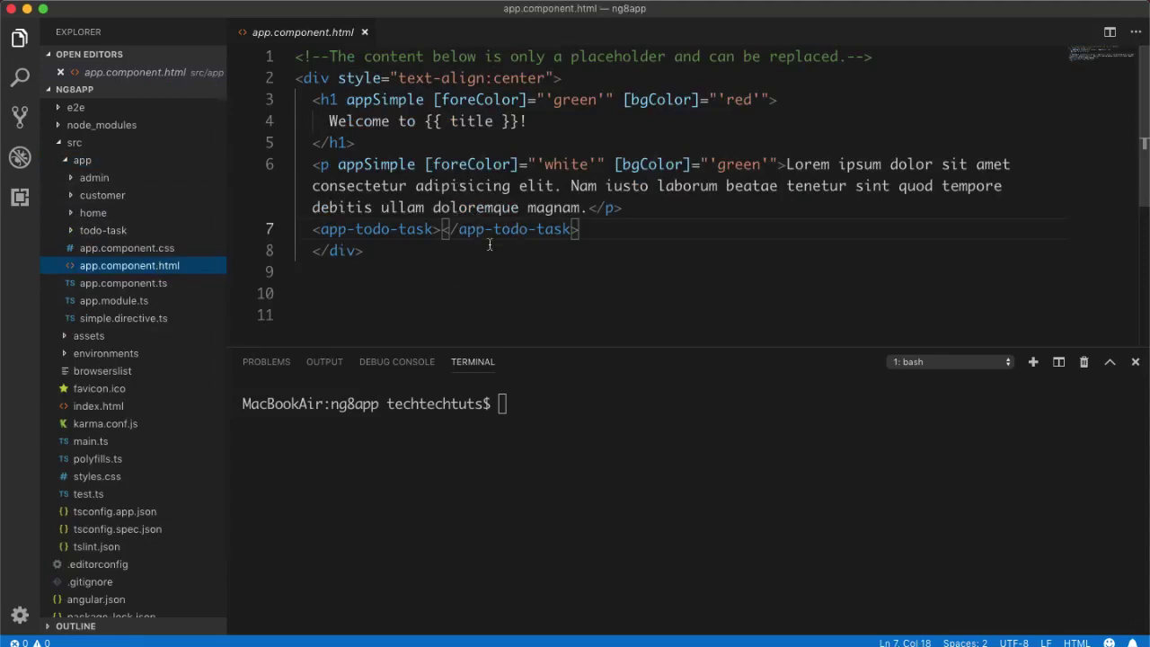
{"action": "mouse_move", "coordinate": [481, 249]}
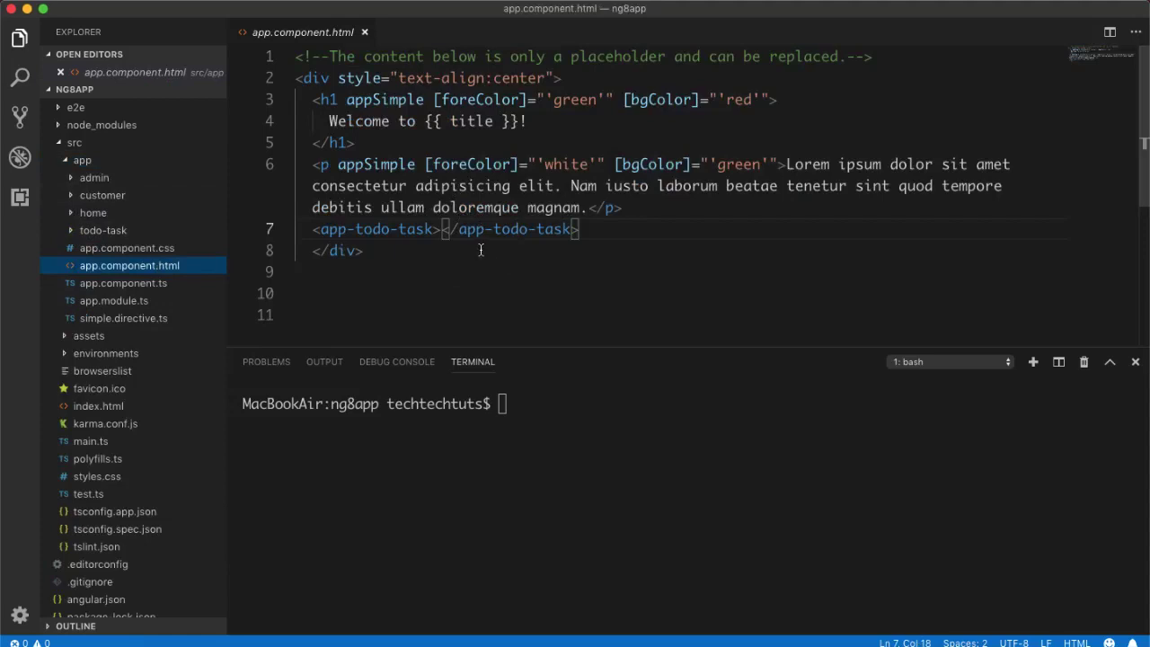
{"action": "mouse_move", "coordinate": [100, 199]}
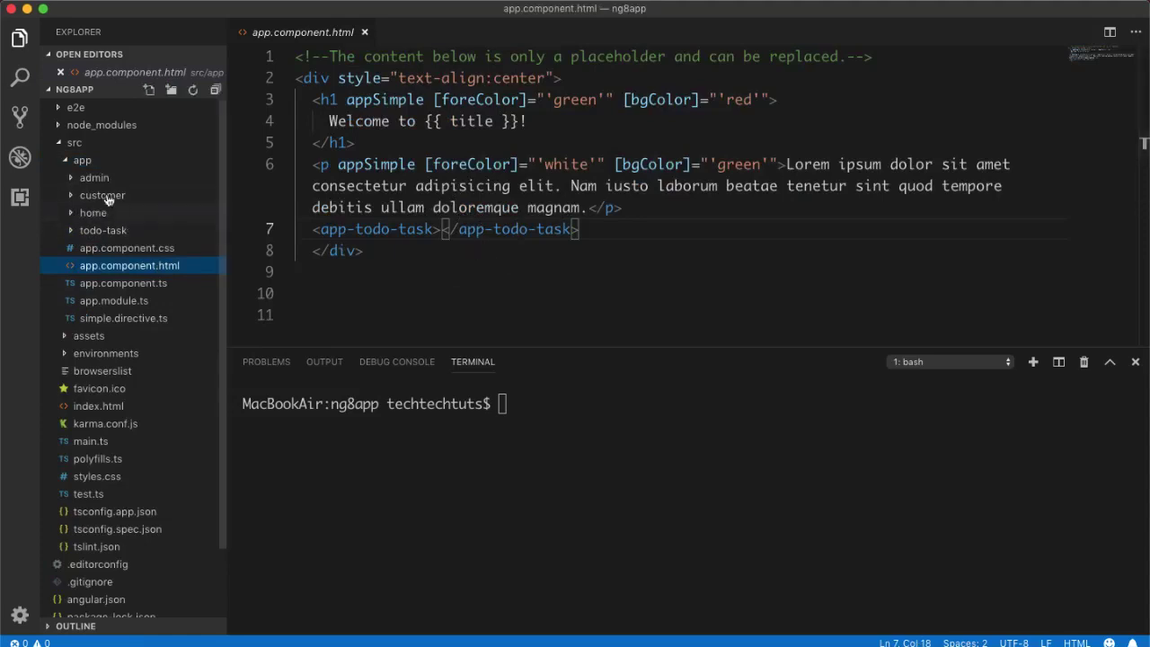
{"action": "left_click", "coordinate": [83, 159]}
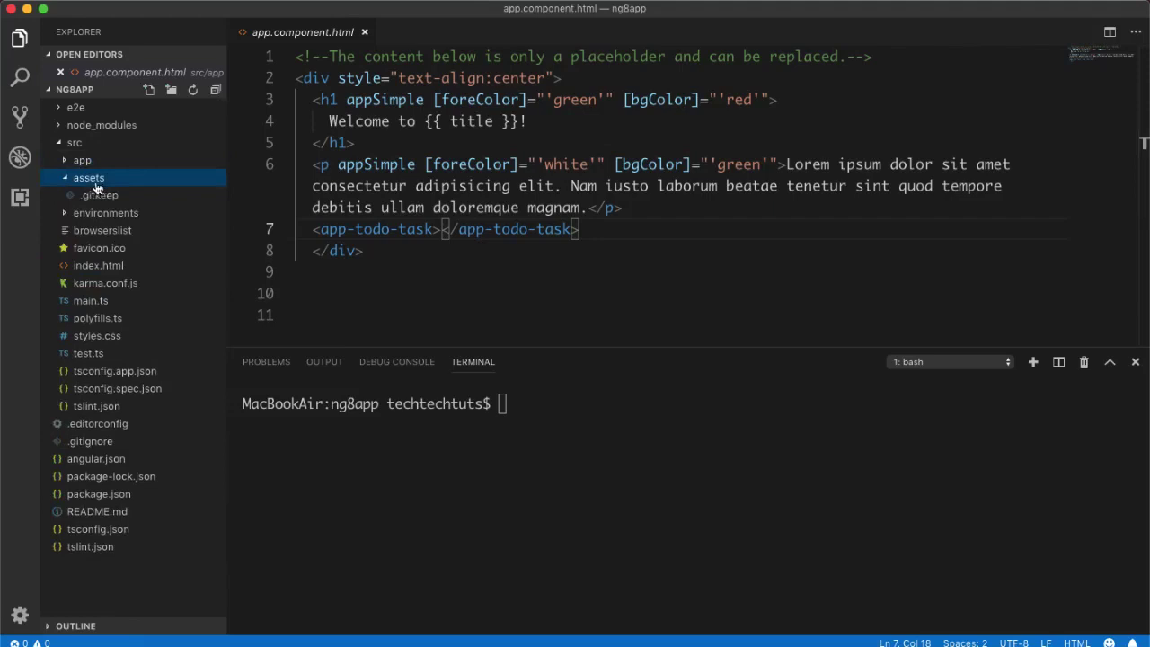
{"action": "mouse_move", "coordinate": [90, 178]}
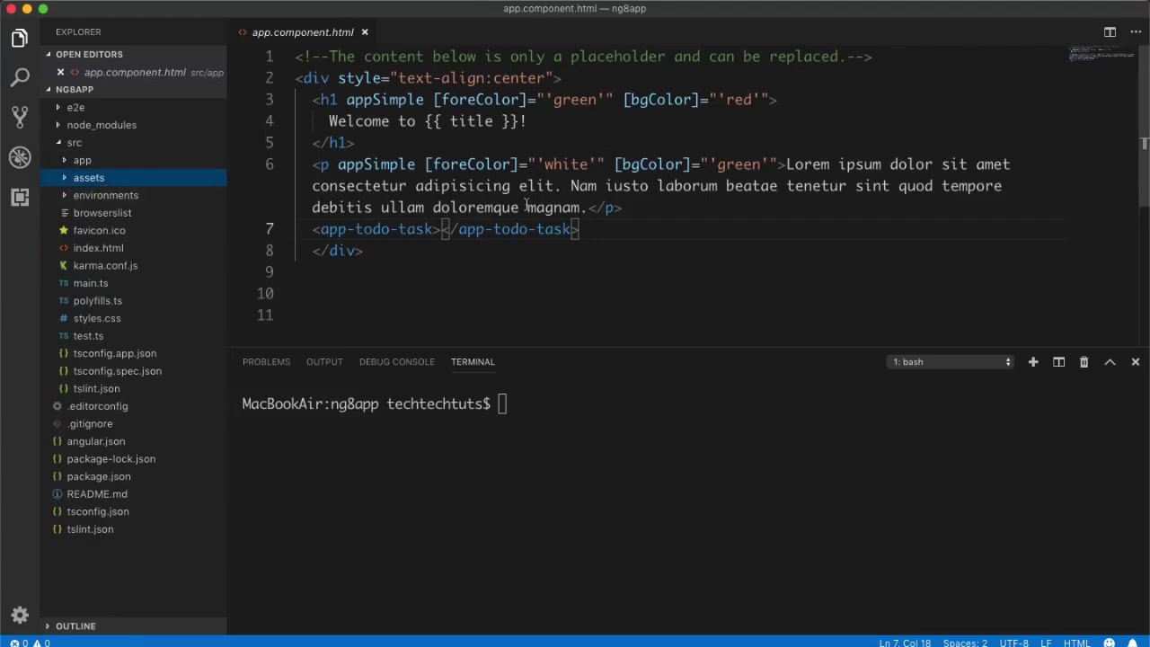
{"action": "mouse_move", "coordinate": [191, 176]}
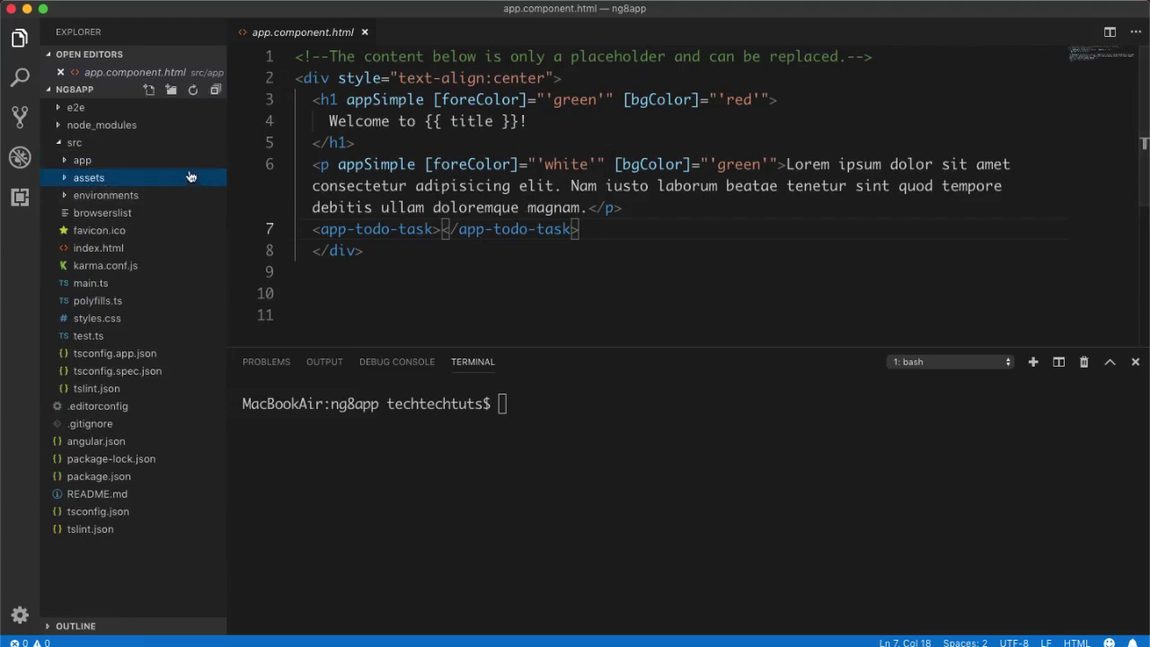
{"action": "mouse_move", "coordinate": [111, 179]}
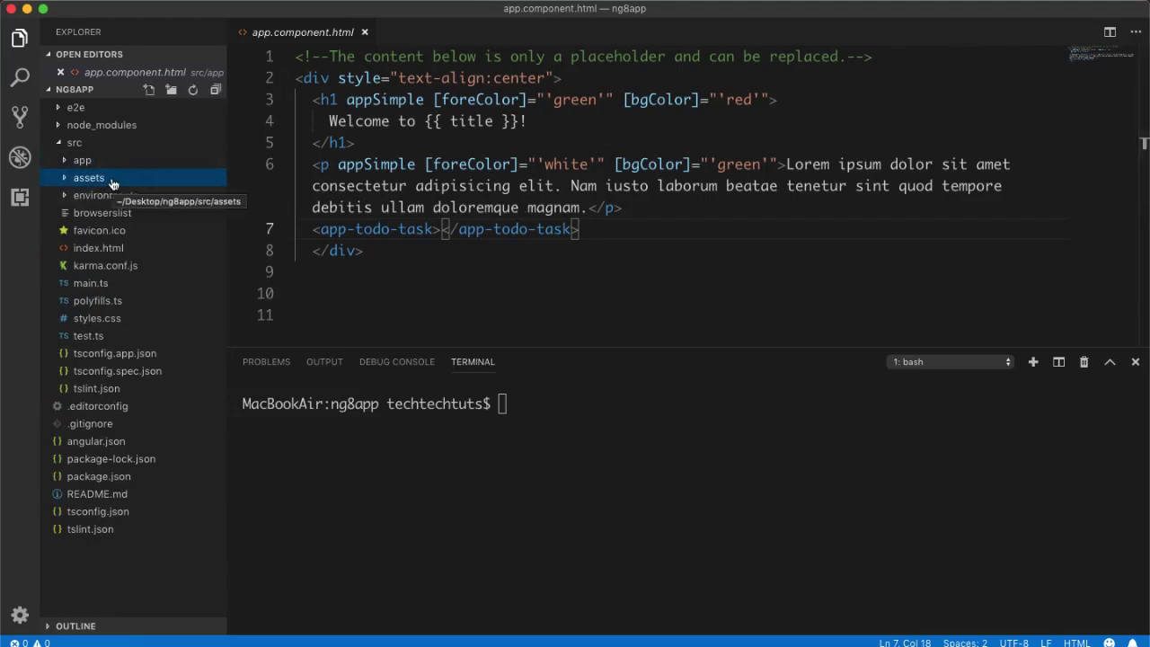
{"action": "mouse_move", "coordinate": [591, 464]}
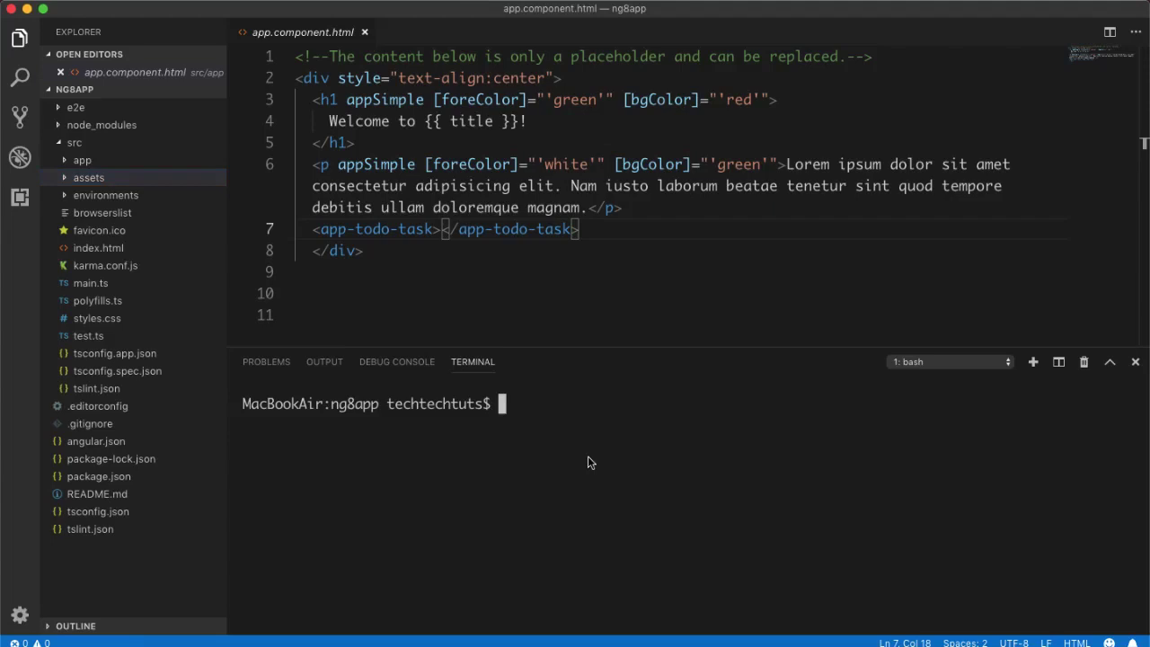
{"action": "mouse_move", "coordinate": [510, 345]}
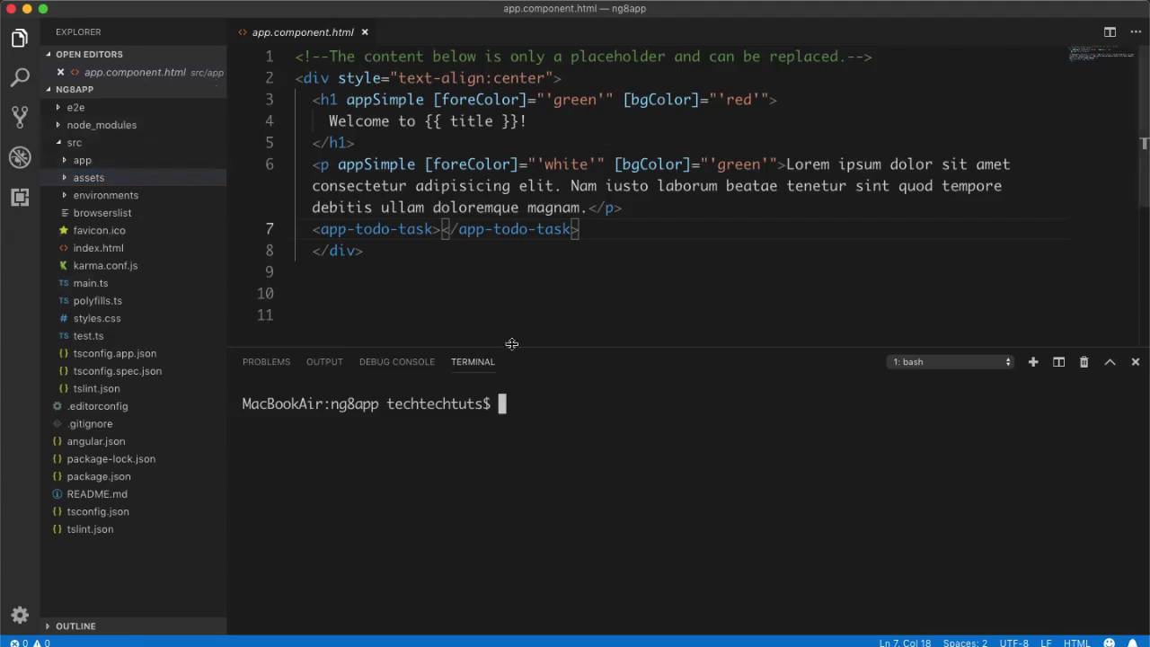
{"action": "mouse_move", "coordinate": [575, 493]}
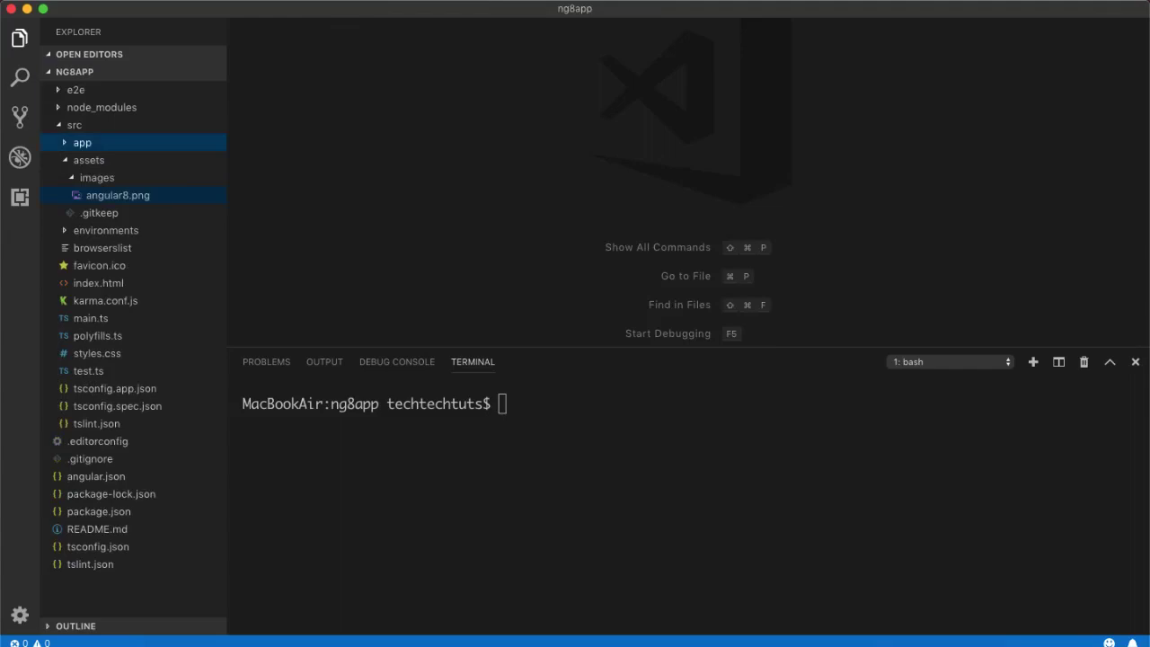
{"action": "mouse_move", "coordinate": [122, 211]}
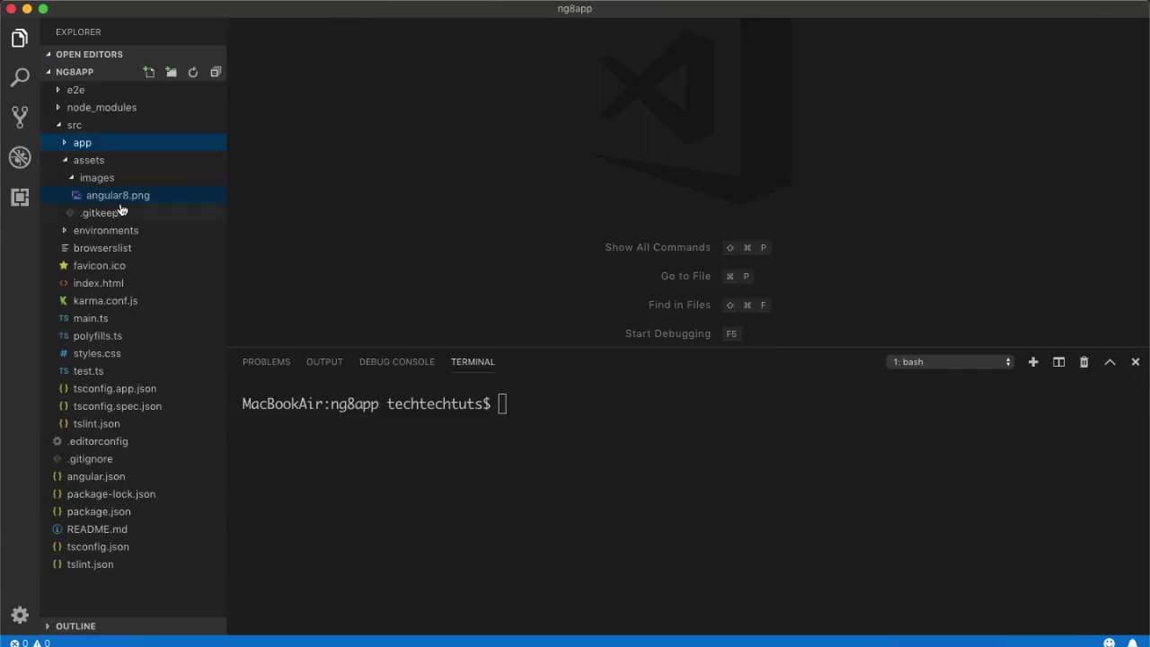
{"action": "mouse_move", "coordinate": [117, 194]}
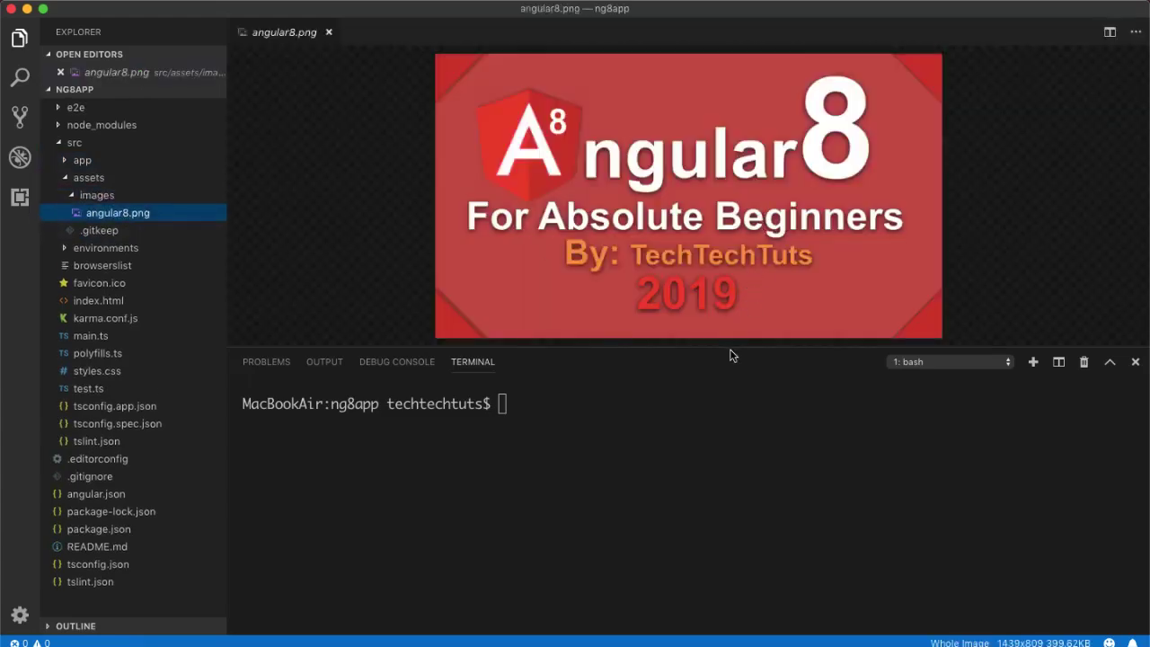
Enlarge the angular8.png preview, then tidy the Explorer back to the app source folder.
{"action": "left_click_drag", "start_coordinate": [735, 359], "coordinate": [735, 416]}
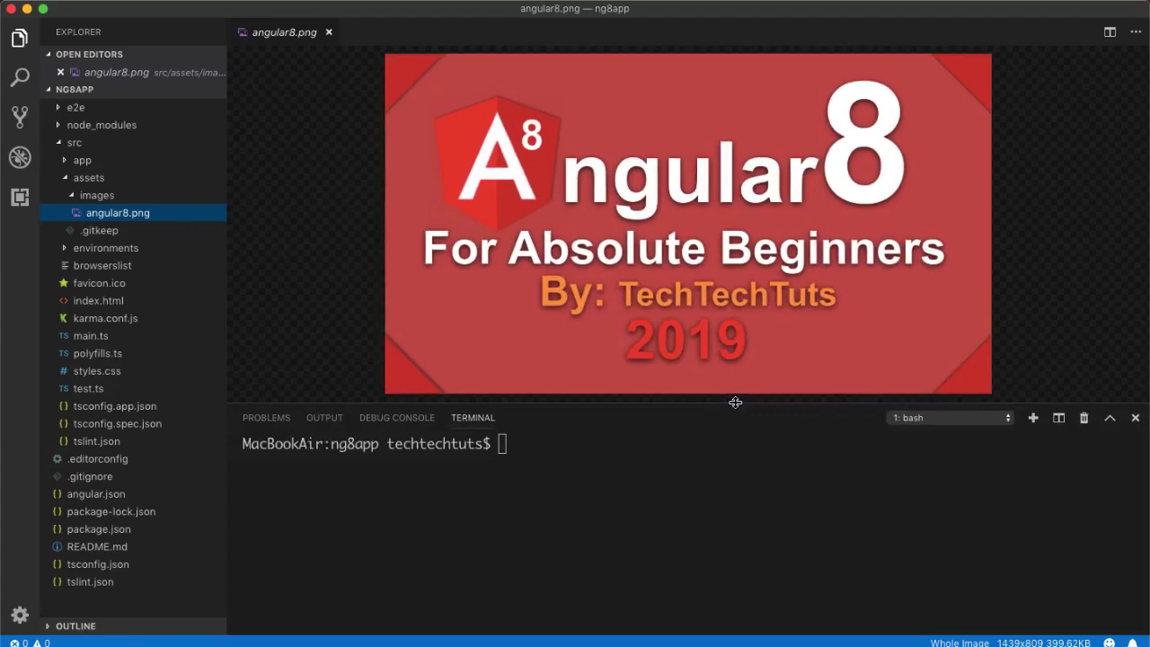
{"action": "left_click", "coordinate": [97, 194]}
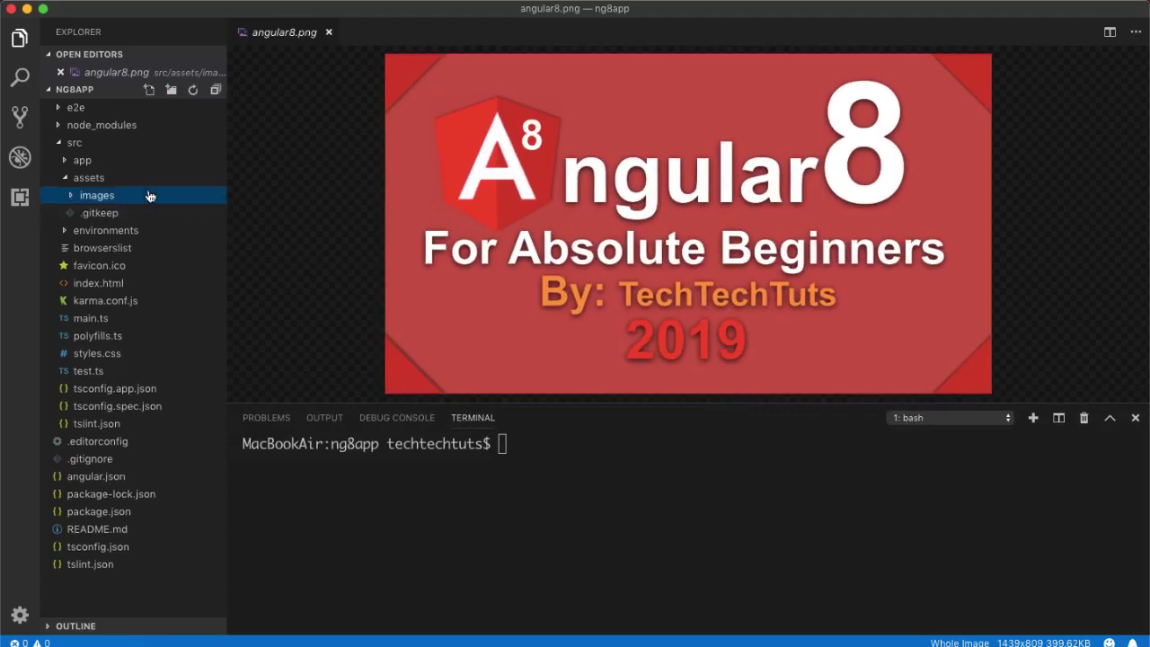
{"action": "left_click", "coordinate": [83, 158]}
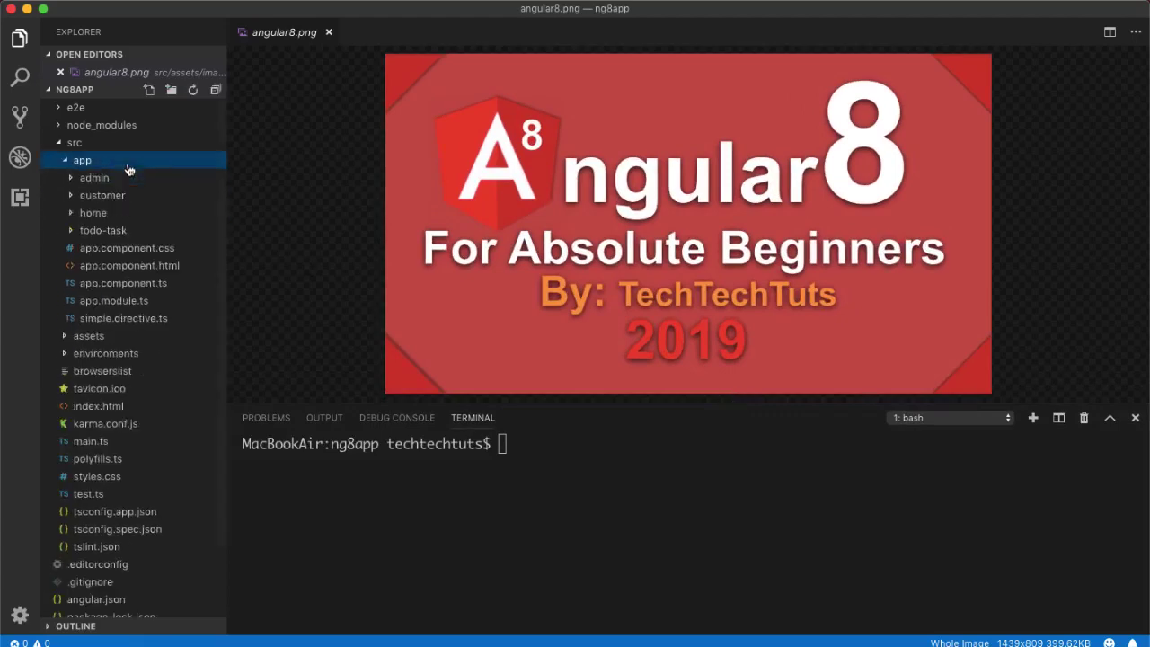
Reach the todo-task template and add a new line at its top for the image.
{"action": "left_click", "coordinate": [105, 230]}
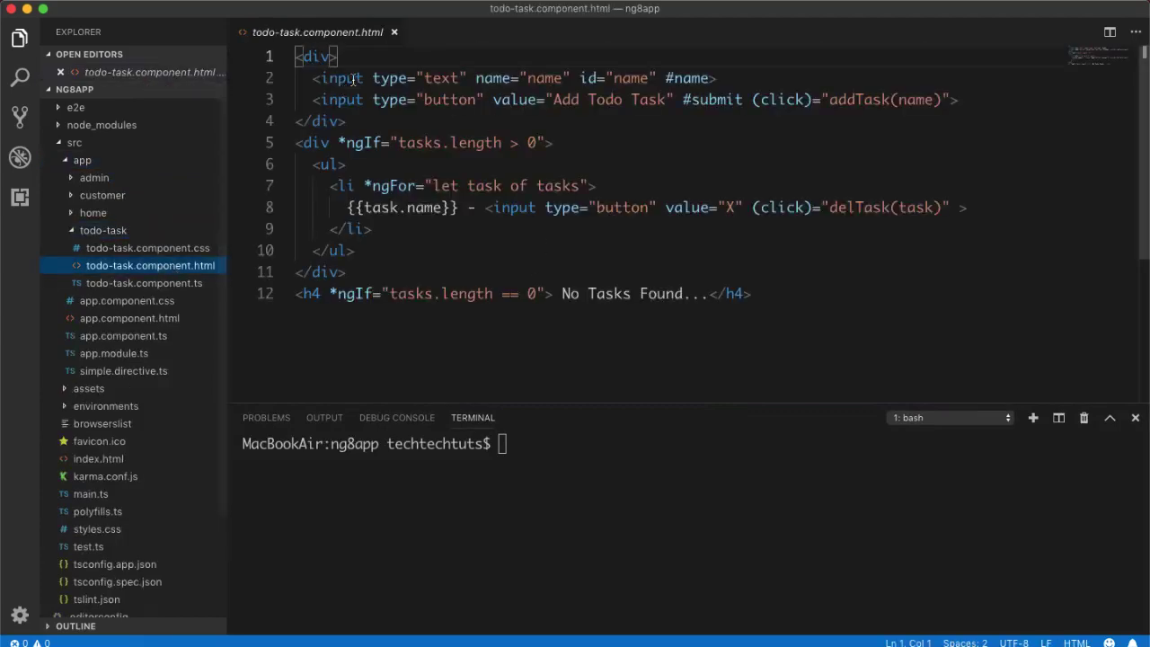
{"action": "mouse_move", "coordinate": [884, 176]}
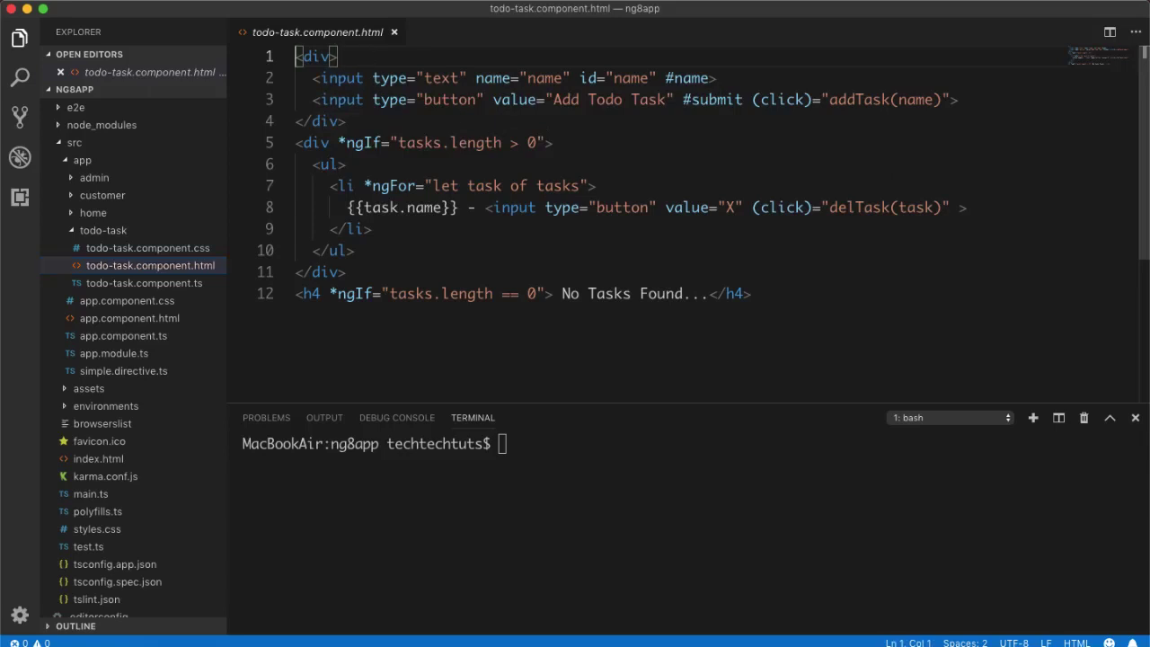
{"action": "key", "text": "enter"}
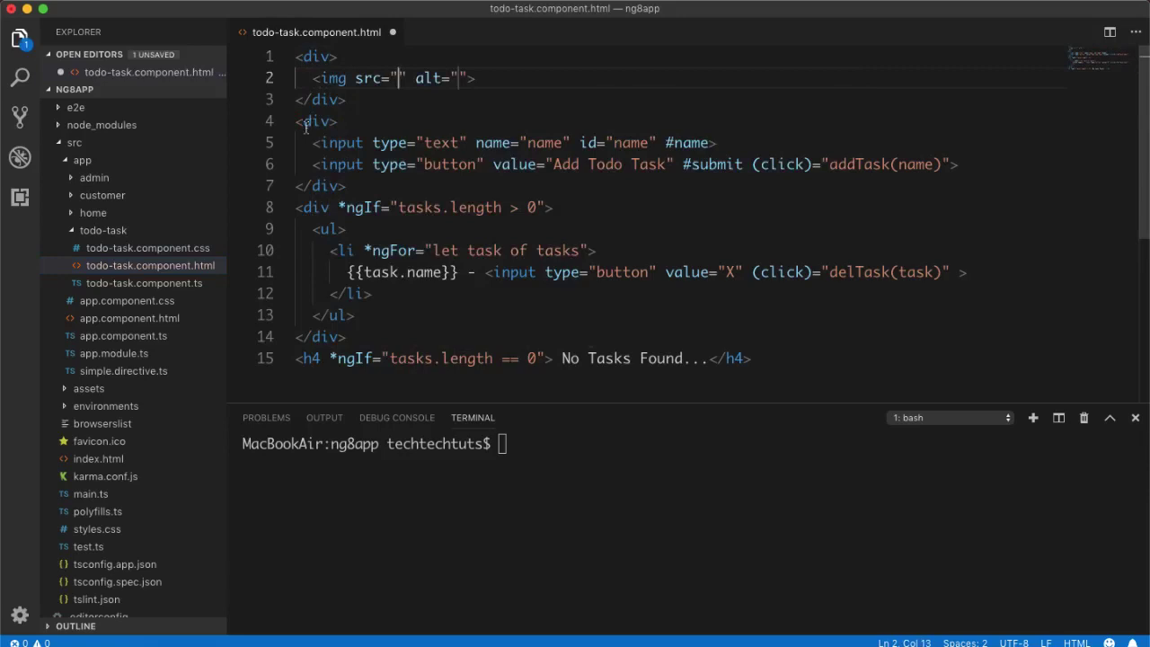
{"action": "mouse_move", "coordinate": [101, 191]}
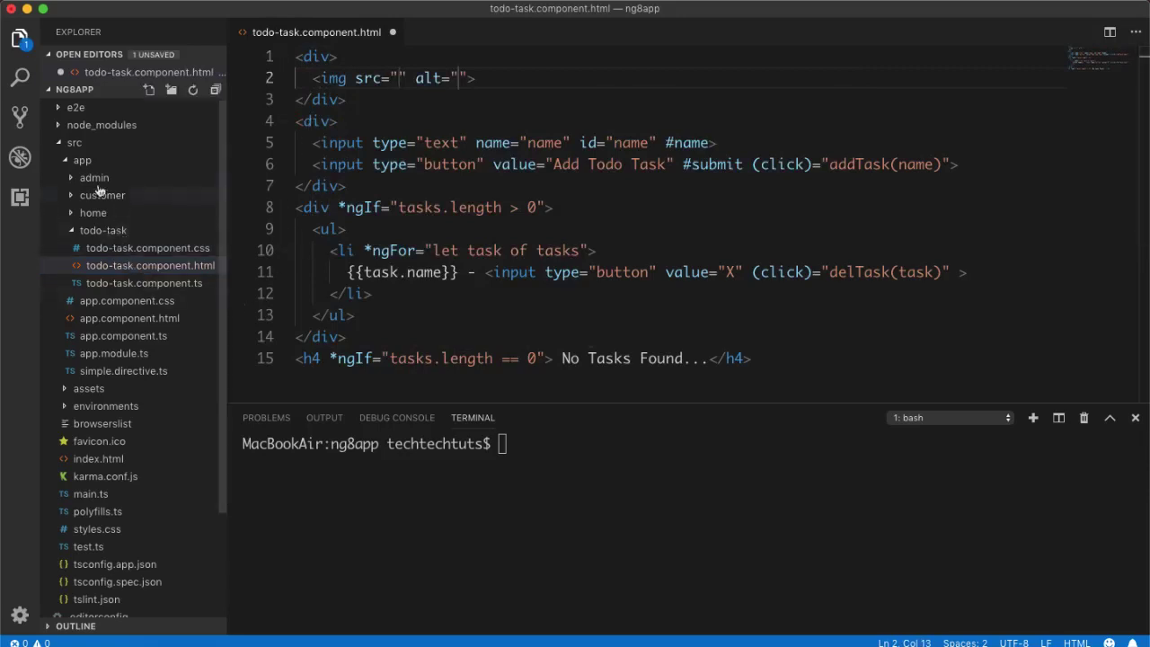
{"action": "left_click", "coordinate": [83, 158]}
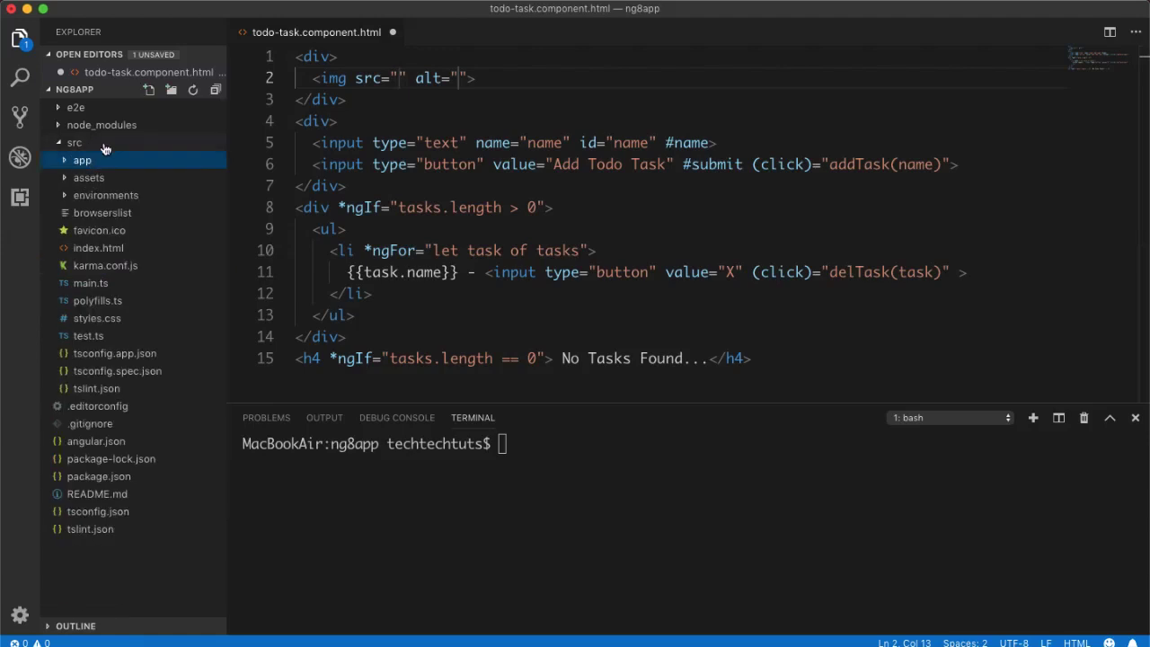
{"action": "mouse_move", "coordinate": [88, 160]}
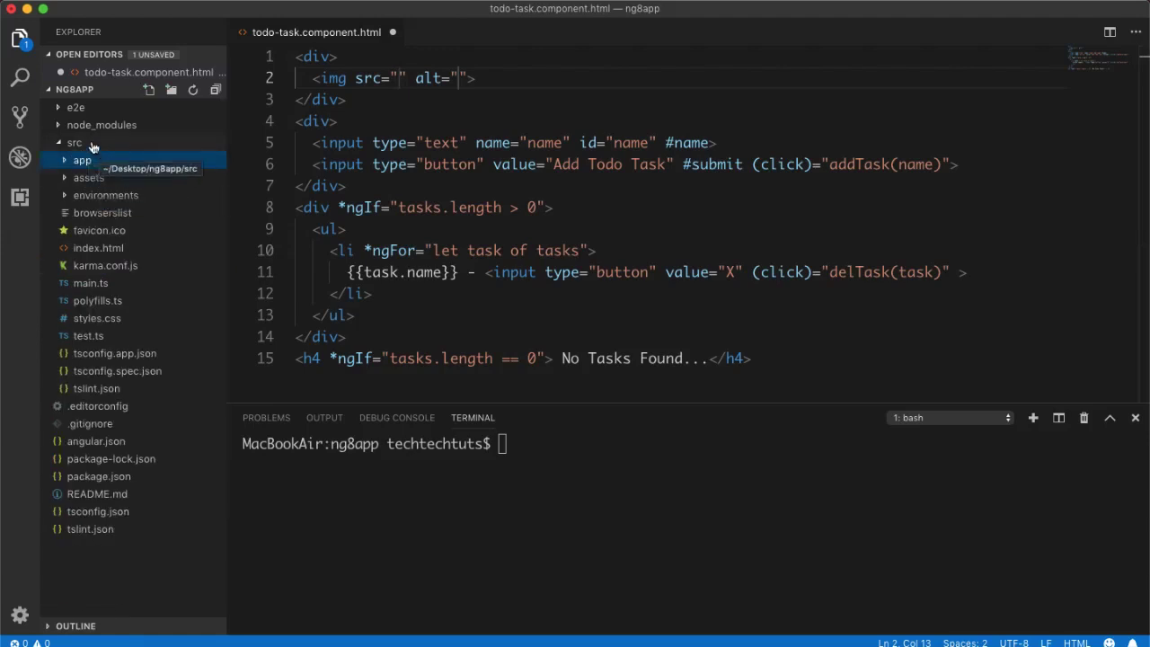
{"action": "left_click", "coordinate": [83, 160]}
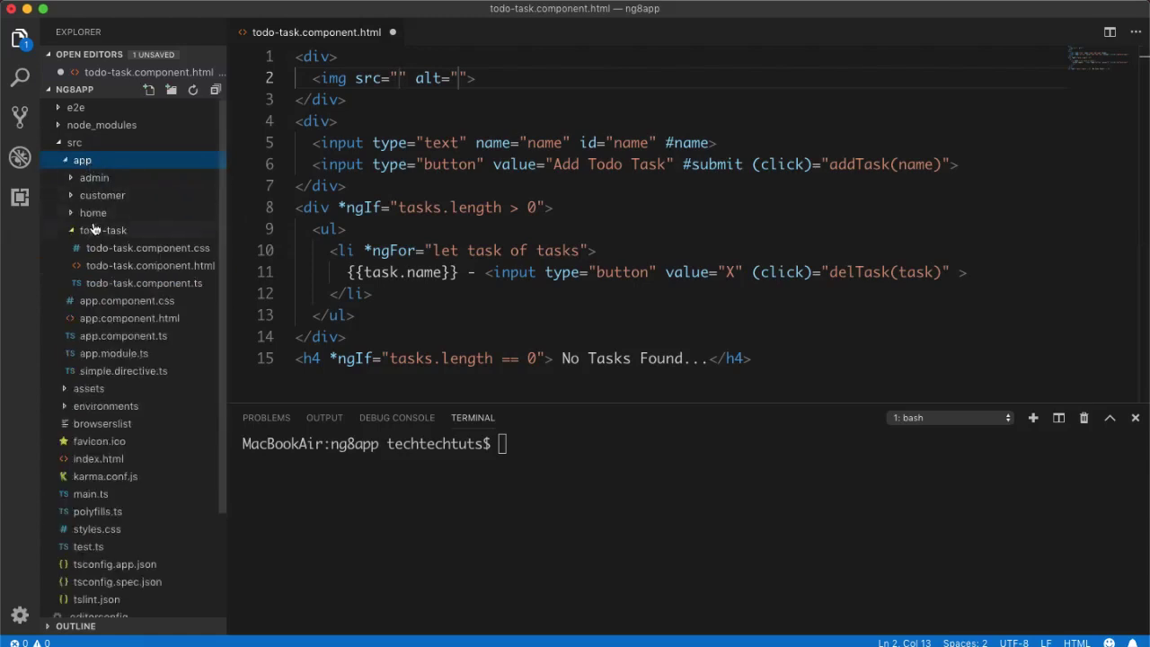
{"action": "left_click", "coordinate": [104, 230]}
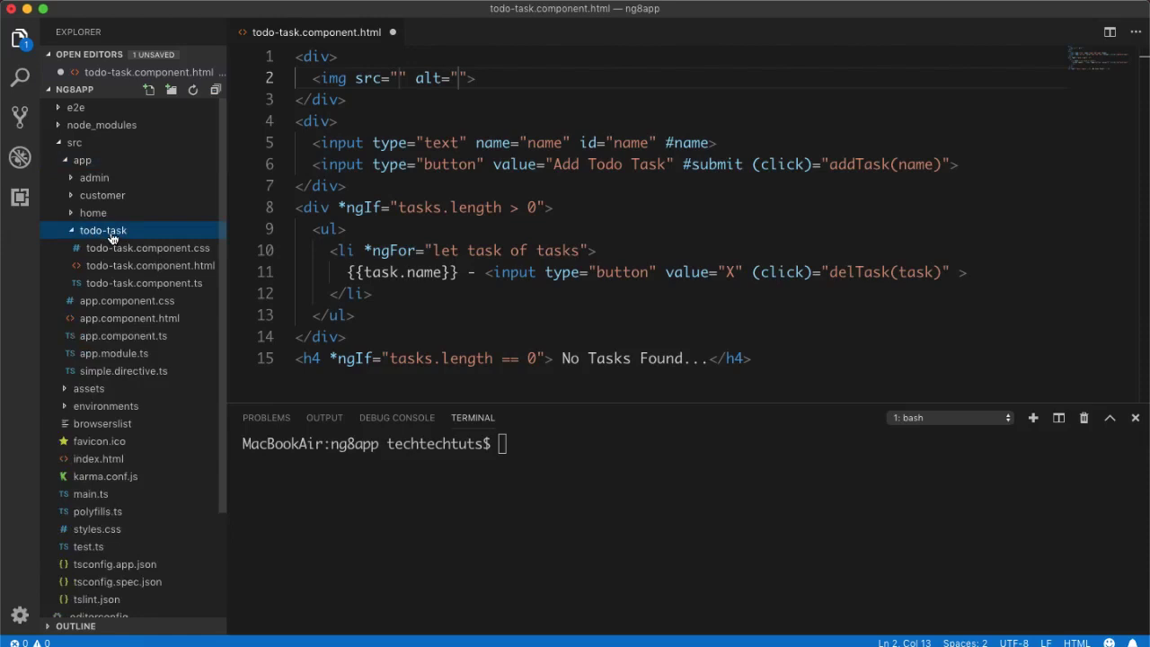
{"action": "left_click", "coordinate": [83, 158]}
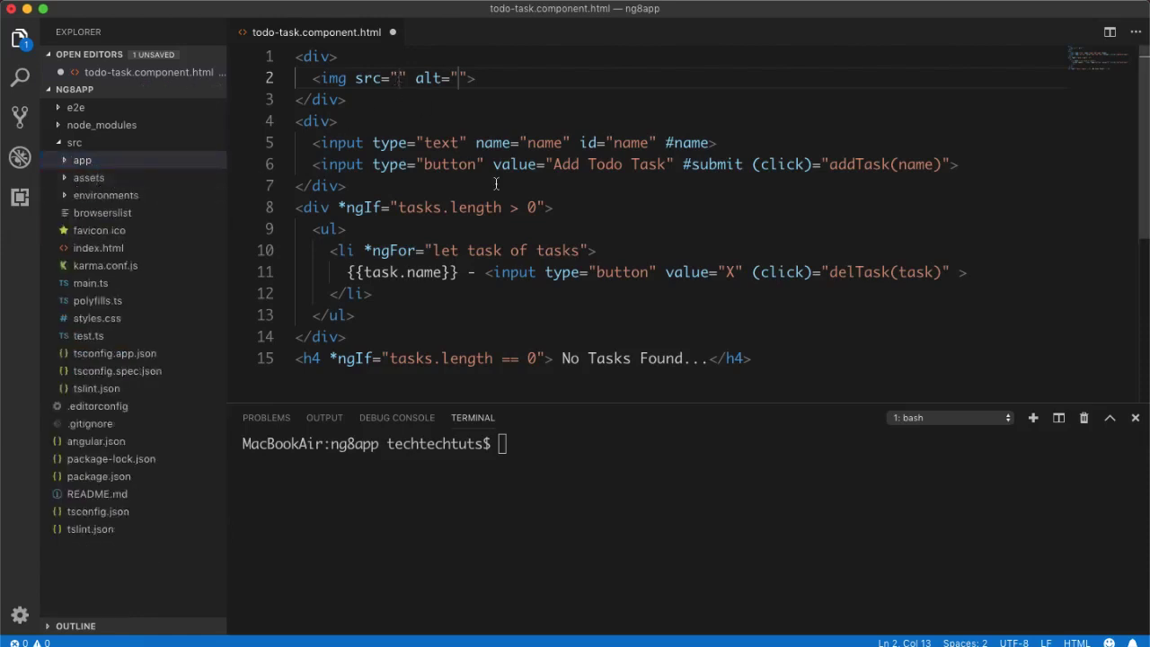
Enter the img src path ../../assets/images/ using path autocompletion.
{"action": "type", "text": "../.."}
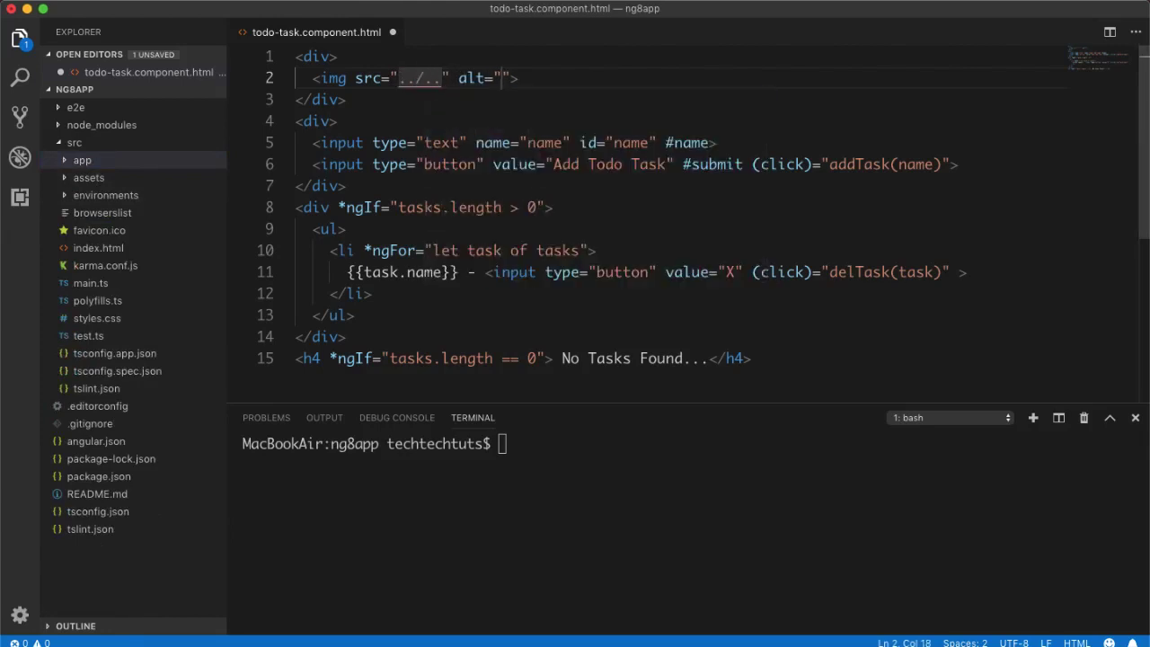
{"action": "type", "text": "/"}
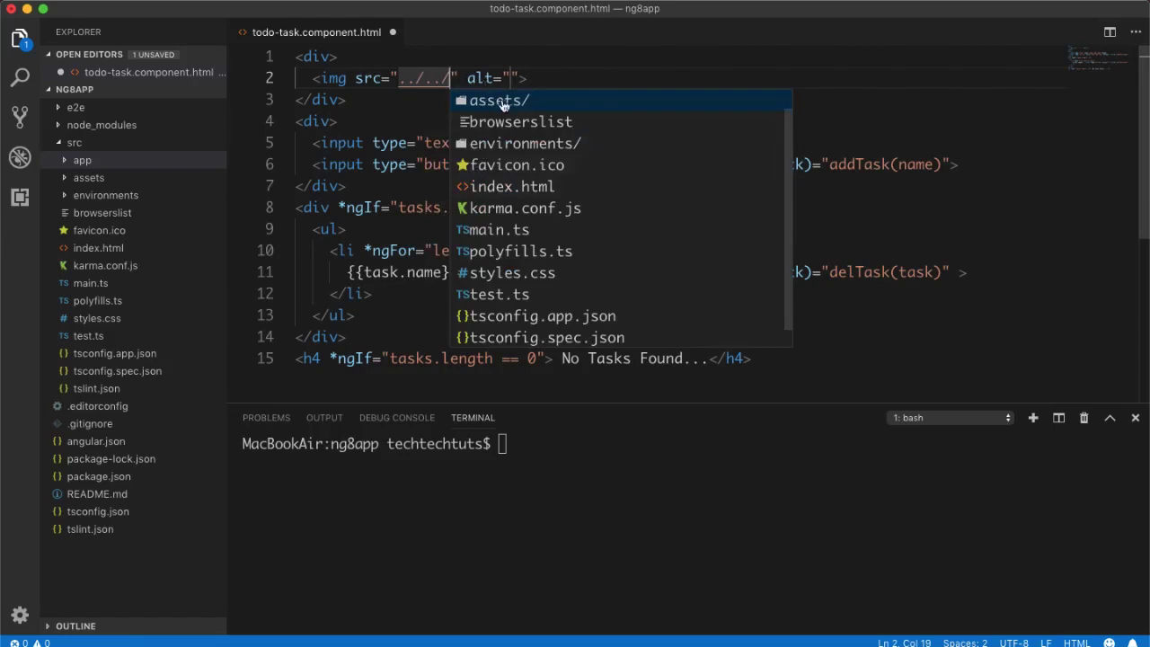
{"action": "left_click", "coordinate": [499, 100]}
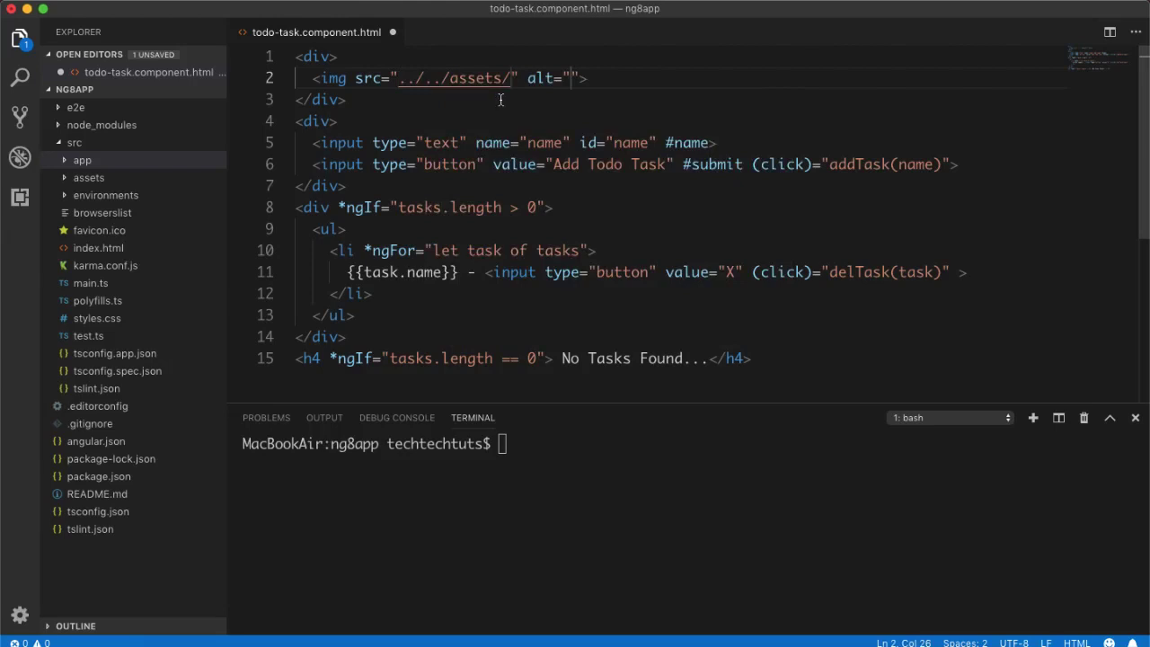
{"action": "mouse_move", "coordinate": [535, 102]}
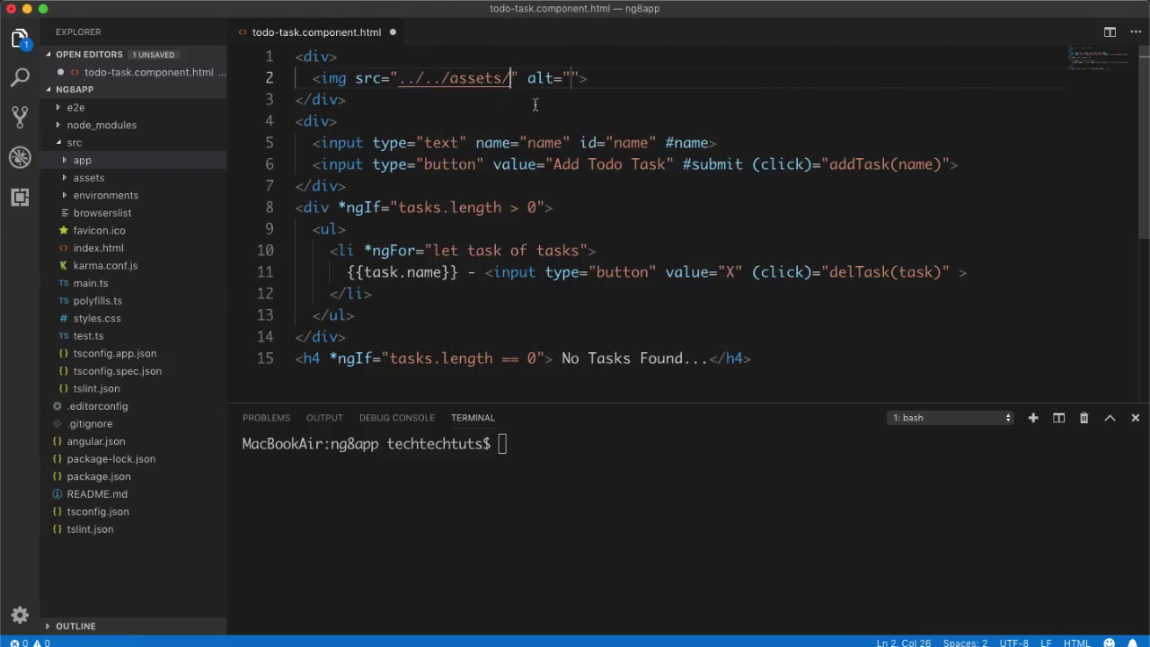
{"action": "type", "text": "images/"}
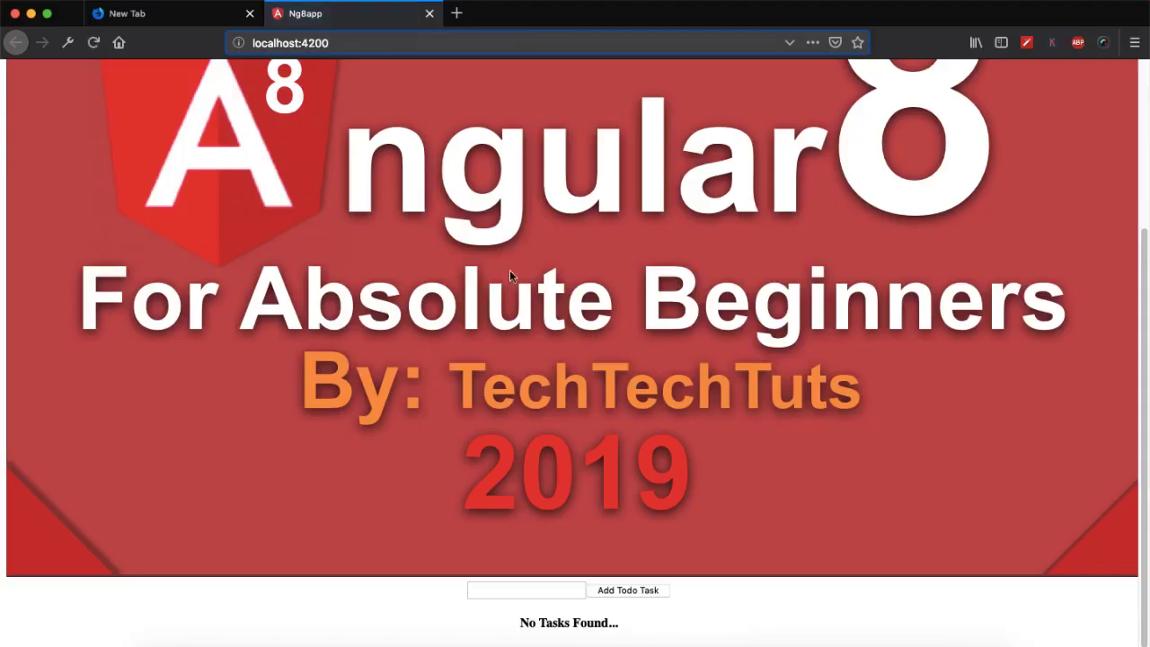
{"action": "mouse_move", "coordinate": [512, 338]}
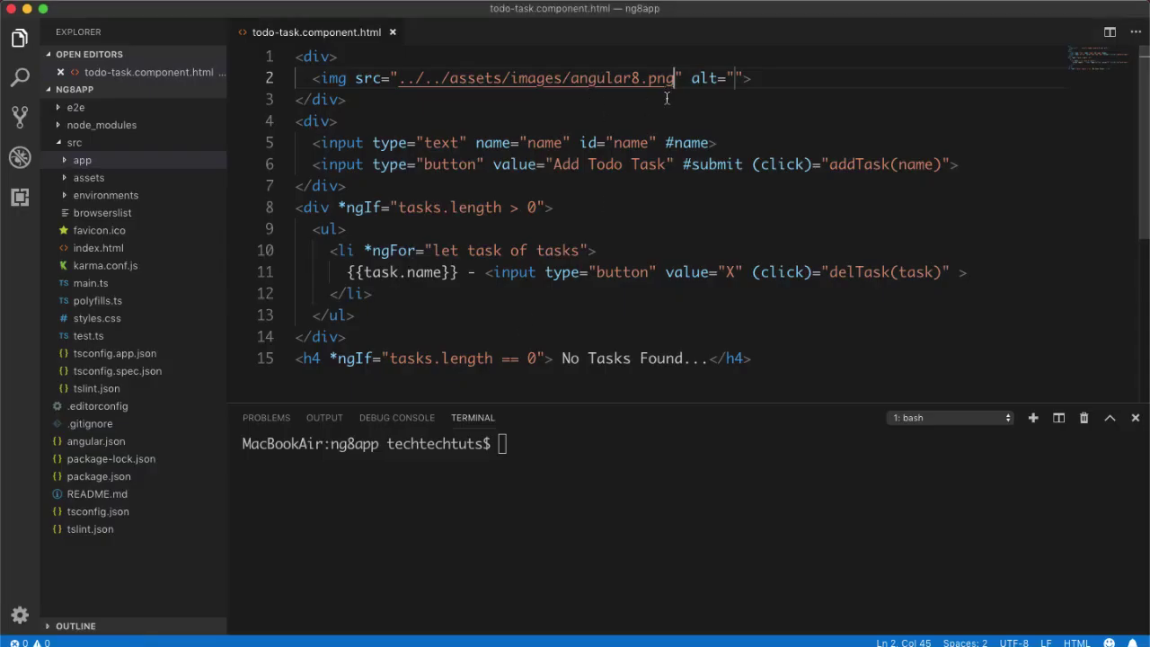
Expand the assets folder in the Explorer to check the images subfolder.
{"action": "left_click", "coordinate": [88, 177]}
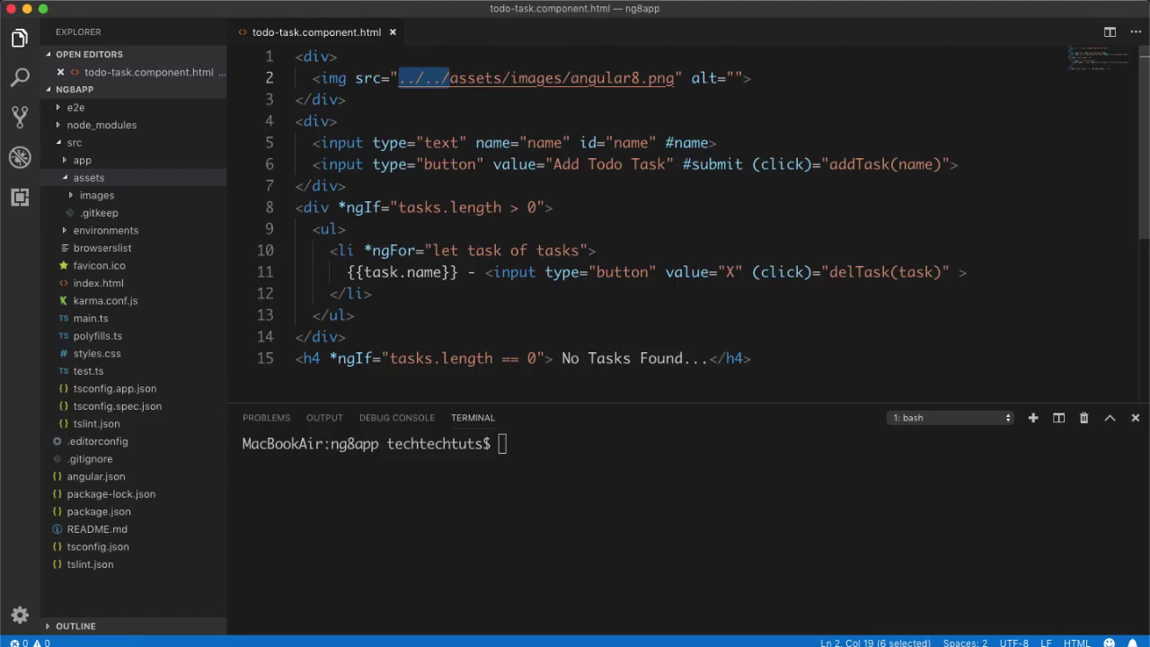
{"action": "mouse_move", "coordinate": [615, 464]}
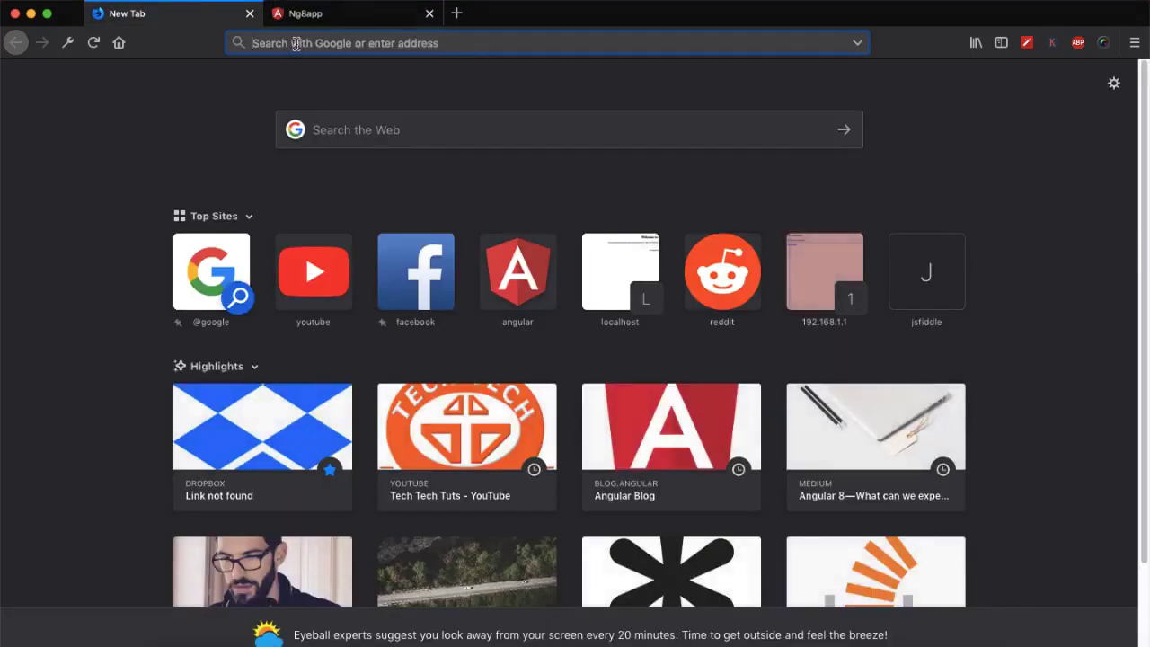
Navigate to getbootstrap.com and reach the BootstrapCDN stylesheet snippet in the documentation.
{"action": "type", "text": "getbootstrap.com"}
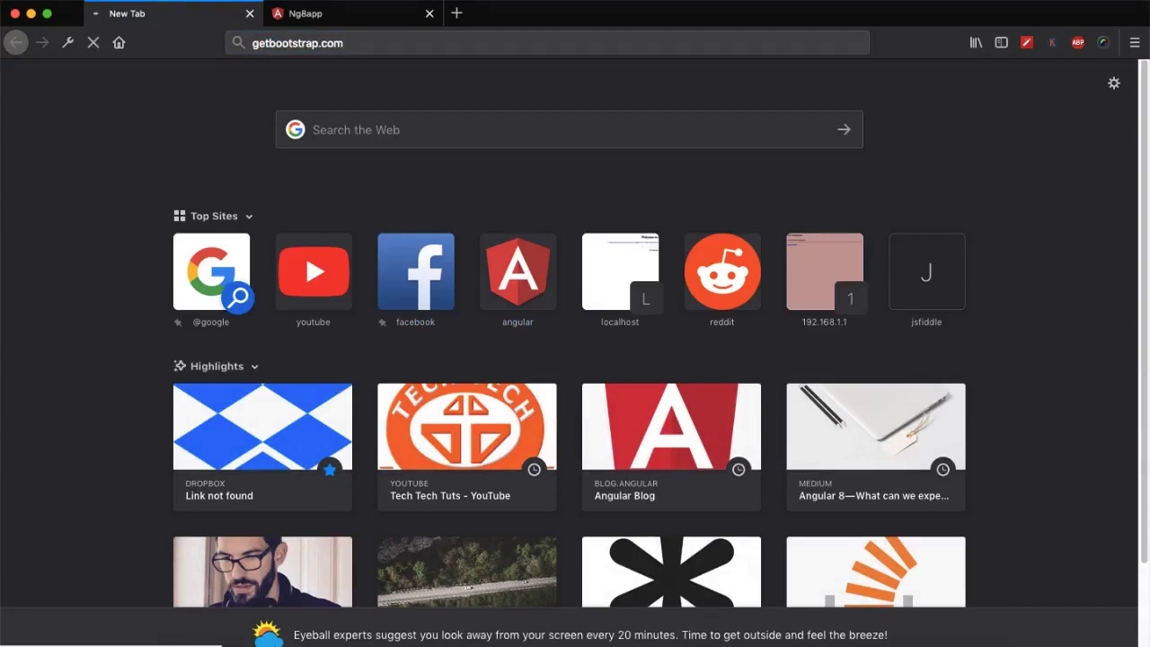
{"action": "key", "text": "Return"}
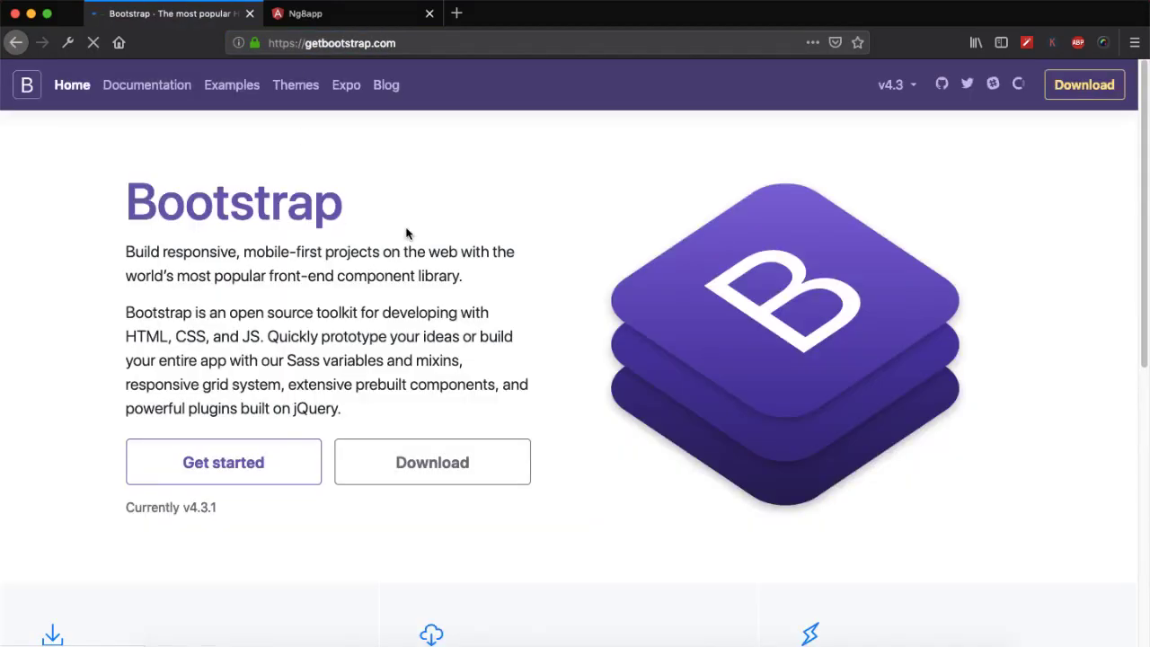
{"action": "left_click", "coordinate": [431, 462]}
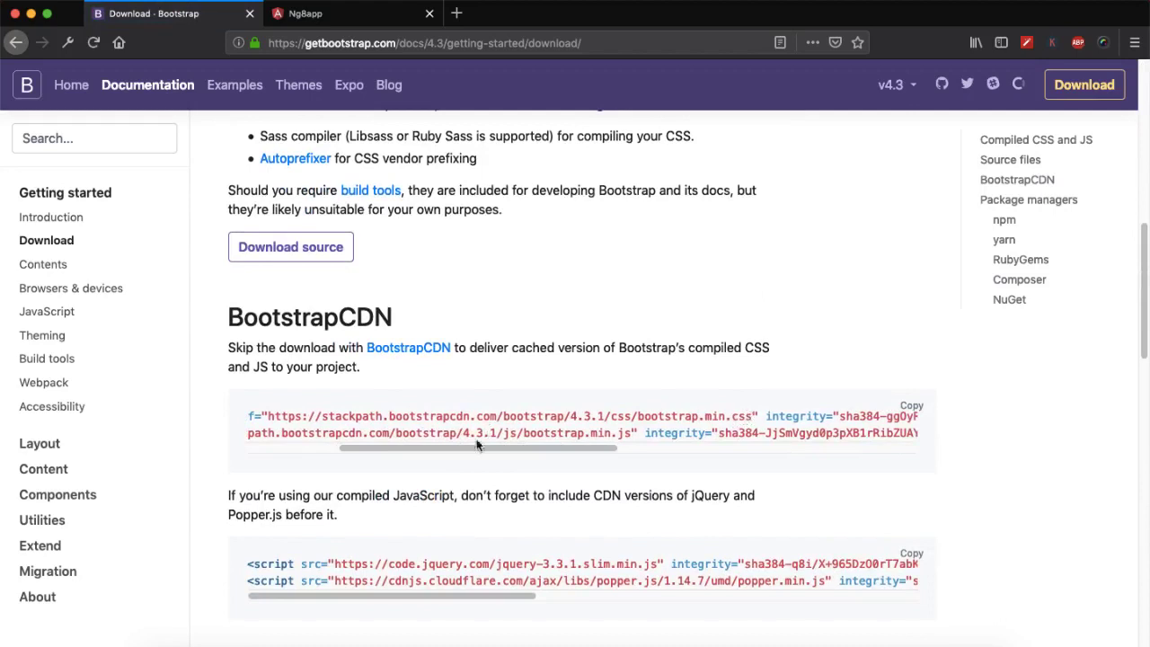
{"action": "scroll", "scroll_direction": "left", "scroll_amount": 3}
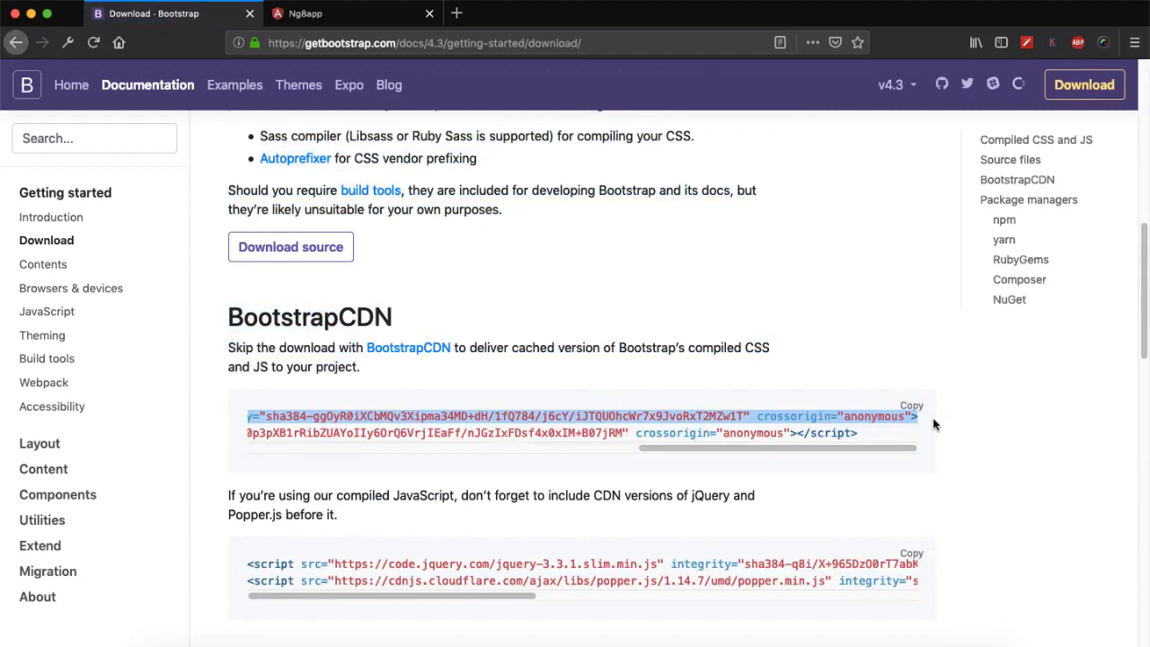
{"action": "mouse_move", "coordinate": [913, 464]}
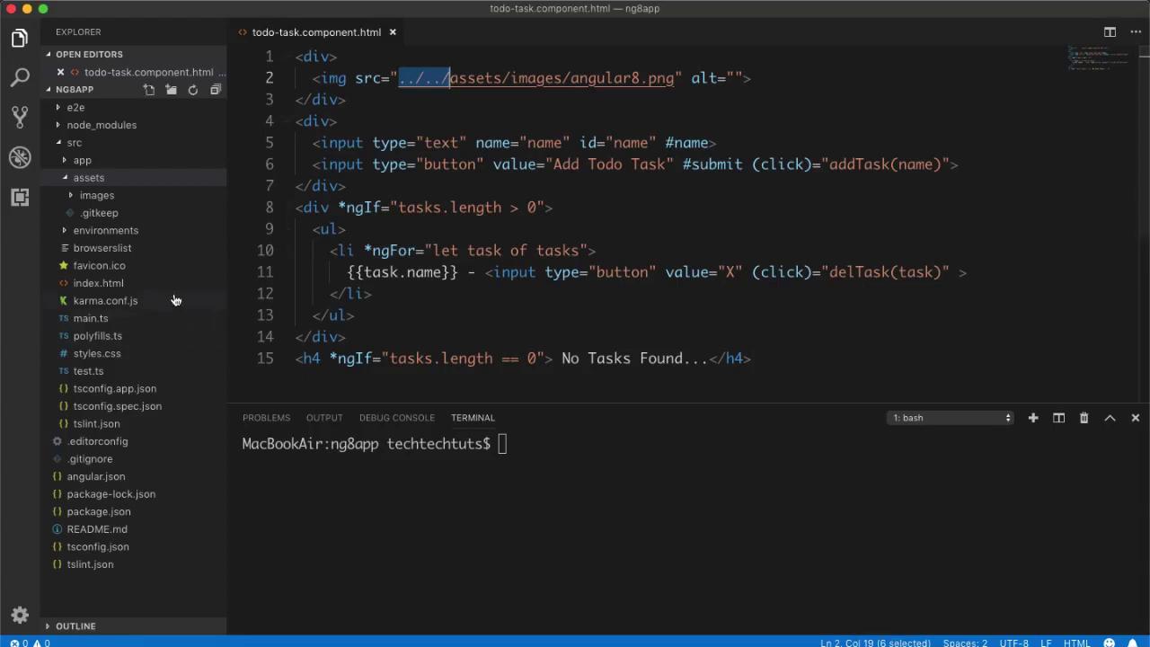
Add the bootstrap.min.css CDN link tag inside the head of src/index.html.
{"action": "left_click", "coordinate": [76, 142]}
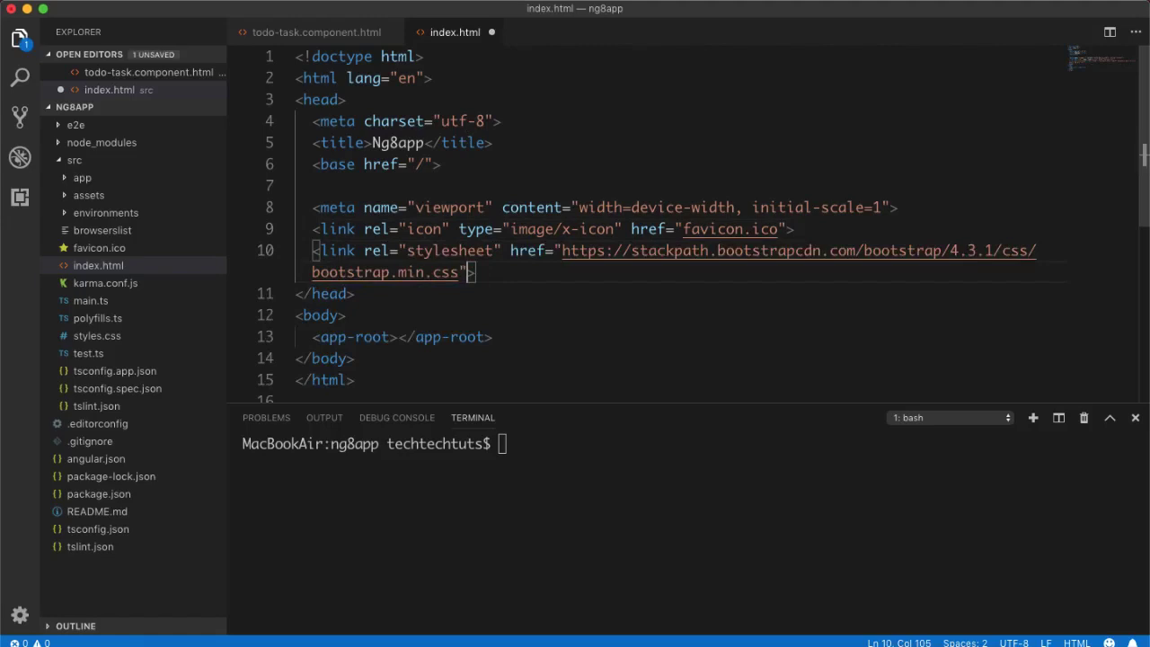
{"action": "type", "text": "/"}
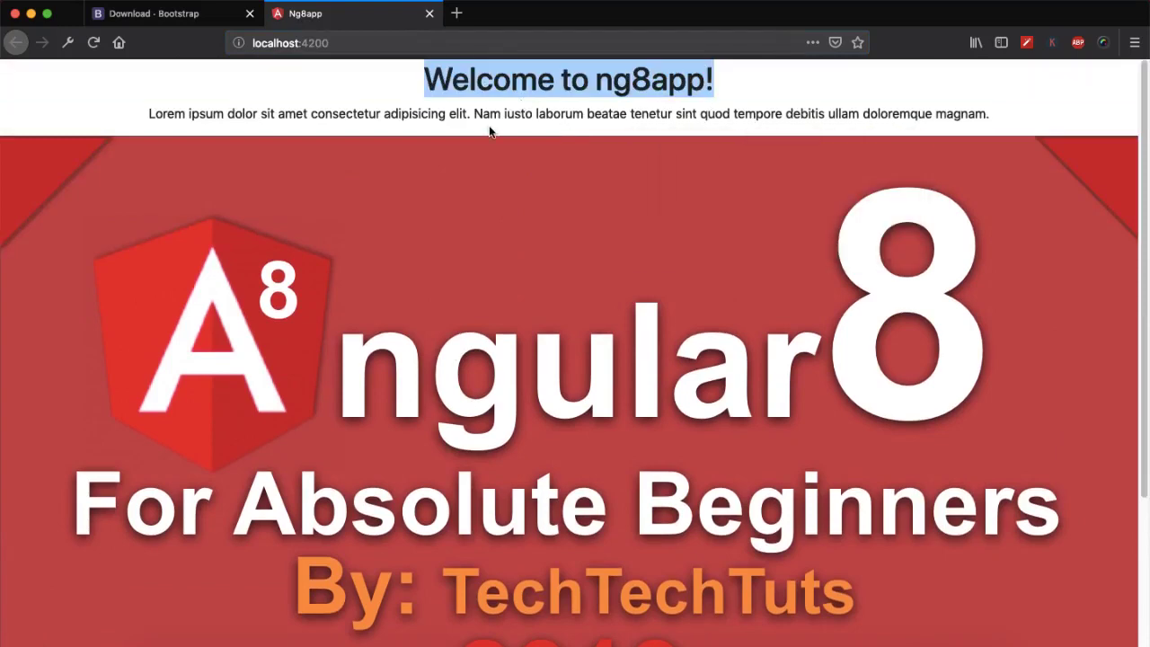
Show the developer tools inspector to check the Bootstrap link in the page head.
{"action": "key", "text": "F12"}
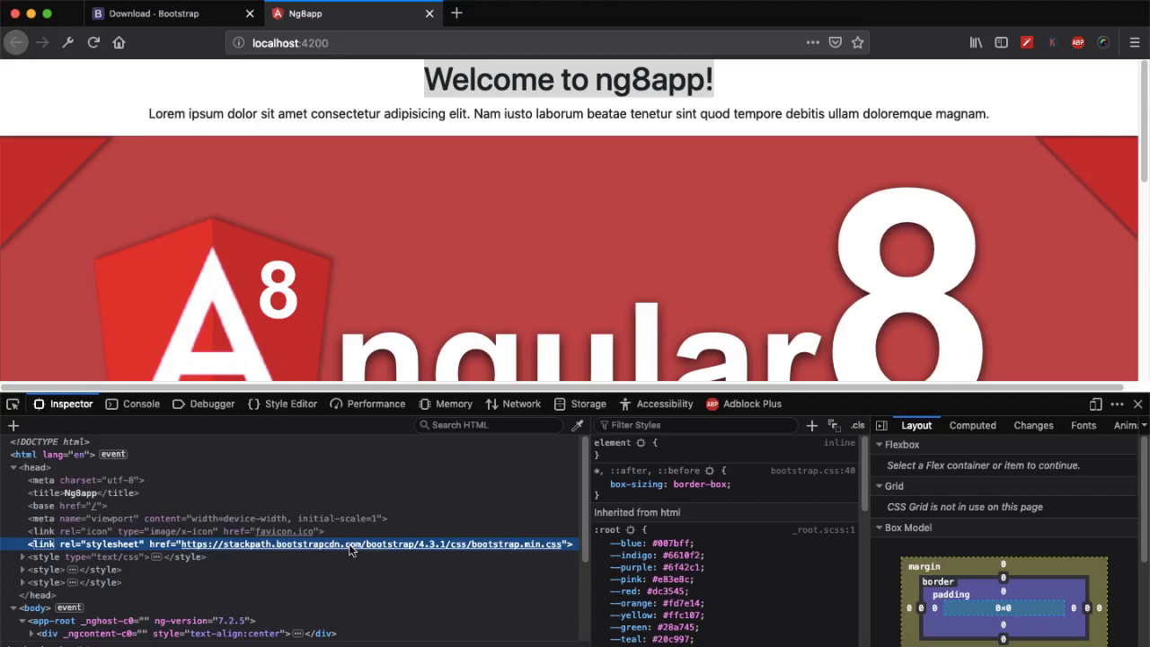
{"action": "mouse_move", "coordinate": [351, 549]}
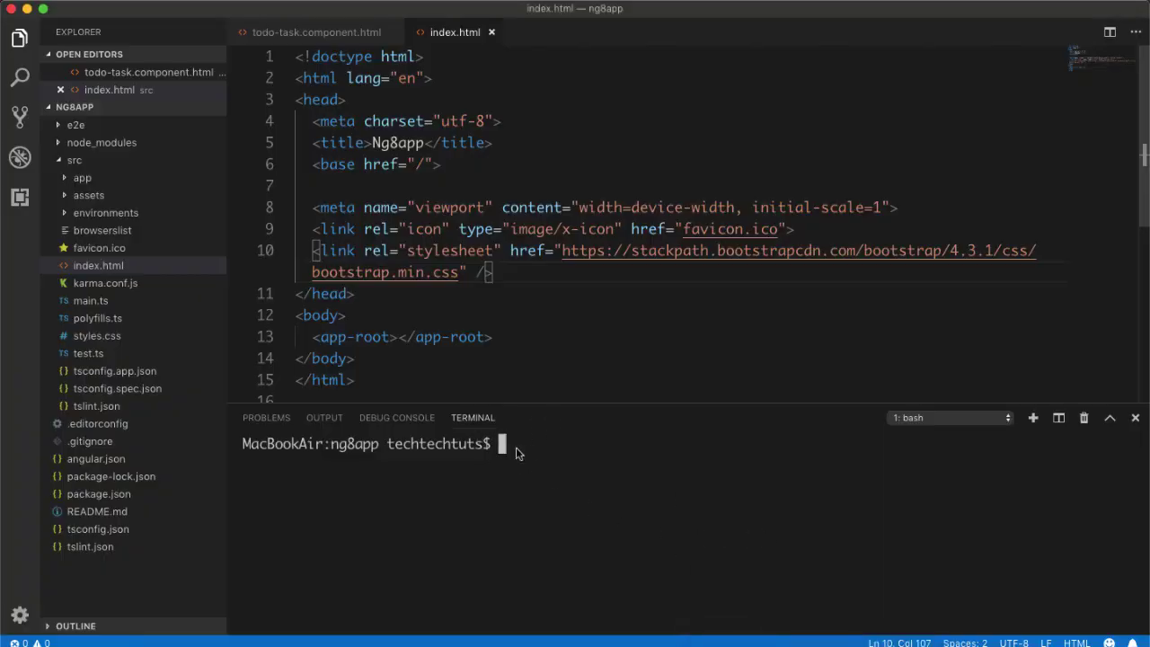
Run npm install bootstrap in the integrated terminal.
{"action": "type", "text": "n"}
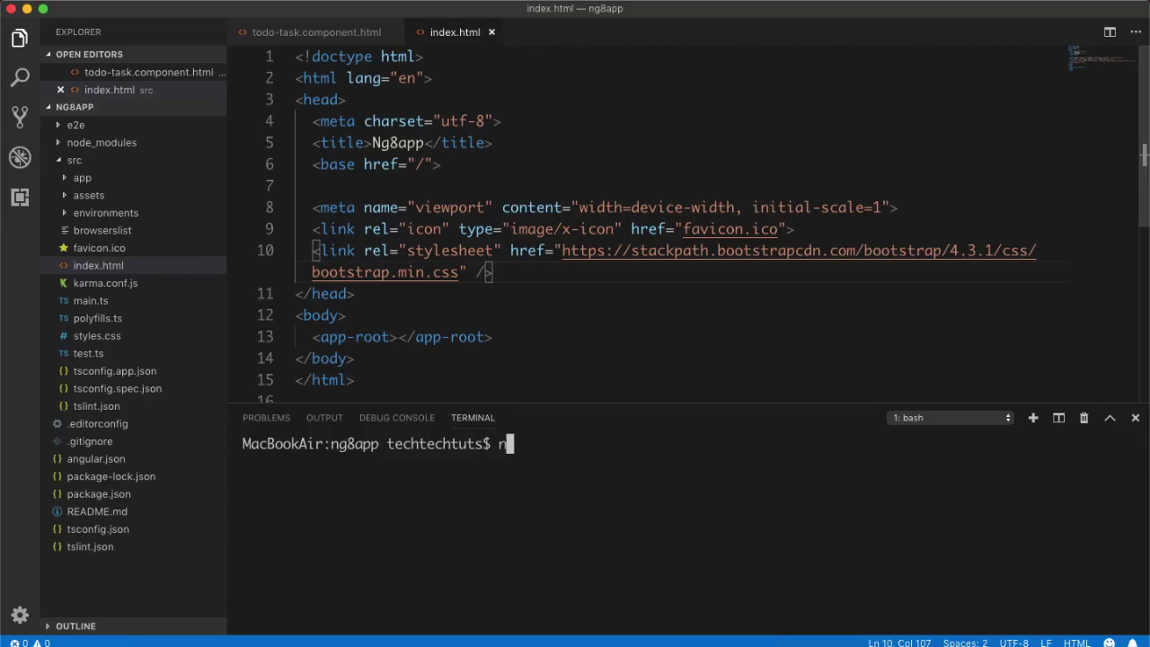
{"action": "type", "text": "pm install boots"}
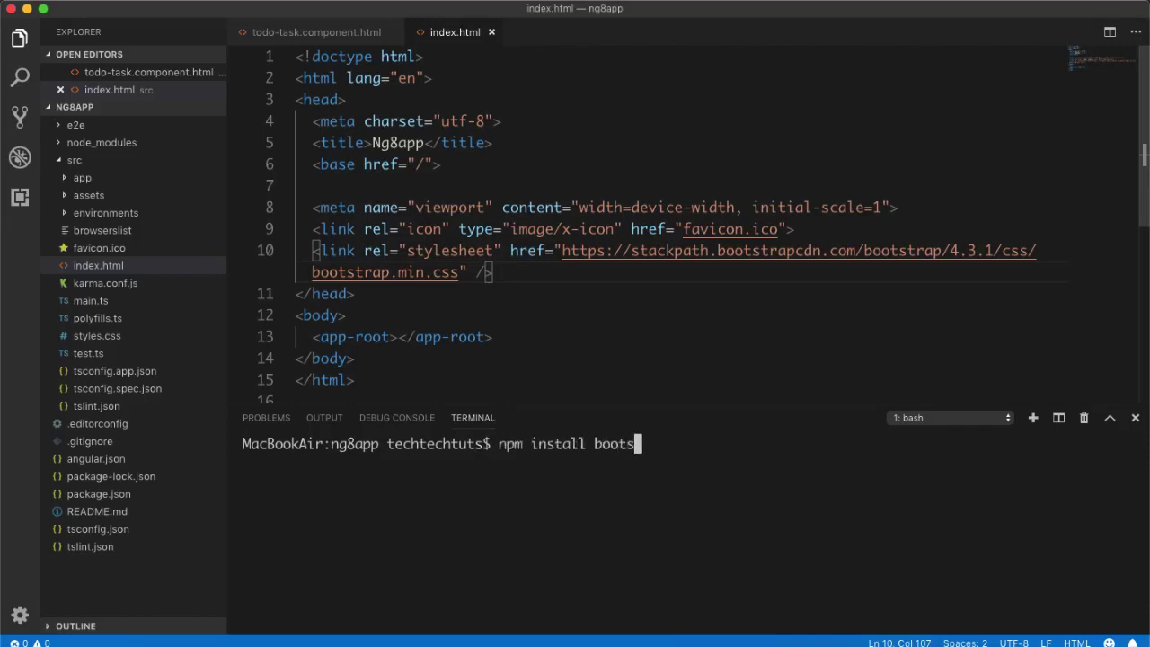
{"action": "type", "text": "rap"}
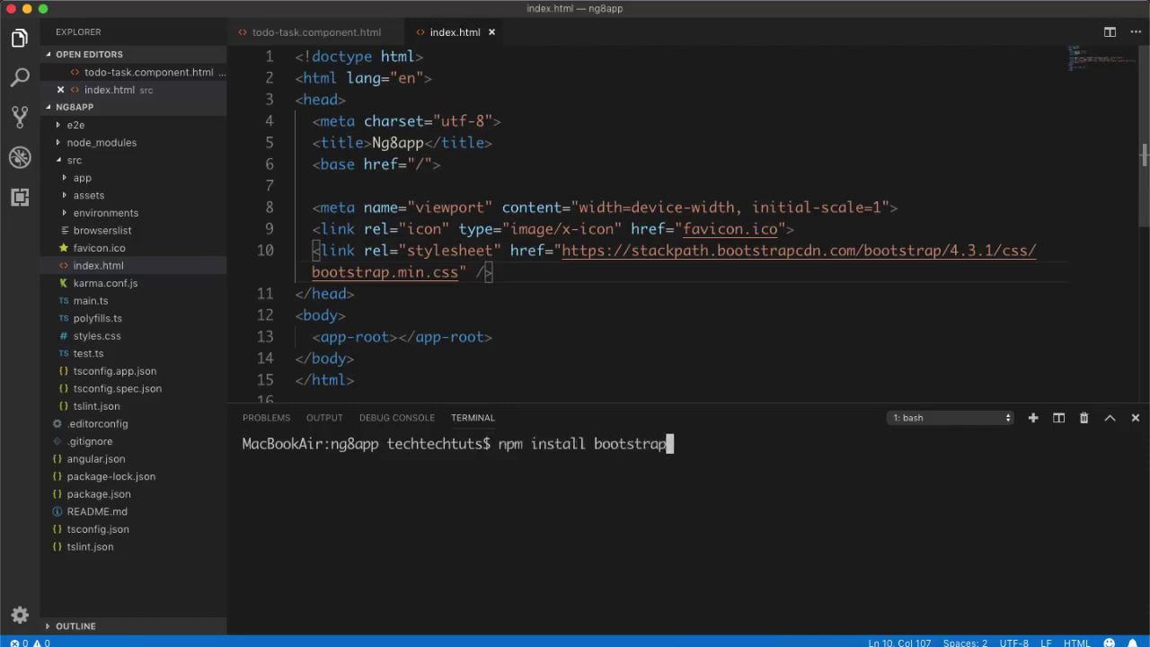
{"action": "key", "text": "Return"}
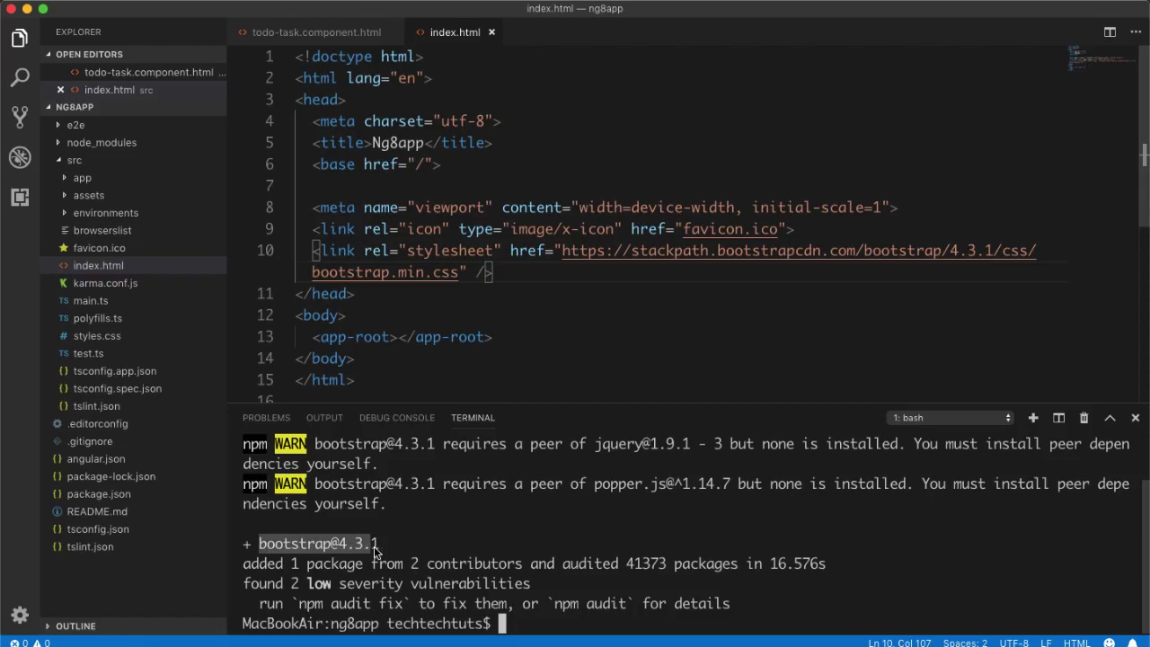
Find the bootstrap package folder inside node_modules in the Explorer.
{"action": "left_click", "coordinate": [101, 142]}
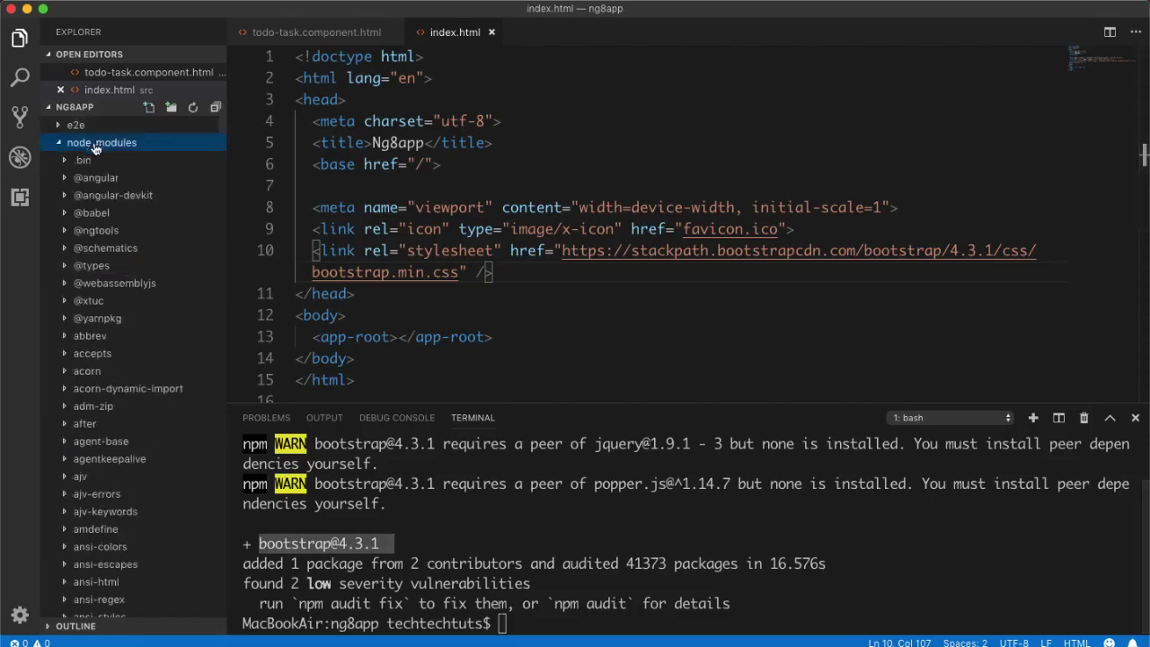
{"action": "scroll", "scroll_direction": "down", "scroll_amount": 3}
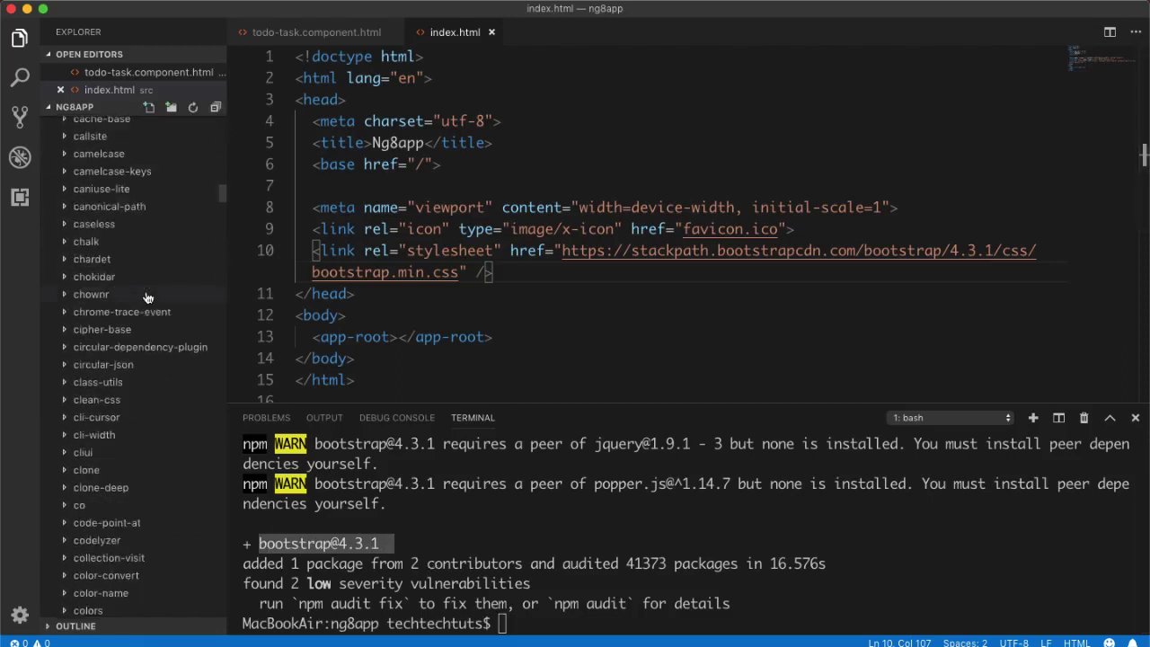
{"action": "scroll", "scroll_direction": "up", "scroll_amount": 3}
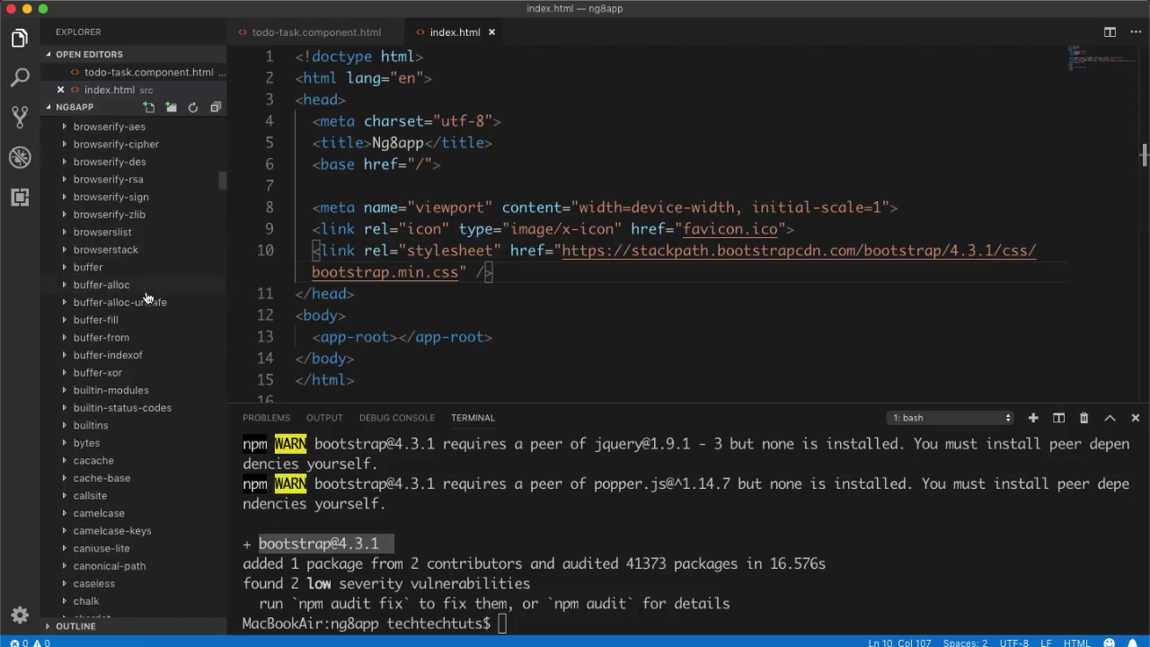
{"action": "scroll", "scroll_direction": "up", "scroll_amount": 3}
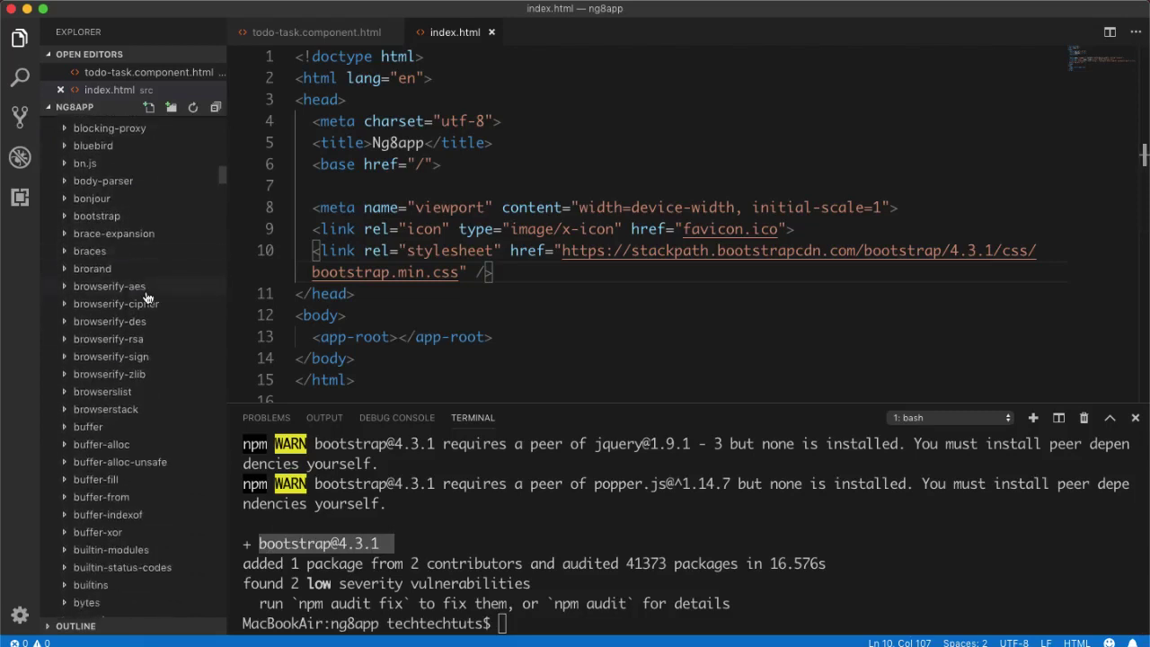
{"action": "left_click", "coordinate": [97, 255]}
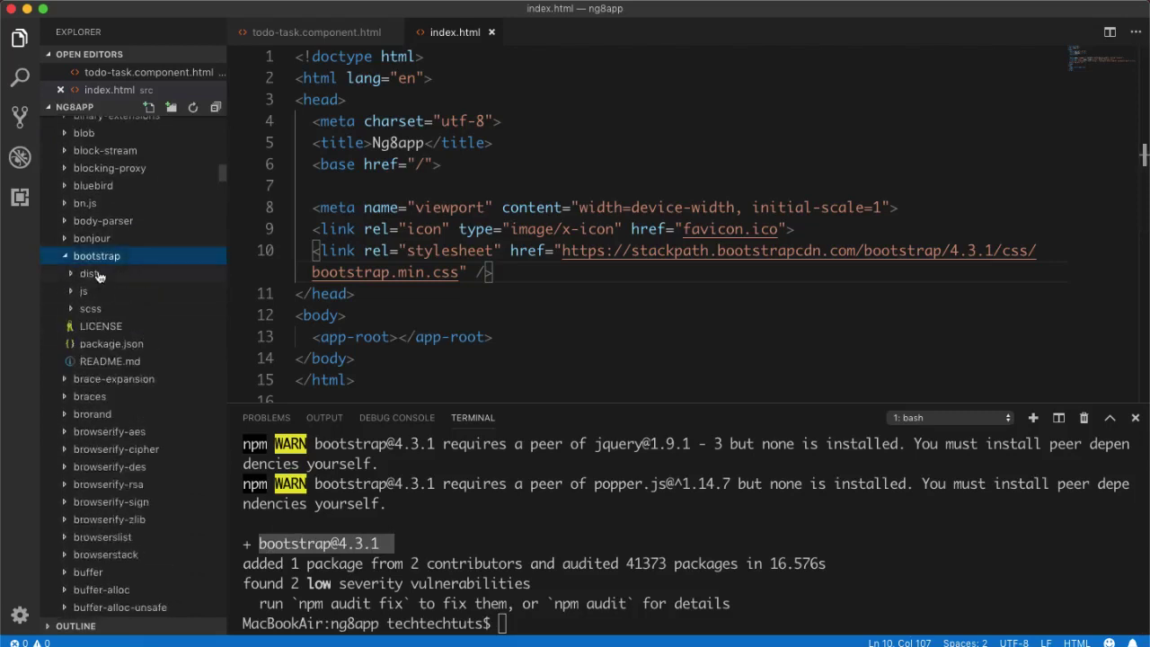
{"action": "left_click", "coordinate": [90, 273]}
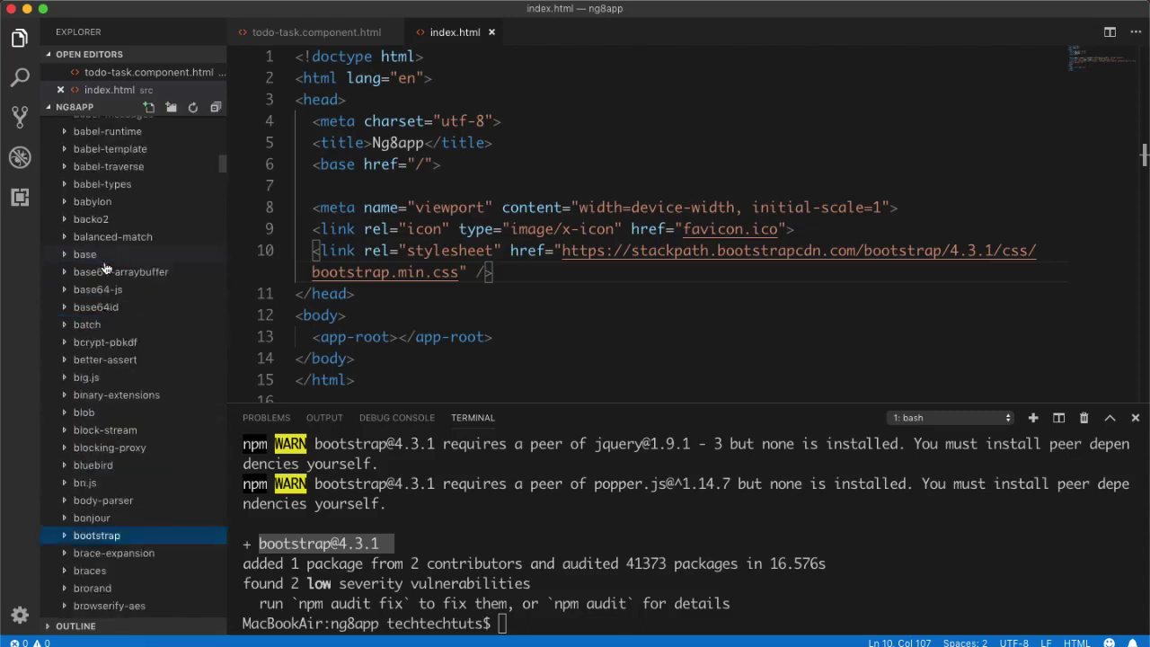
In angular.json, add an empty quoted entry above src/styles.css in the styles array.
{"action": "left_click", "coordinate": [101, 142]}
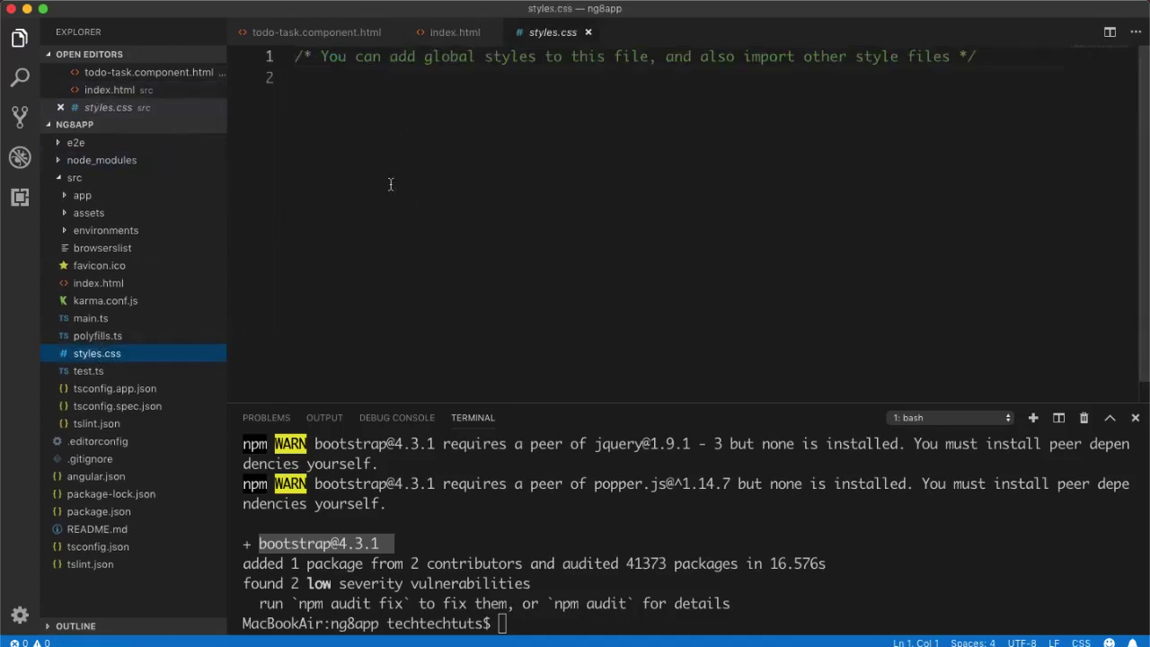
{"action": "mouse_move", "coordinate": [180, 212]}
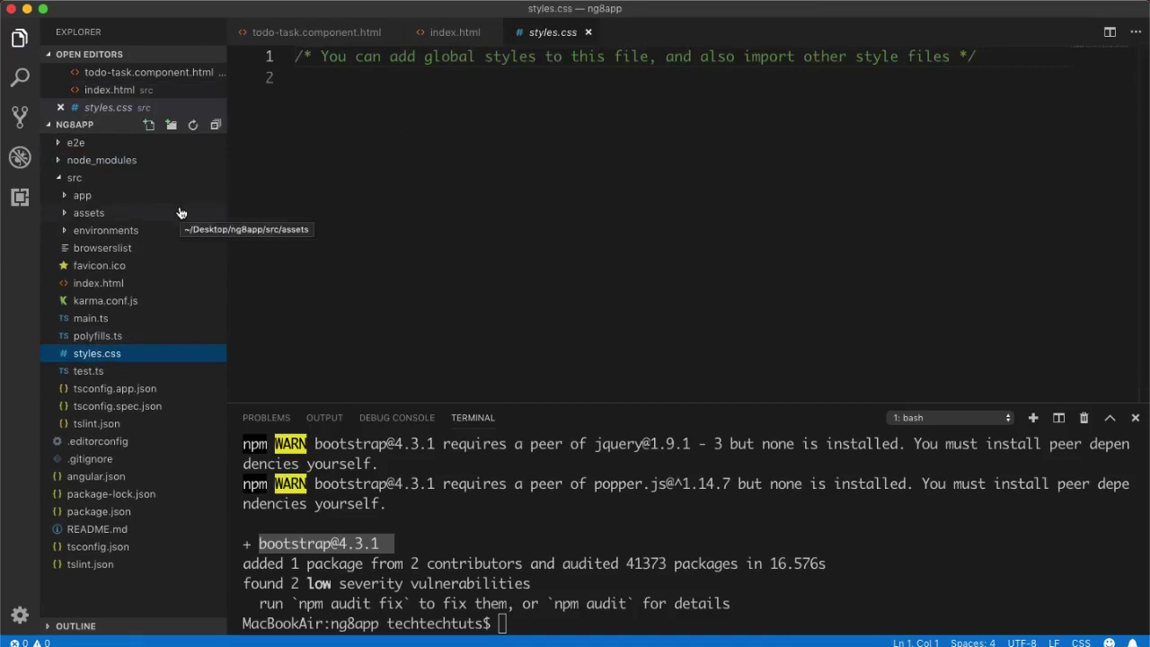
{"action": "mouse_move", "coordinate": [97, 476]}
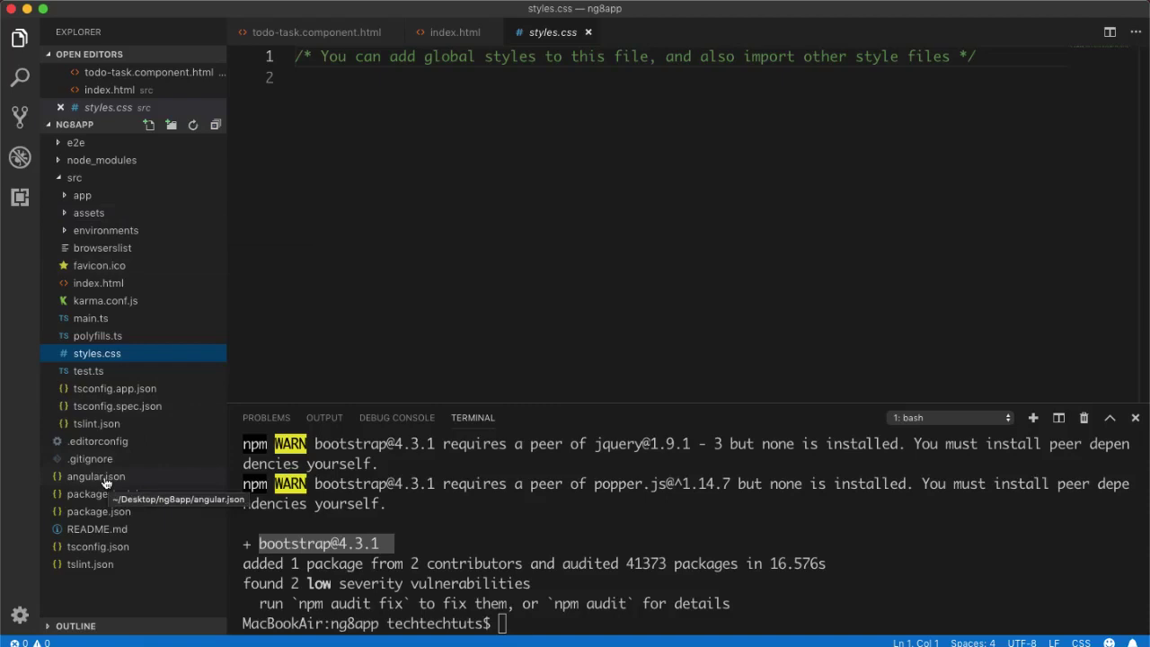
{"action": "left_click", "coordinate": [95, 476]}
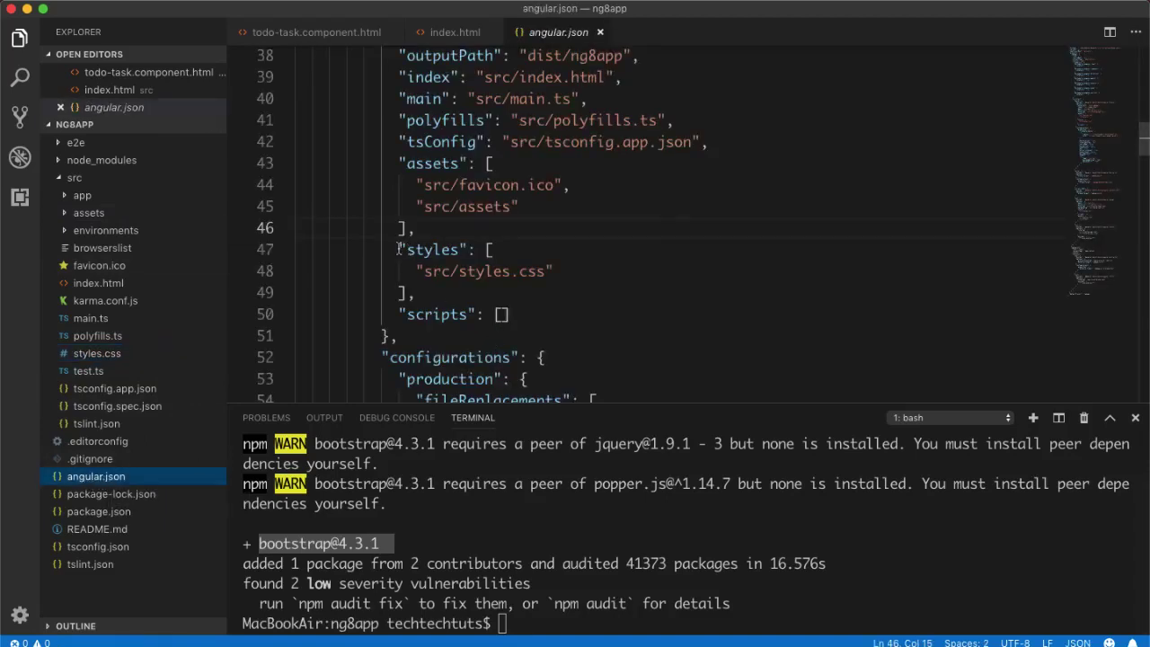
{"action": "scroll", "scroll_direction": "up", "scroll_amount": 3}
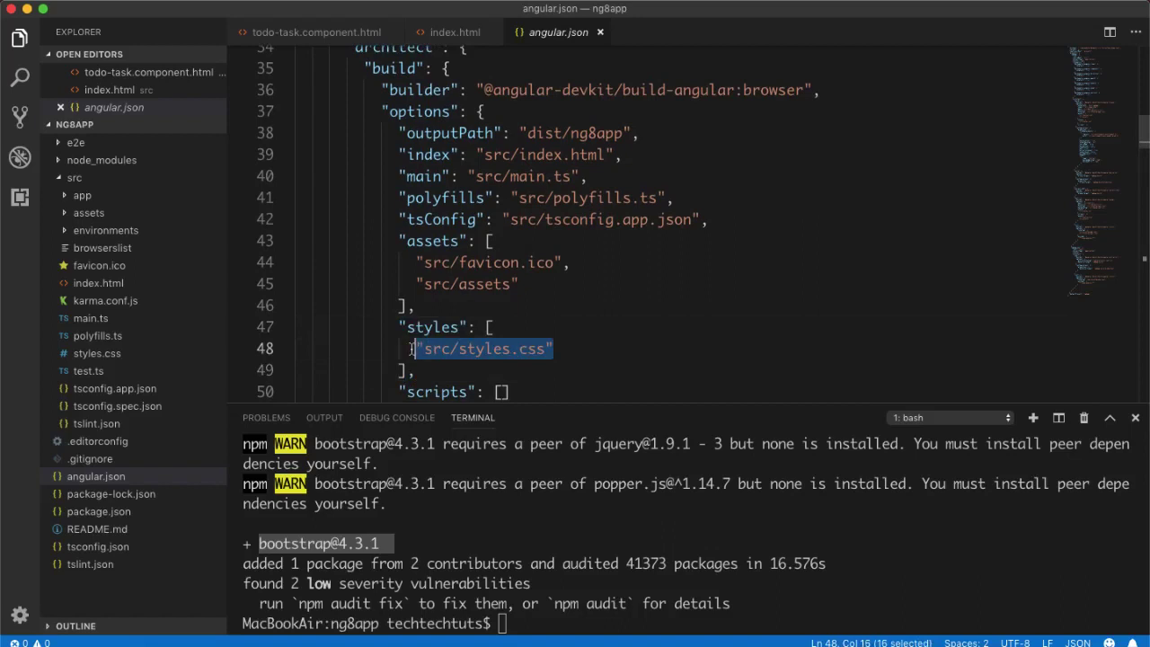
{"action": "left_click", "coordinate": [553, 349]}
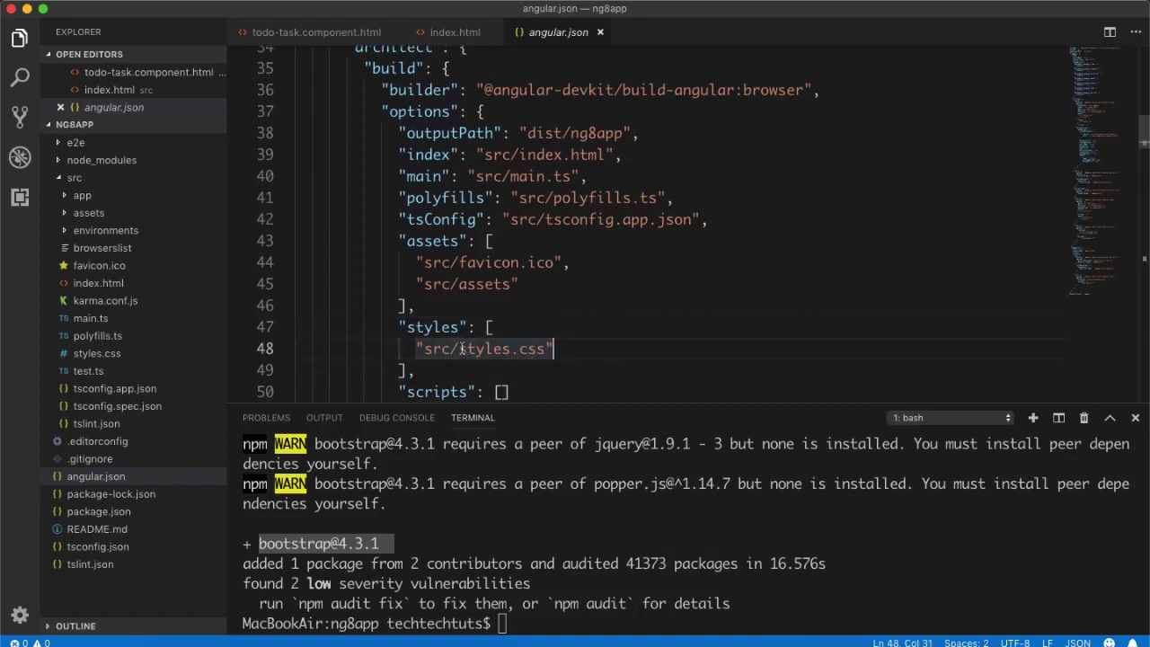
{"action": "key", "text": "enter"}
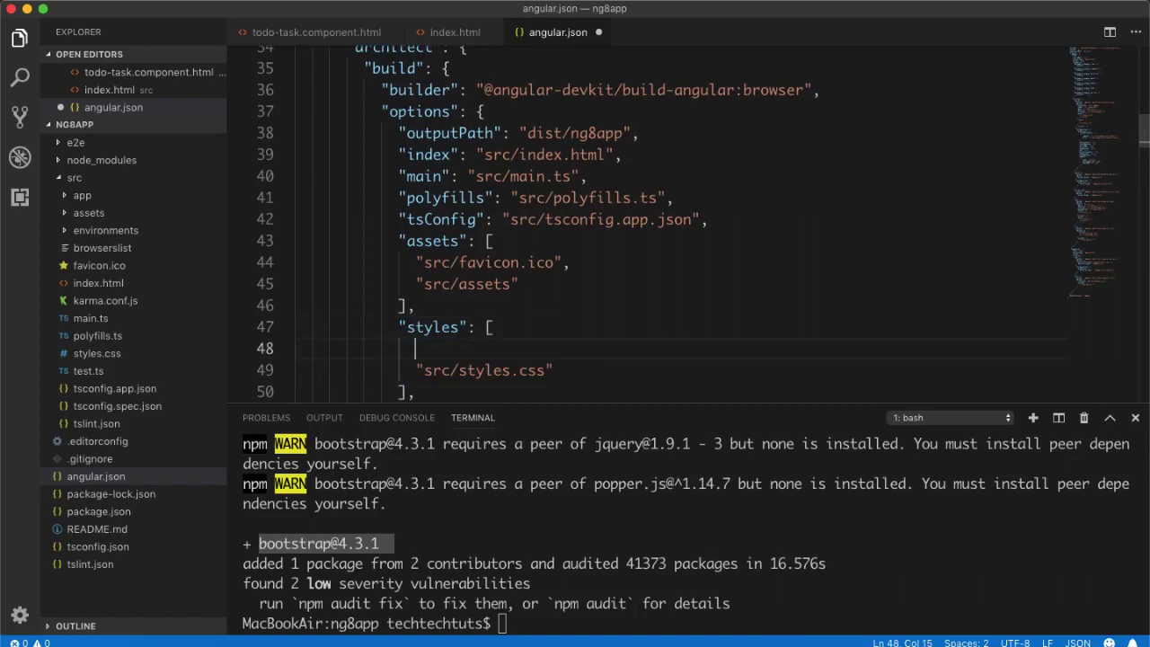
{"action": "type", "text": "\"\","}
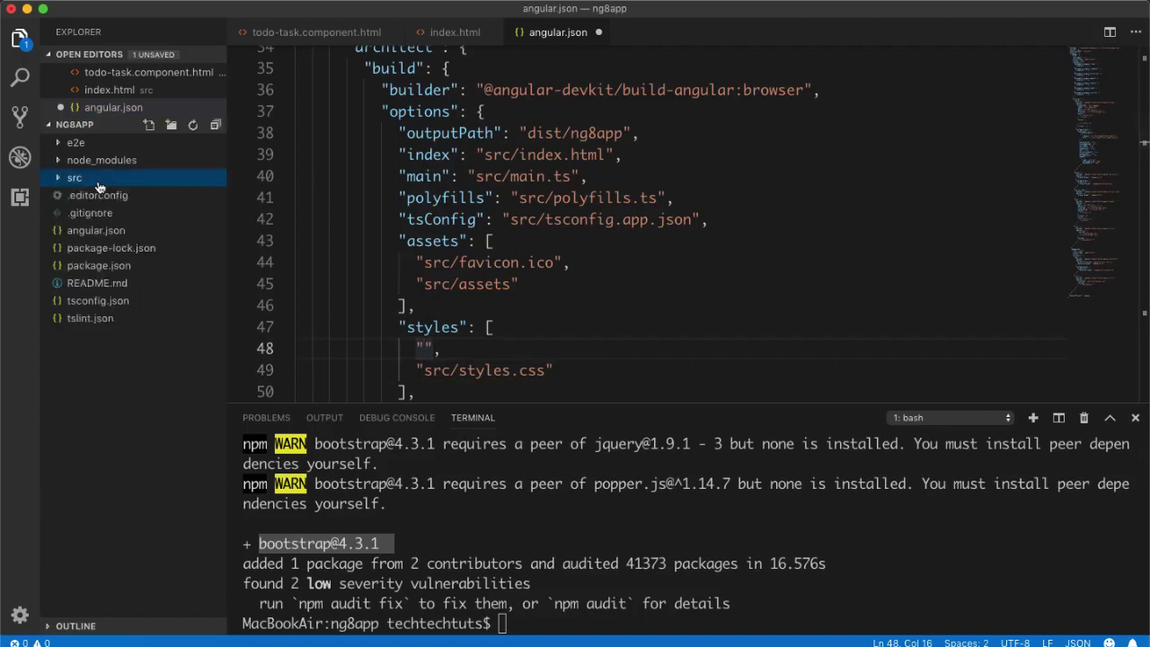
{"action": "mouse_move", "coordinate": [100, 242]}
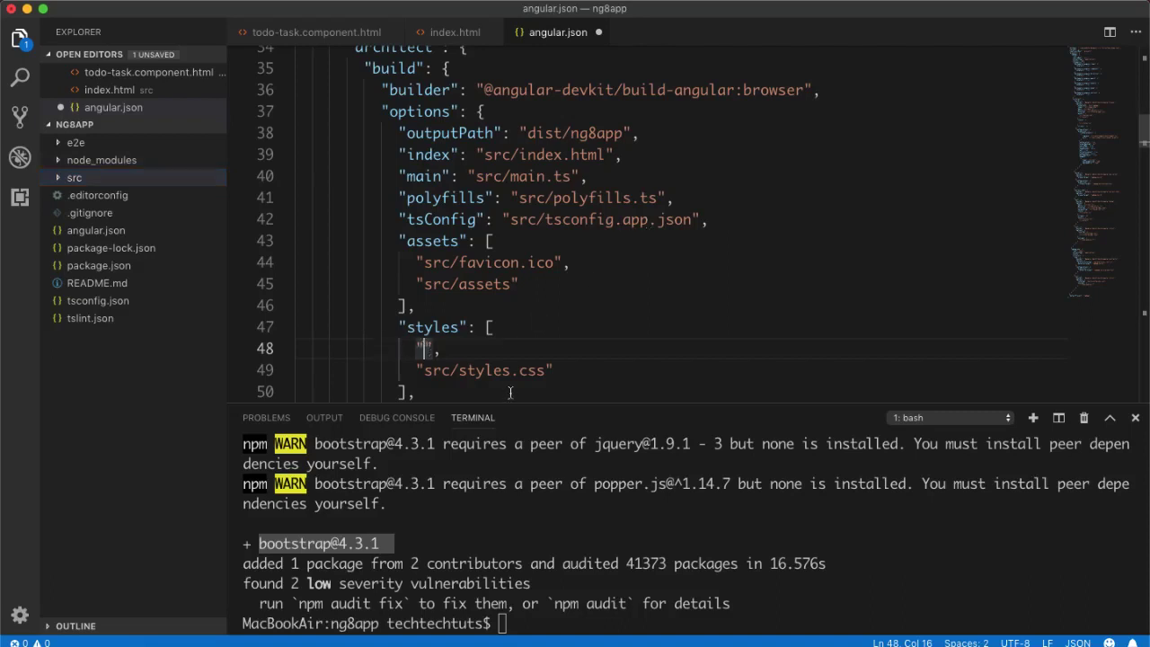
Fill the entry with ./node_modules/bootstrap/dist/css/bootstrap.min.css.
{"action": "type", "text": "./"}
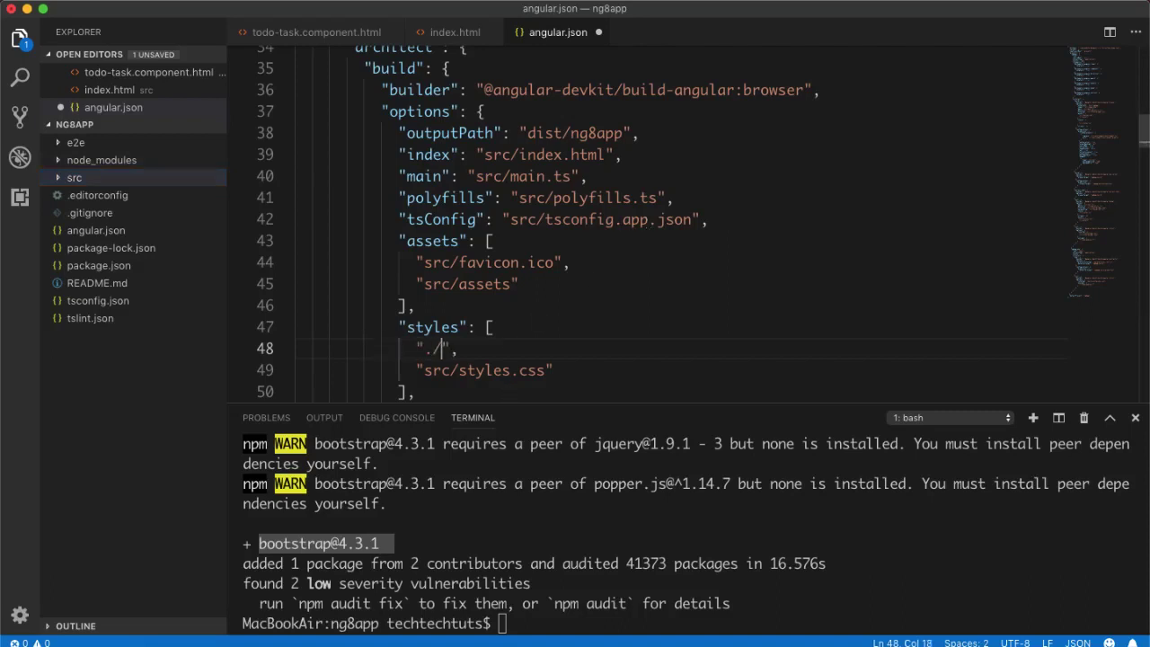
{"action": "type", "text": "node_modules/"}
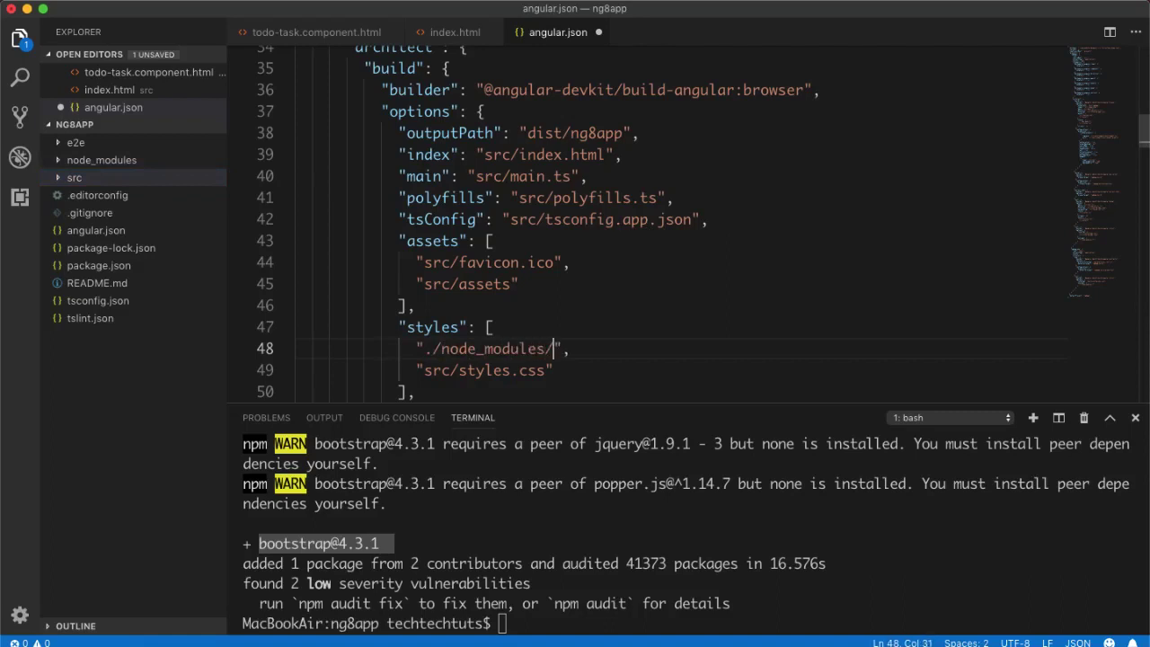
{"action": "type", "text": "bootstrap/"}
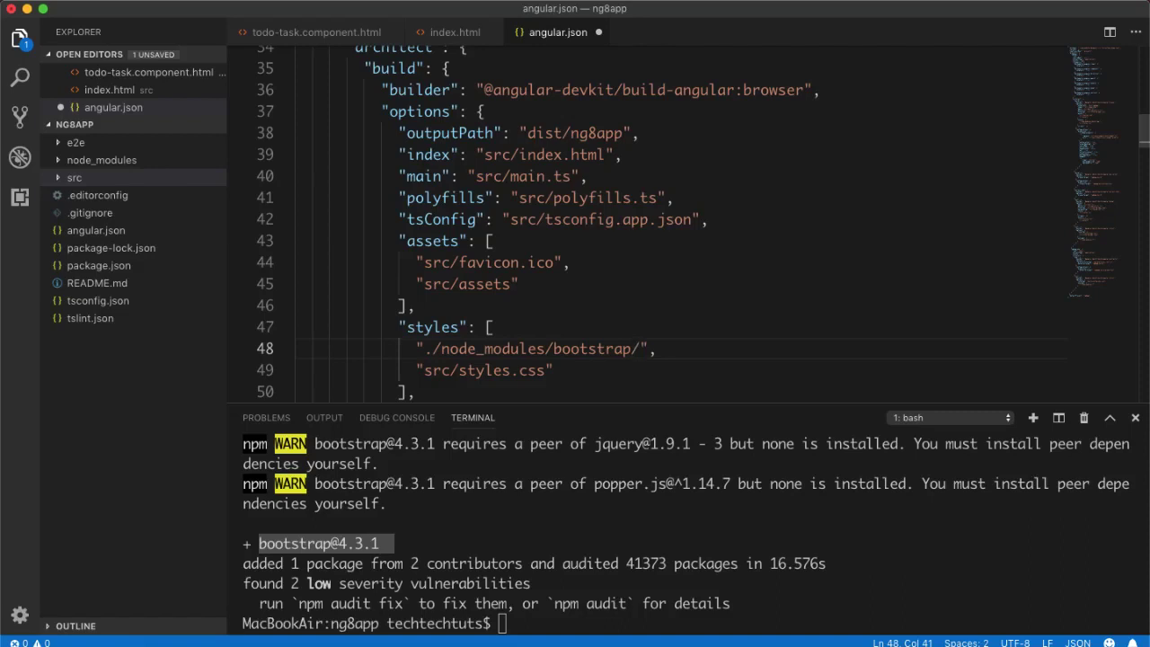
{"action": "type", "text": "dist/"}
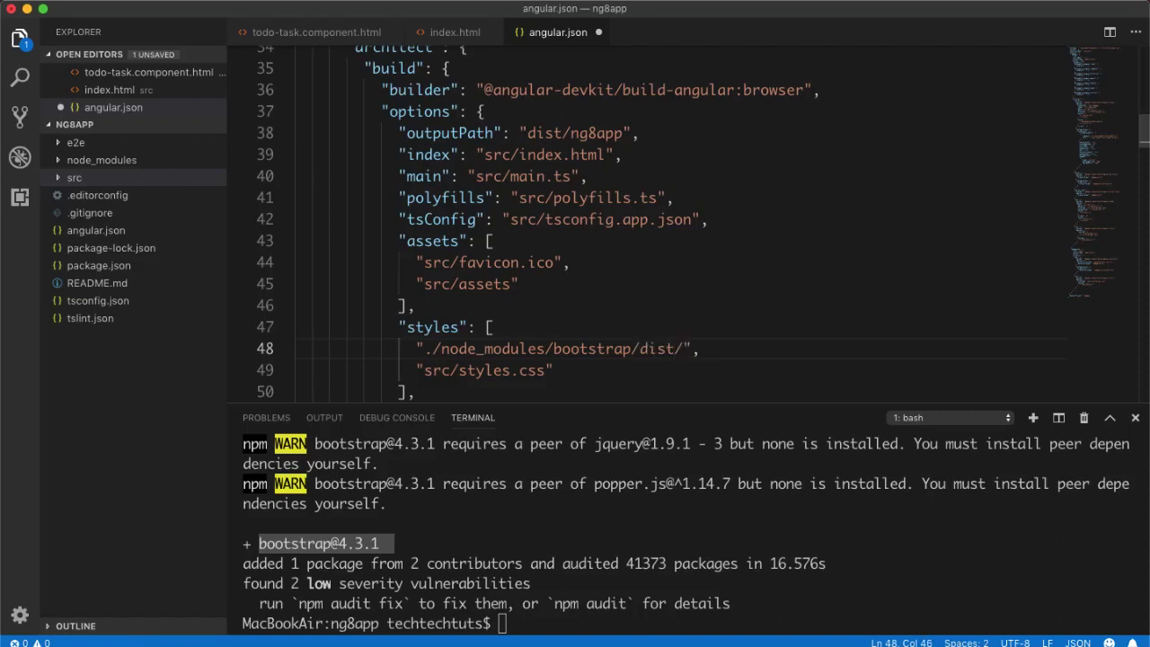
{"action": "type", "text": "css/boot"}
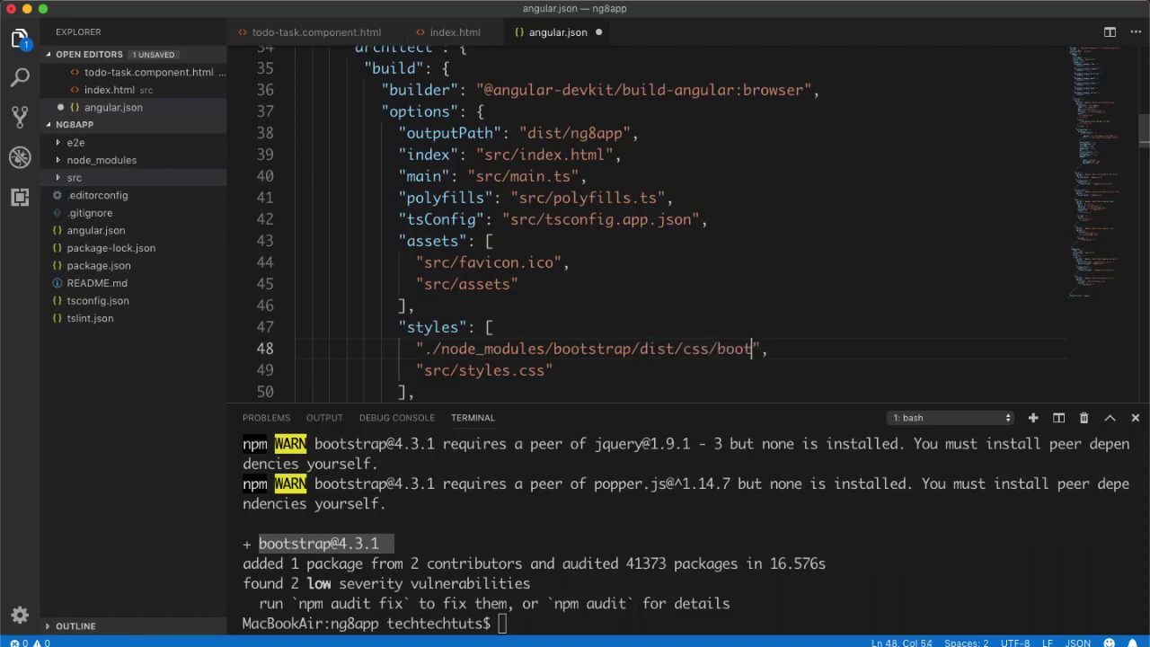
{"action": "type", "text": "strap.min.css"}
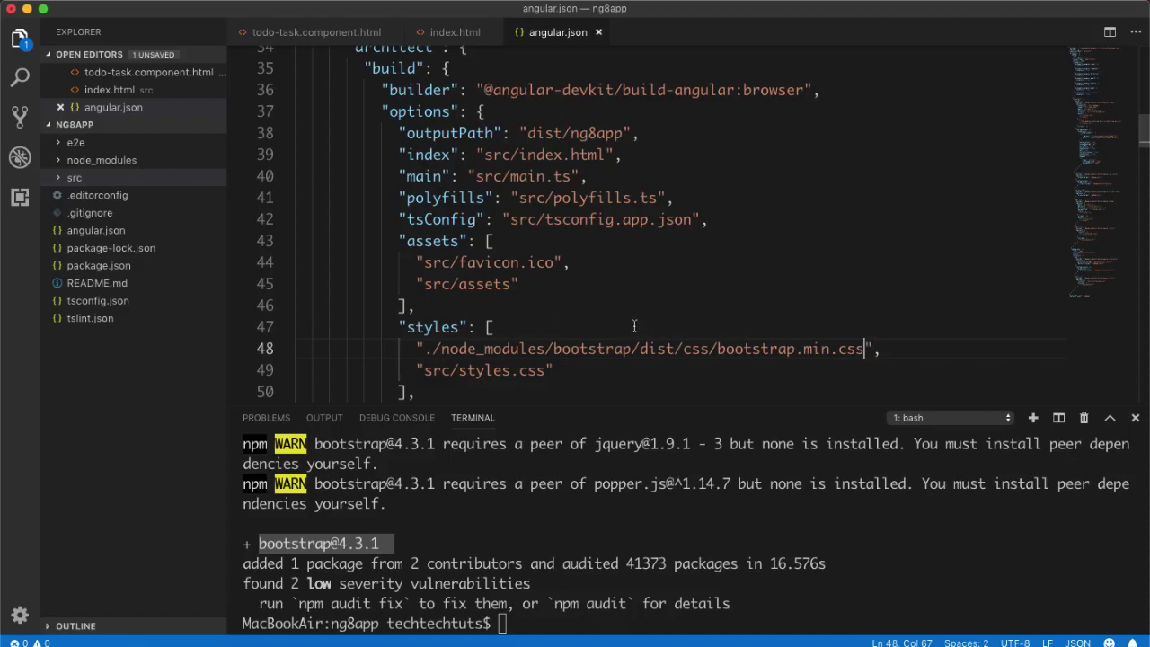
{"action": "mouse_move", "coordinate": [568, 260]}
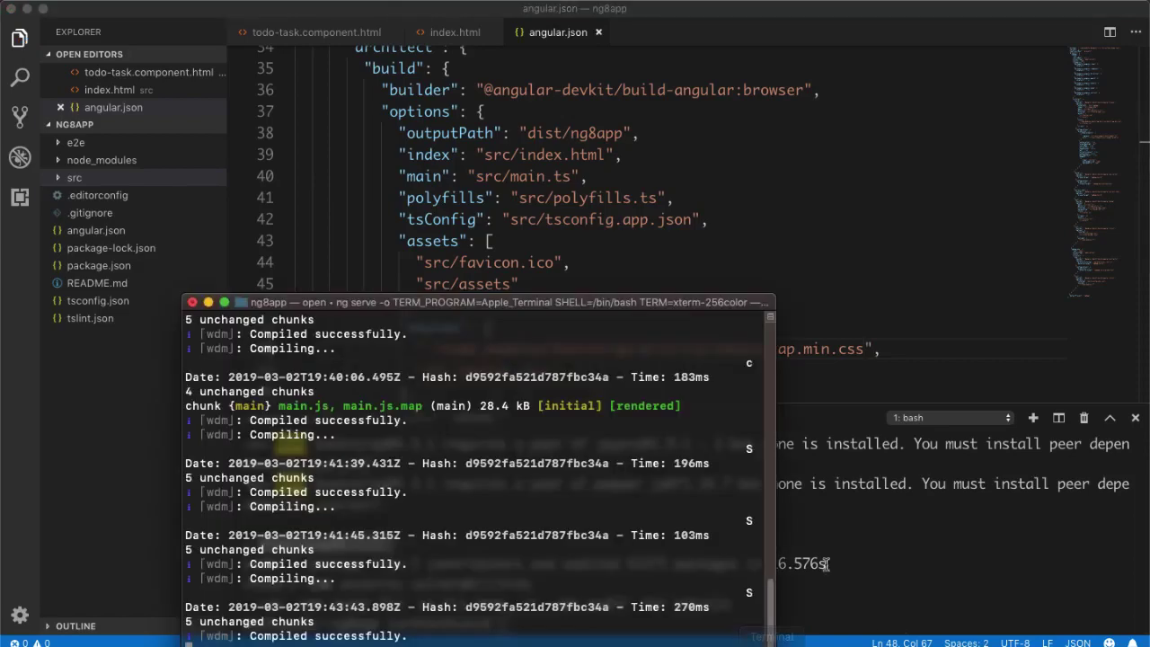
Highlight the new bootstrap stylesheet line, then scroll the reloaded ng8app page in Firefox.
{"action": "left_click_drag", "start_coordinate": [477, 301], "coordinate": [512, 230]}
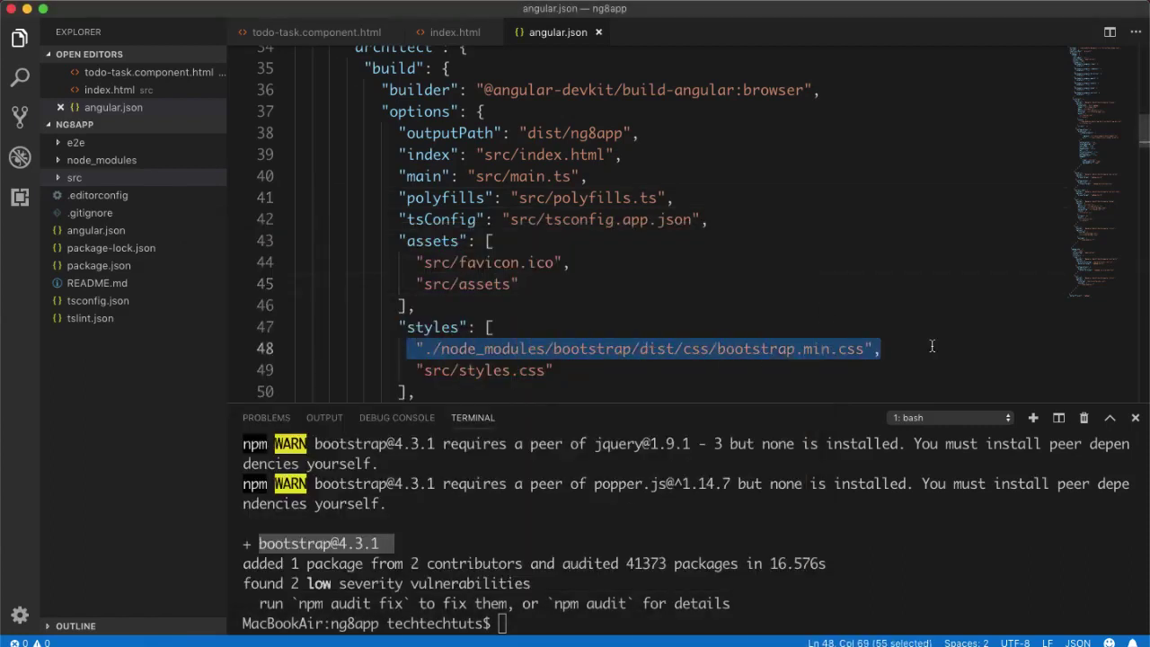
{"action": "mouse_move", "coordinate": [913, 378]}
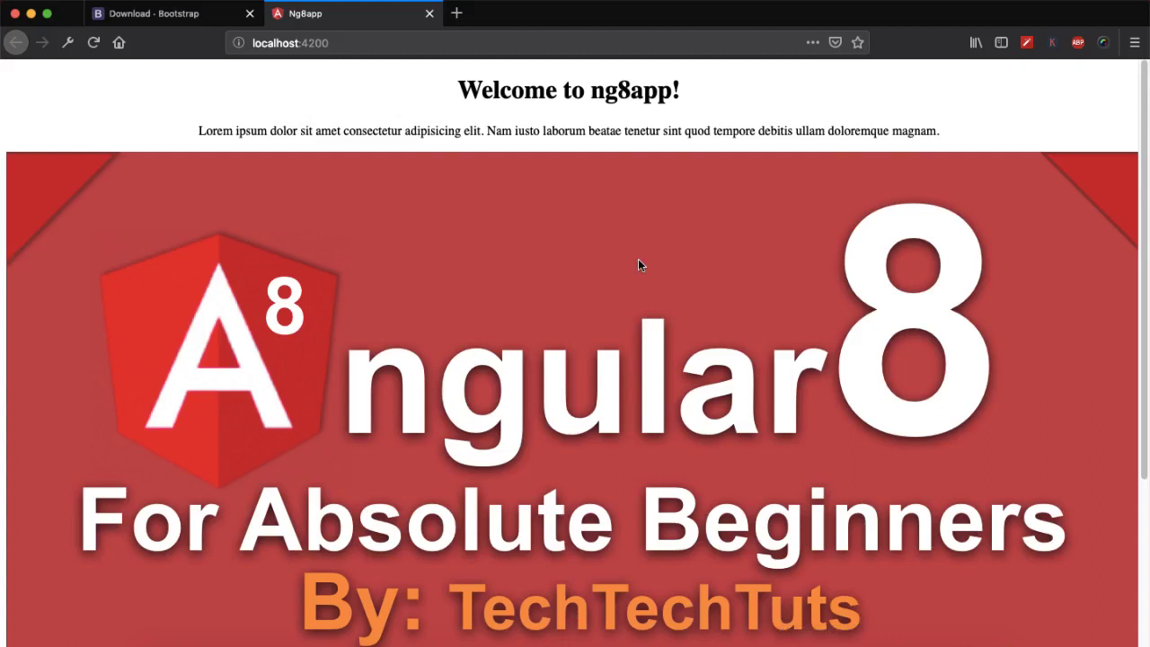
{"action": "mouse_move", "coordinate": [528, 126]}
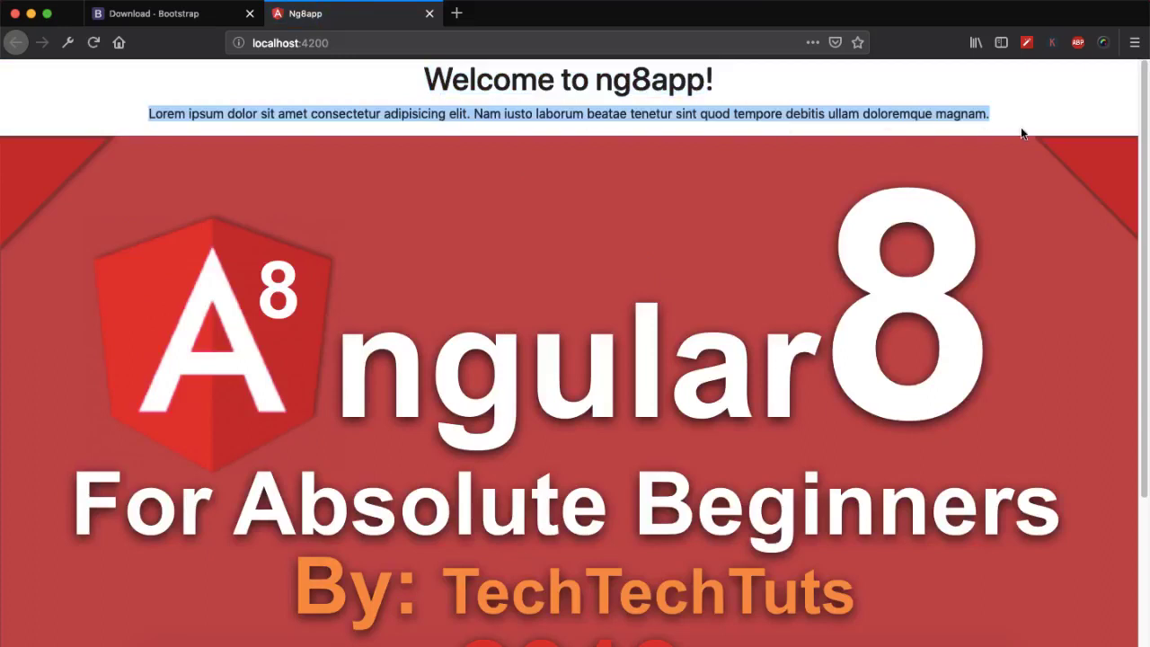
{"action": "scroll", "scroll_direction": "down", "scroll_amount": 3}
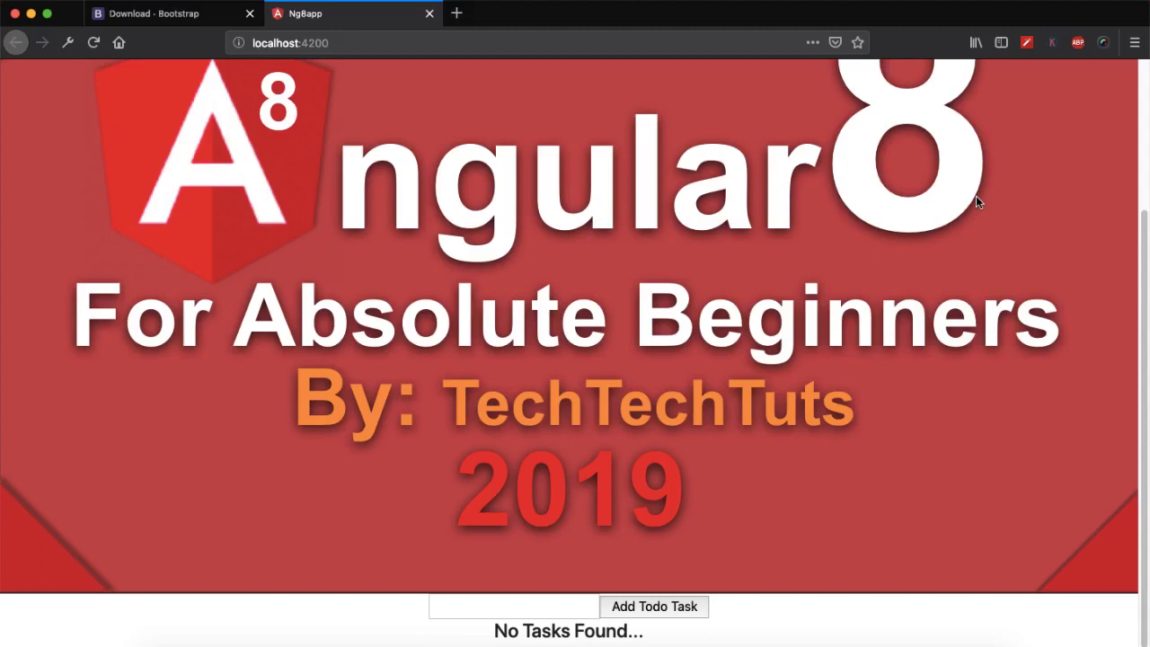
{"action": "mouse_move", "coordinate": [801, 327]}
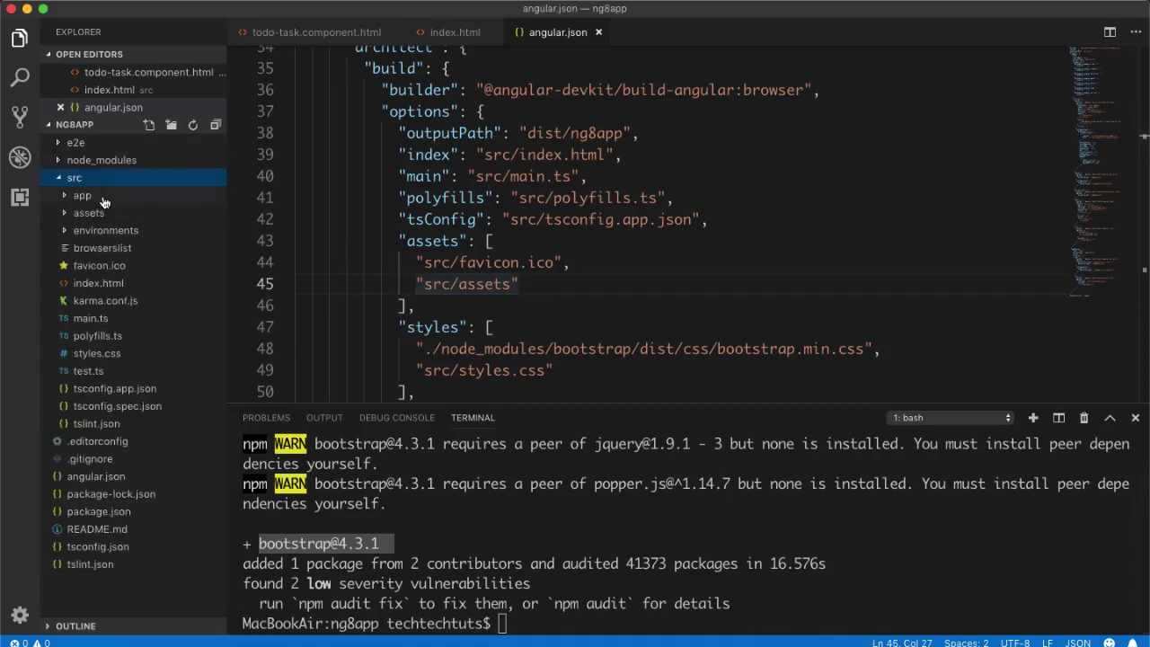
Wrap the template in a container with a col-md-6 column and move the input lines into it.
{"action": "left_click", "coordinate": [83, 194]}
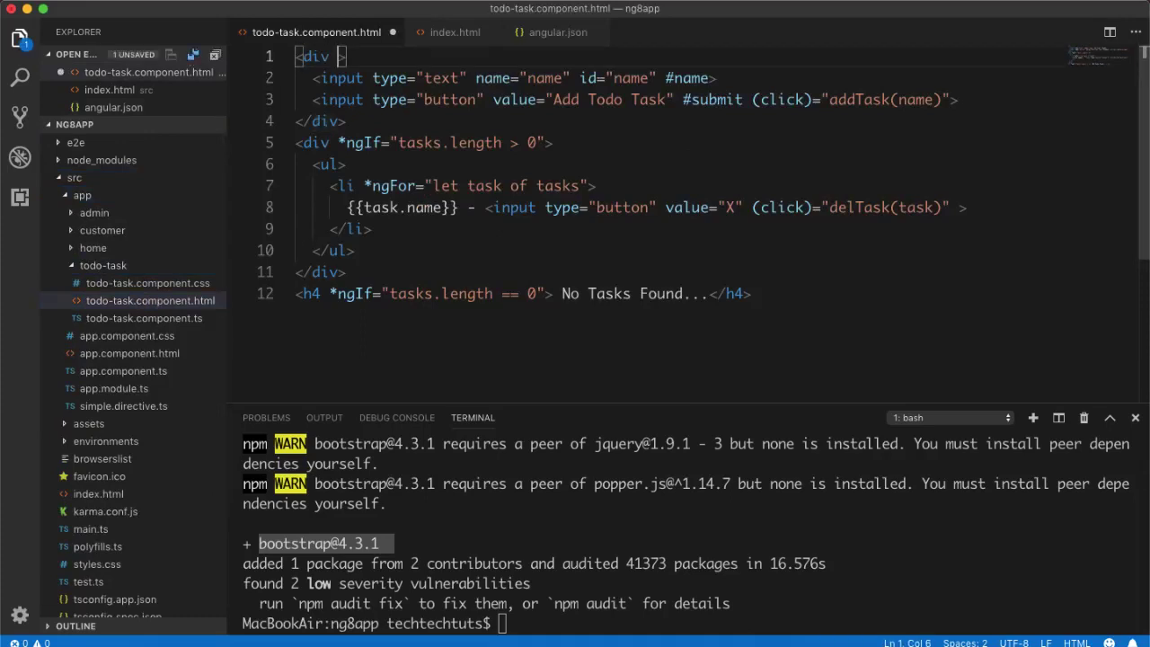
{"action": "type", "text": "class=\"\""}
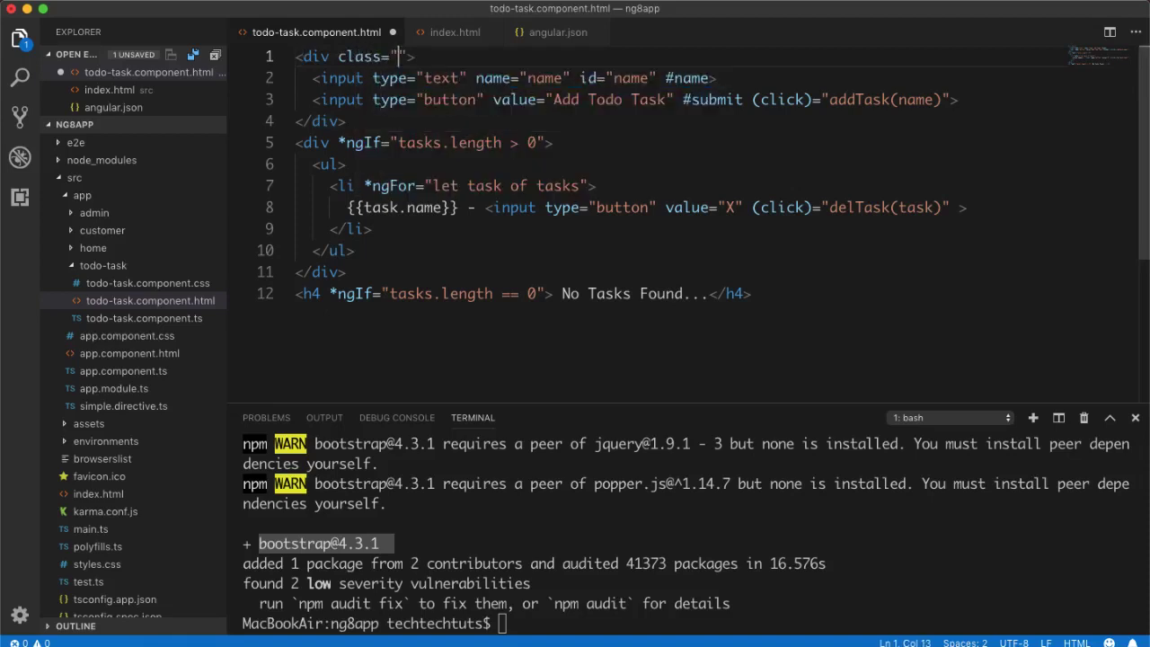
{"action": "type", "text": "container"}
{"action": "type", "text": "."}
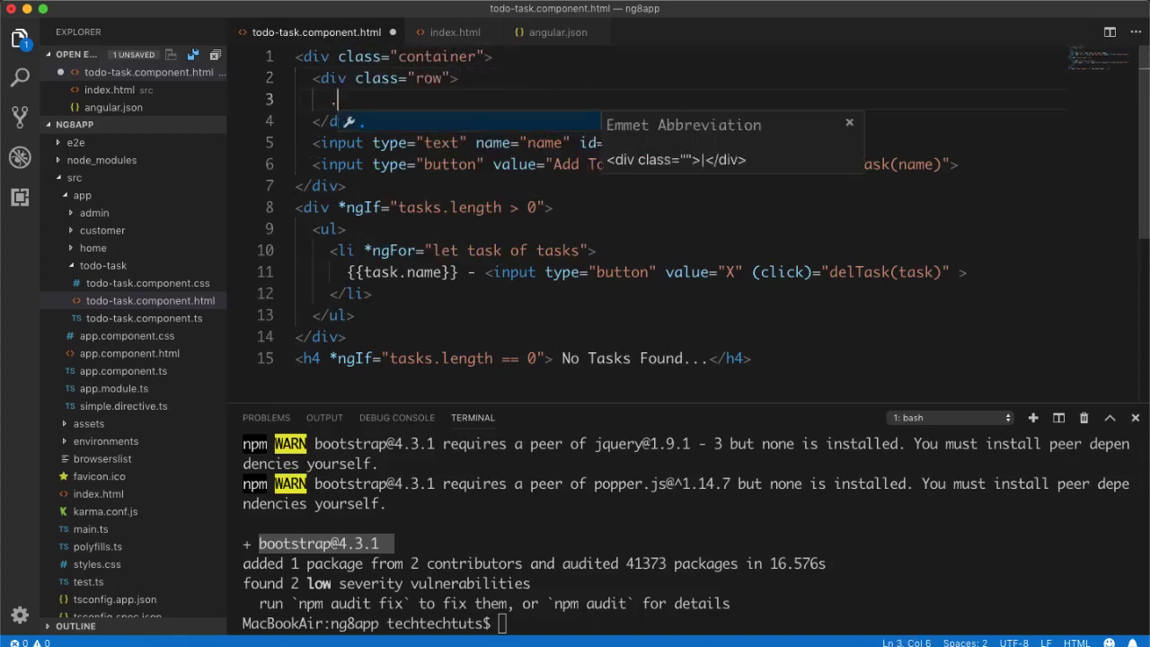
{"action": "type", "text": "col-md"}
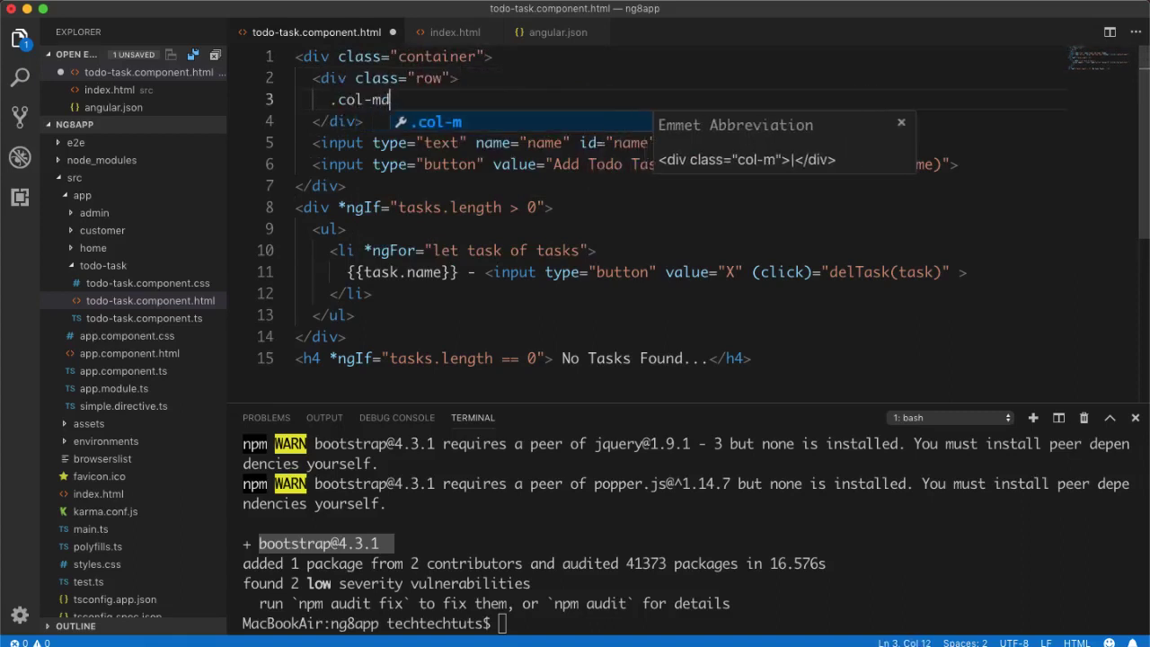
{"action": "type", "text": "-6.o"}
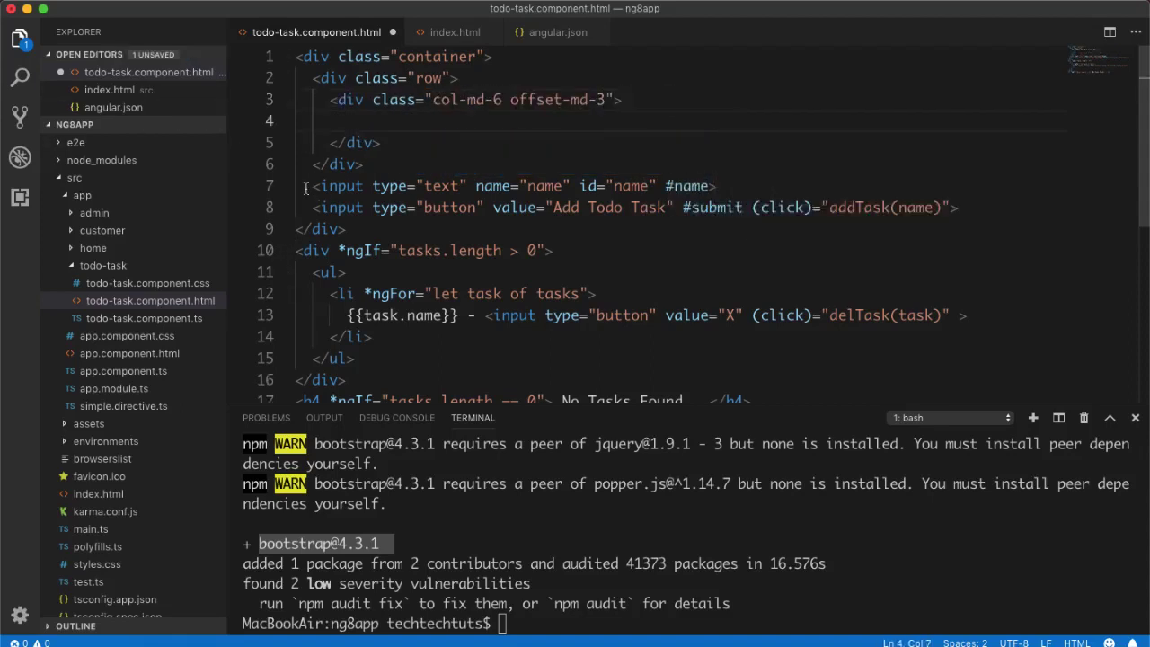
{"action": "left_click_drag", "start_coordinate": [305, 185], "coordinate": [960, 208]}
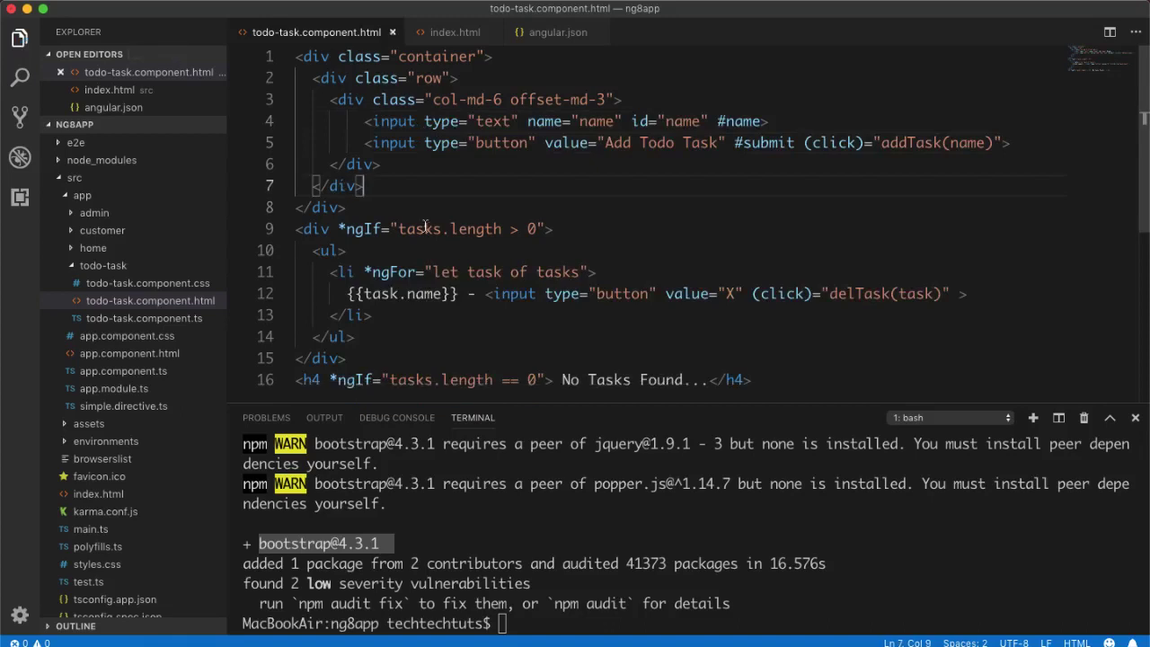
Add list-unstyled to the task list, alert classes to the h6 empty message, and btn classes to the X button.
{"action": "scroll", "scroll_direction": "down", "scroll_amount": 3}
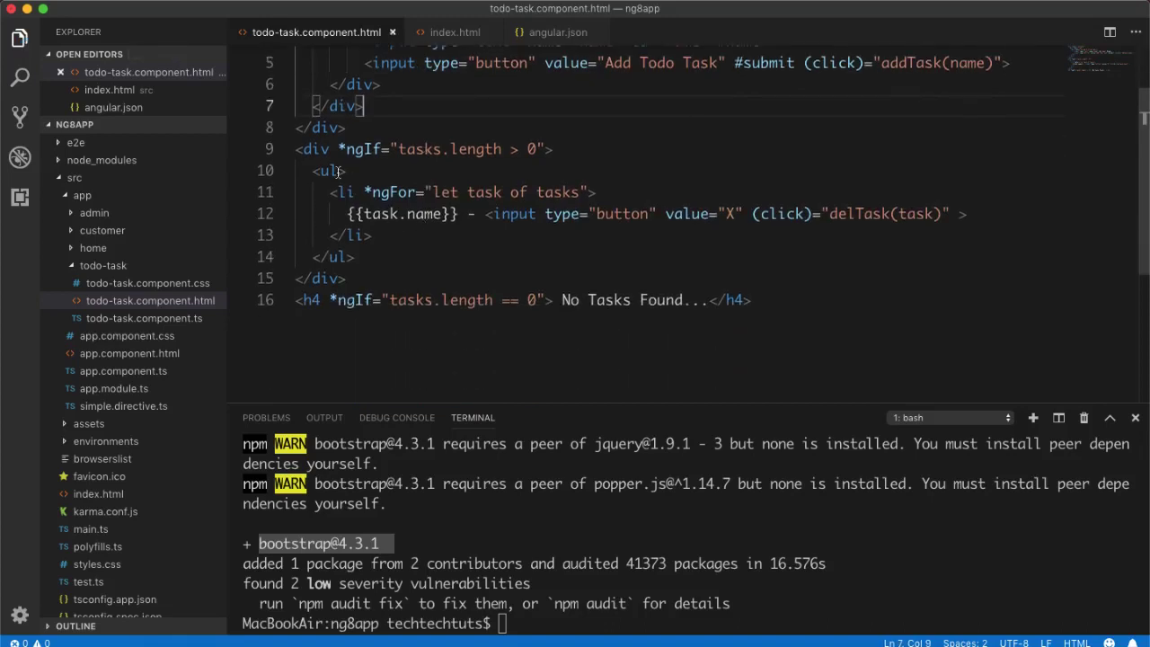
{"action": "type", "text": "class"}
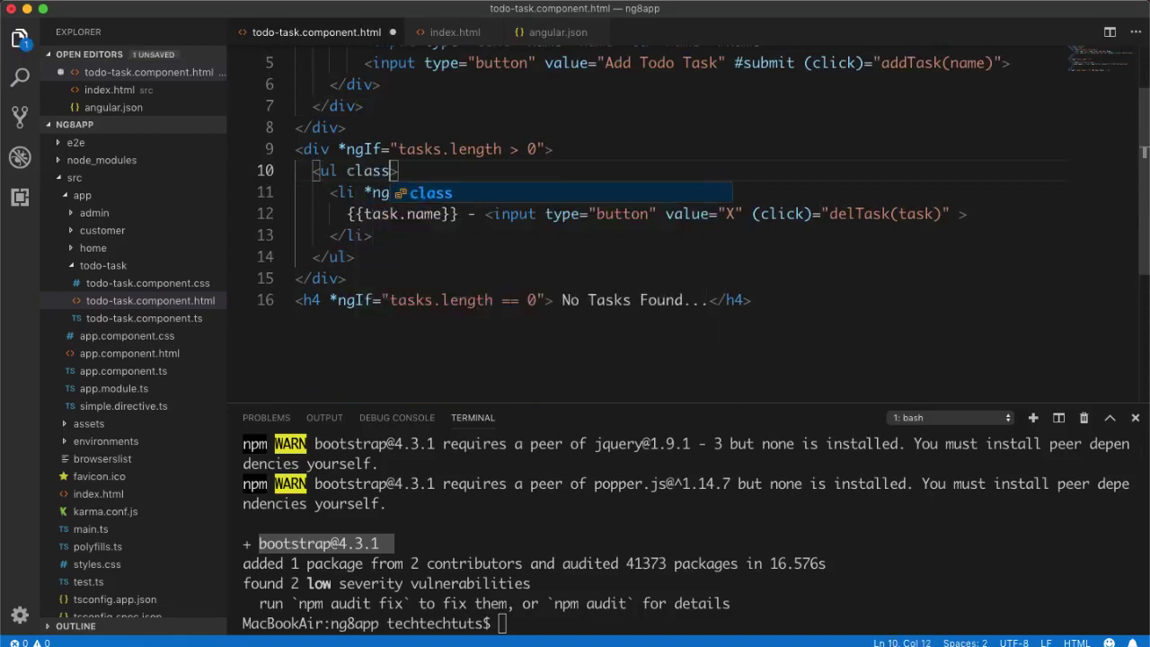
{"action": "type", "text": "list-unsty\""}
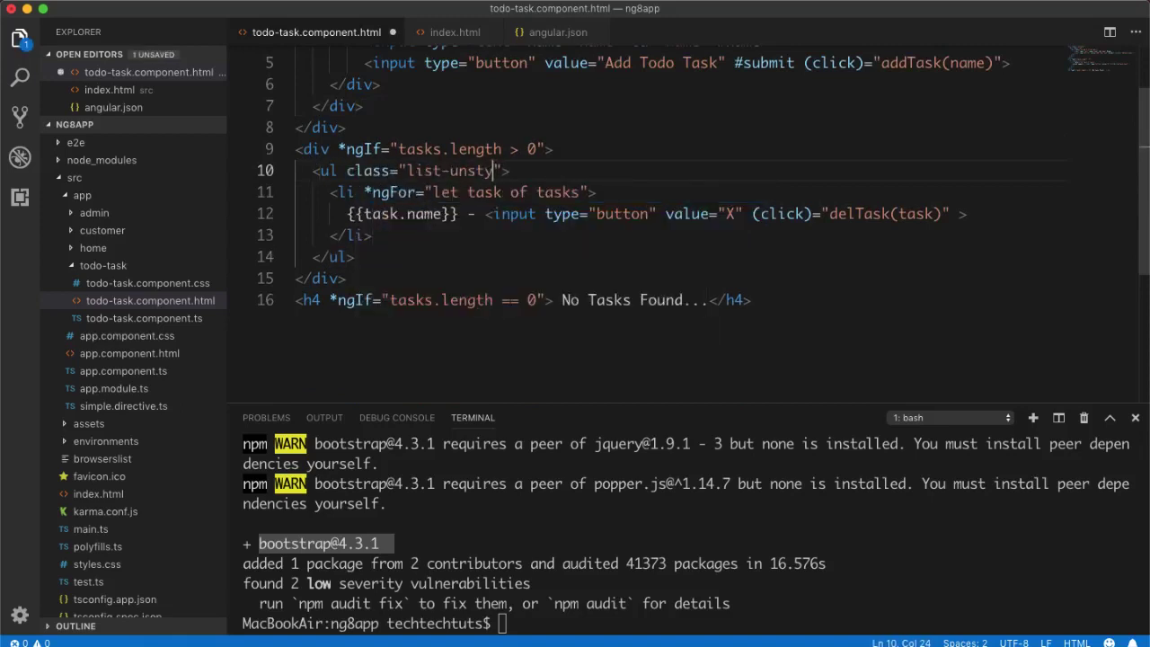
{"action": "type", "text": "led"}
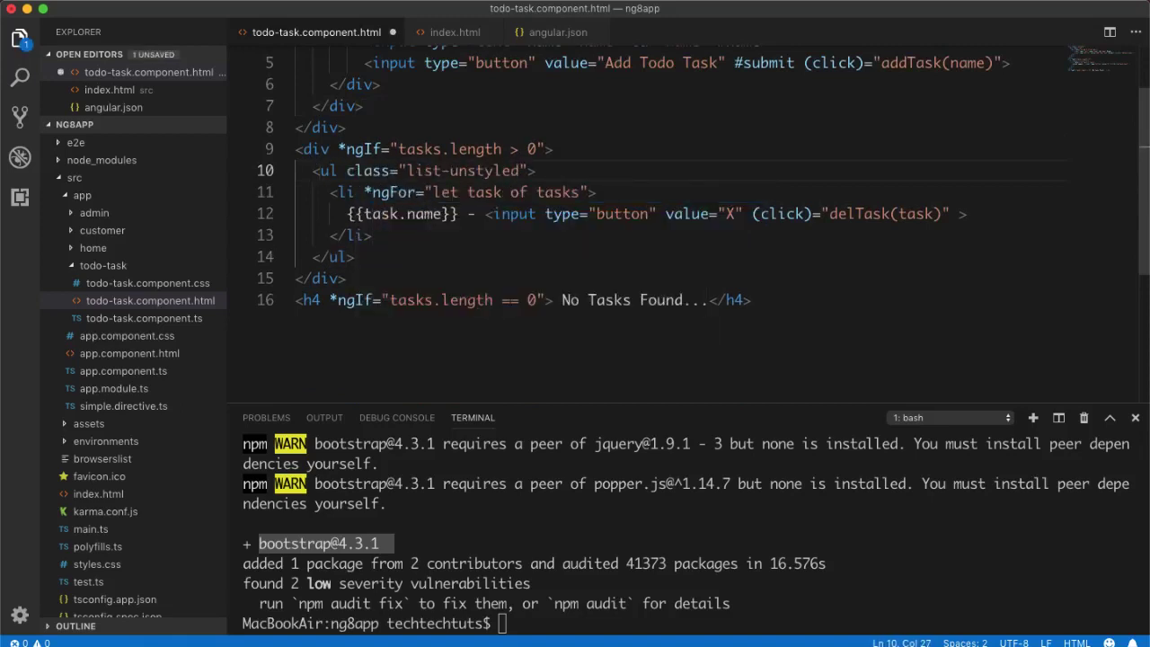
{"action": "mouse_move", "coordinate": [345, 219]}
{"action": "type", "text": "<p"}
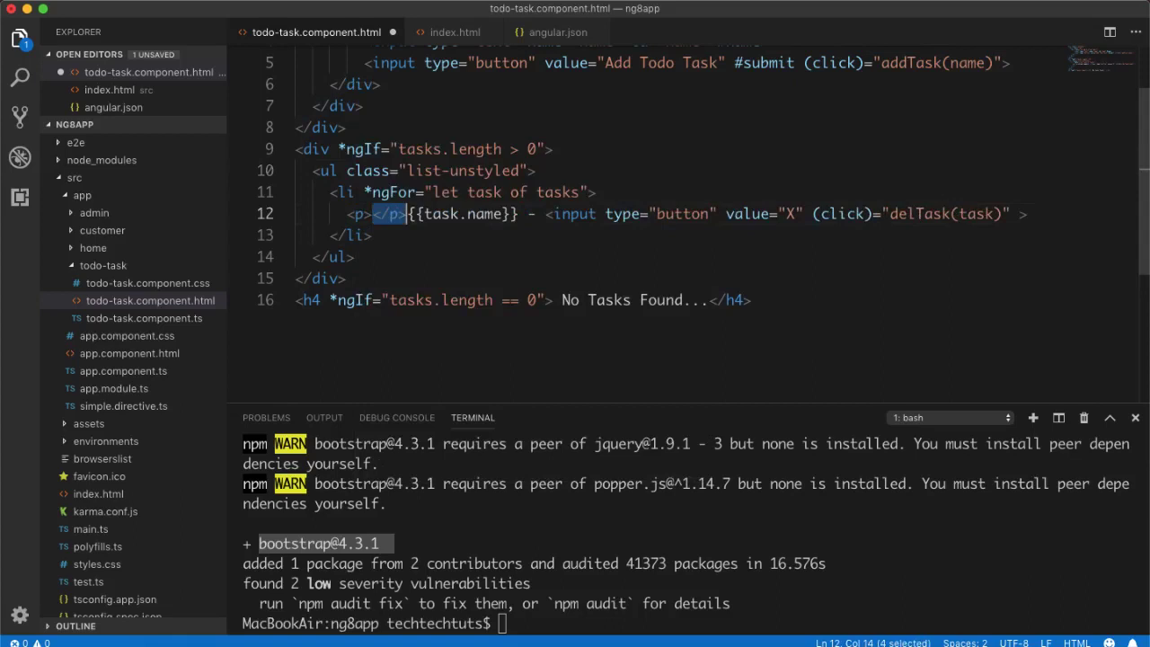
{"action": "type", "text": "></p>"}
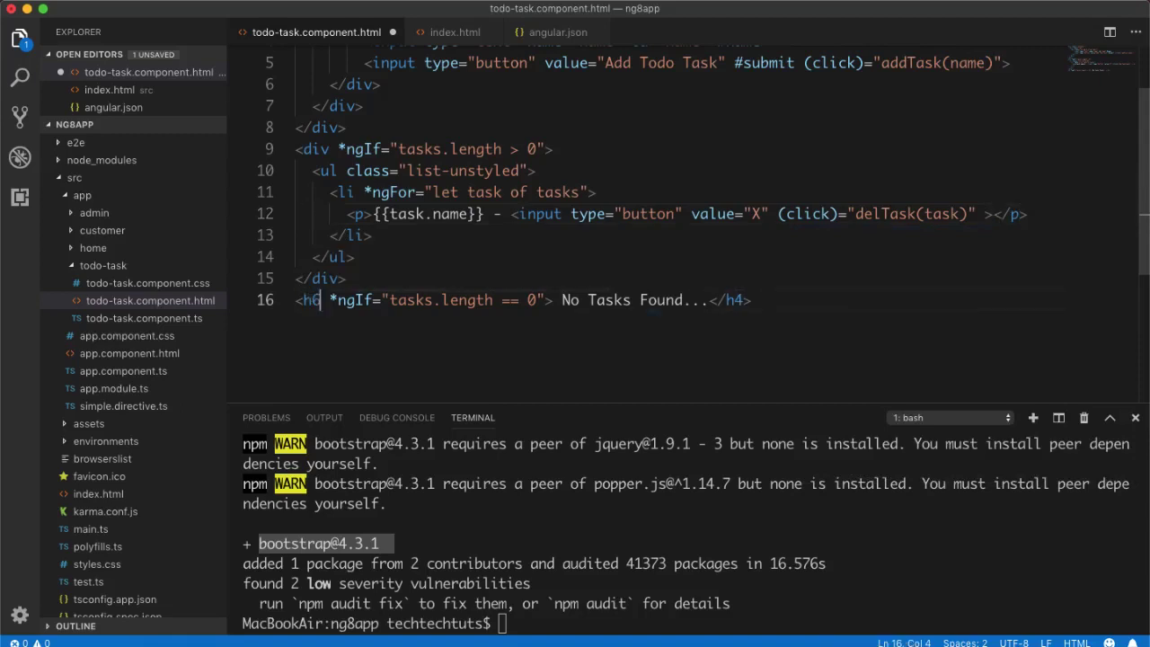
{"action": "type", "text": "clas"}
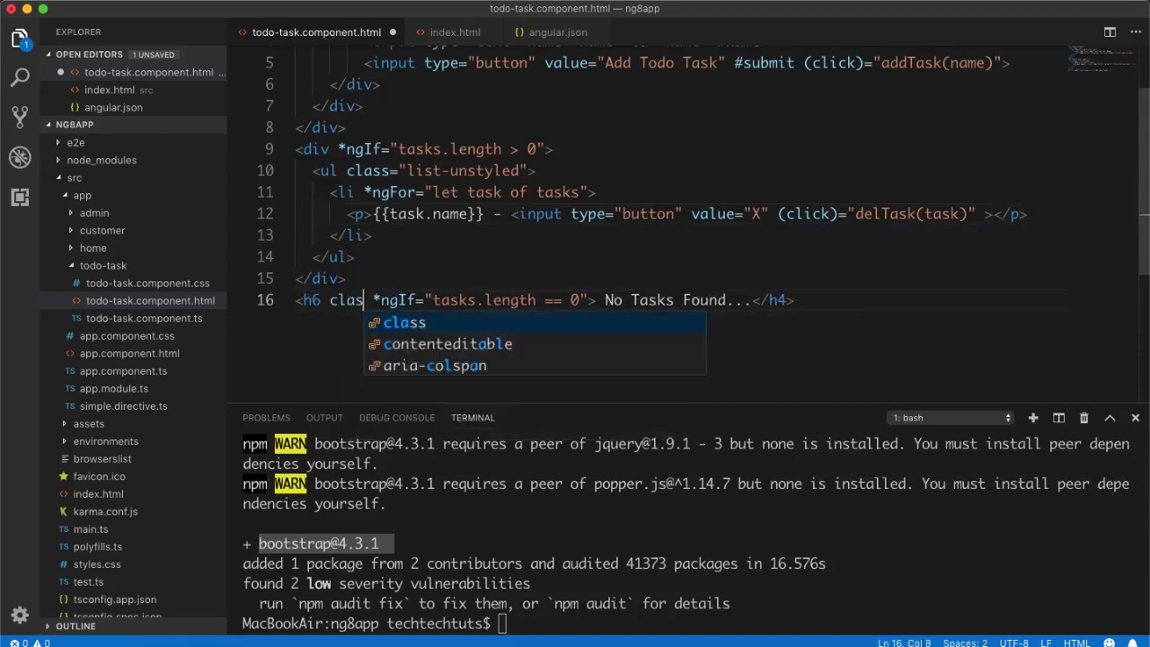
{"action": "type", "text": "s=\"alert alert-error"}
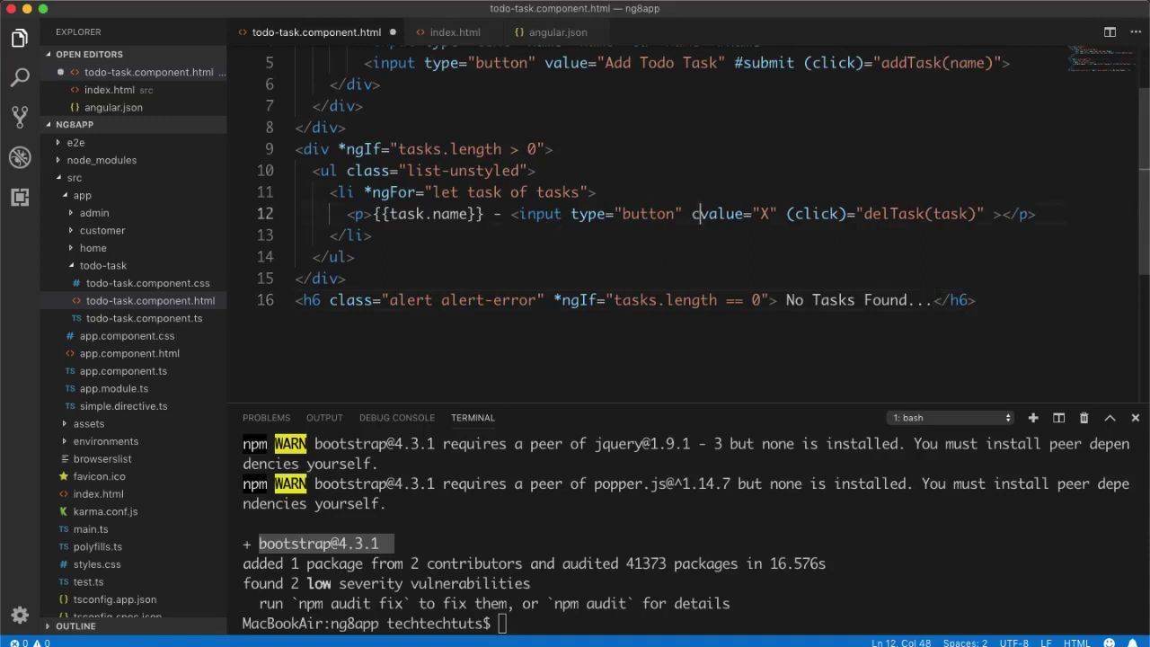
{"action": "type", "text": "class=\"btn btn-primary\""}
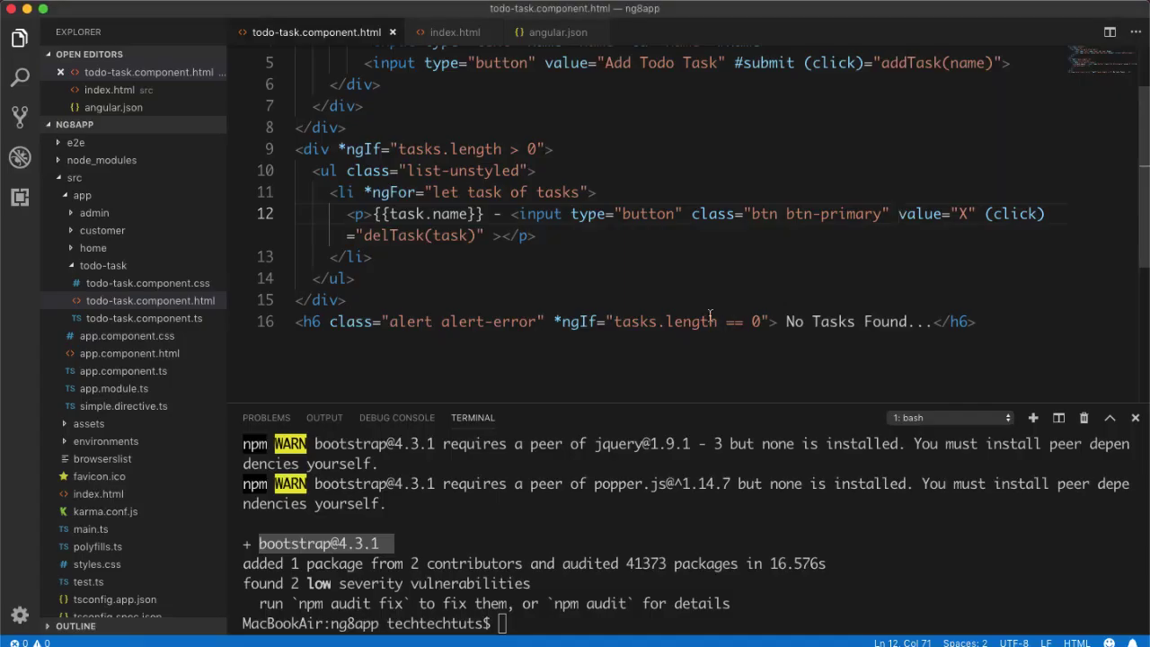
Inspect the todo page's markup, reload it, and return to the component template.
{"action": "scroll", "scroll_direction": "up", "scroll_amount": 3}
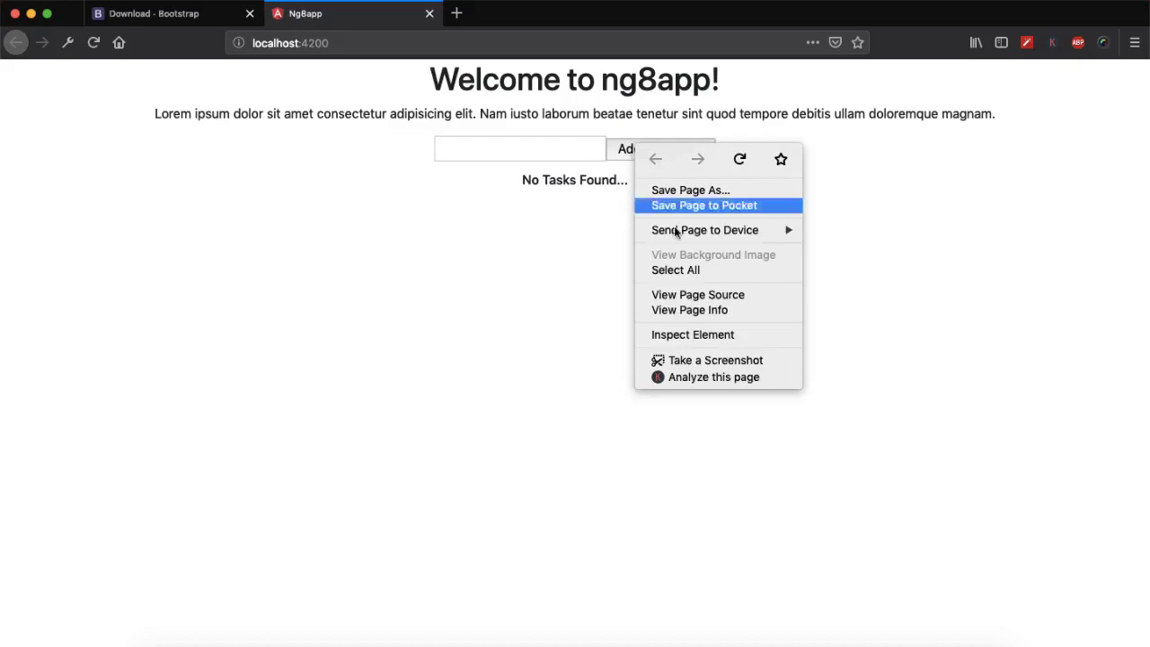
{"action": "left_click", "coordinate": [694, 334]}
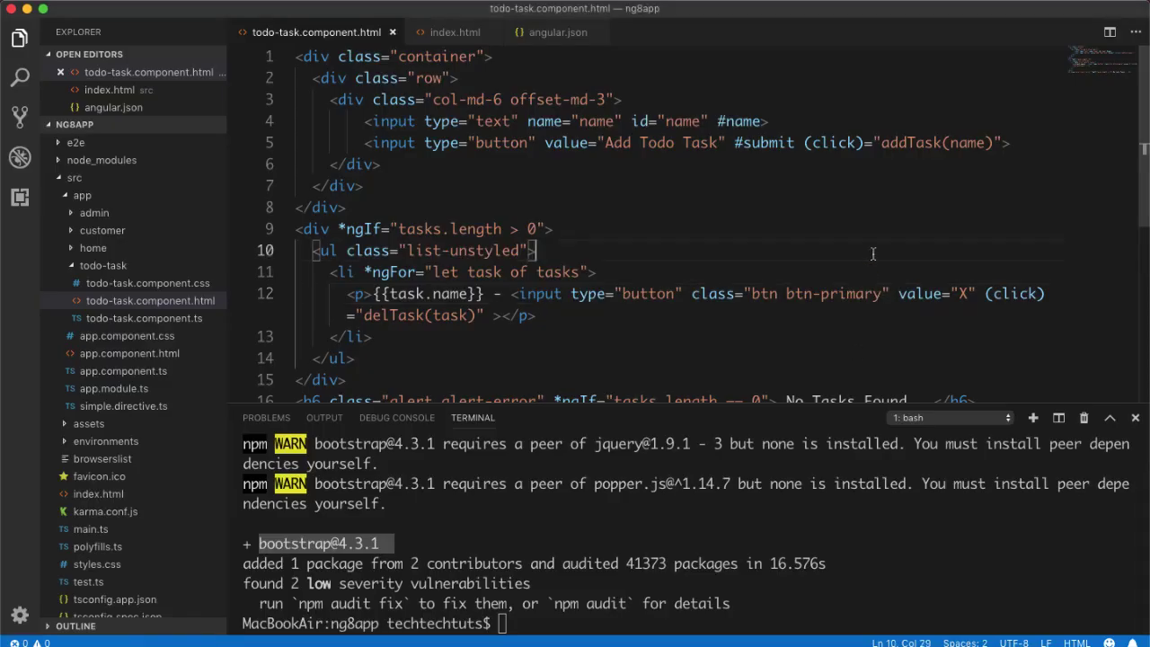
{"action": "left_click", "coordinate": [456, 32]}
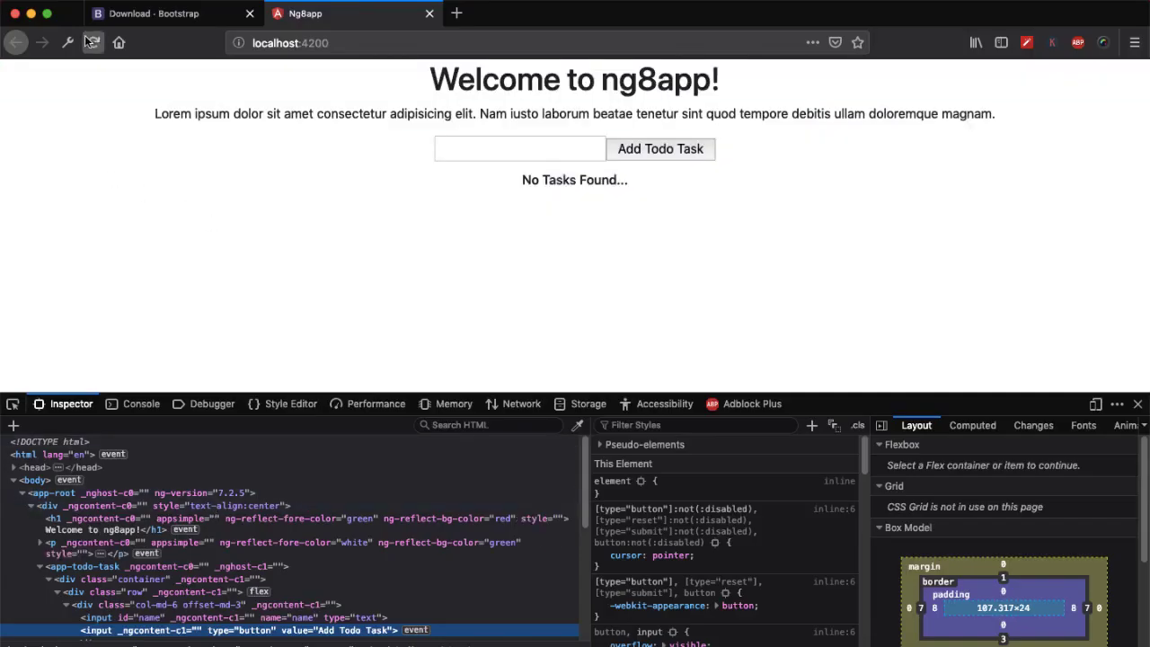
{"action": "left_click", "coordinate": [94, 43]}
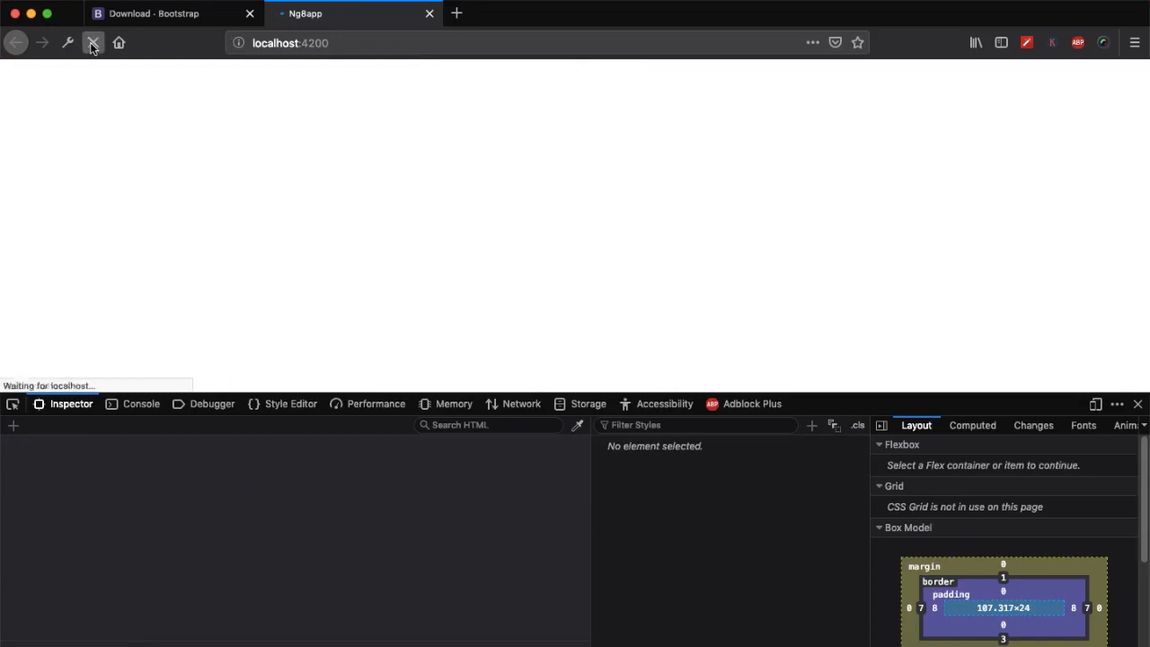
{"action": "left_click", "coordinate": [93, 43]}
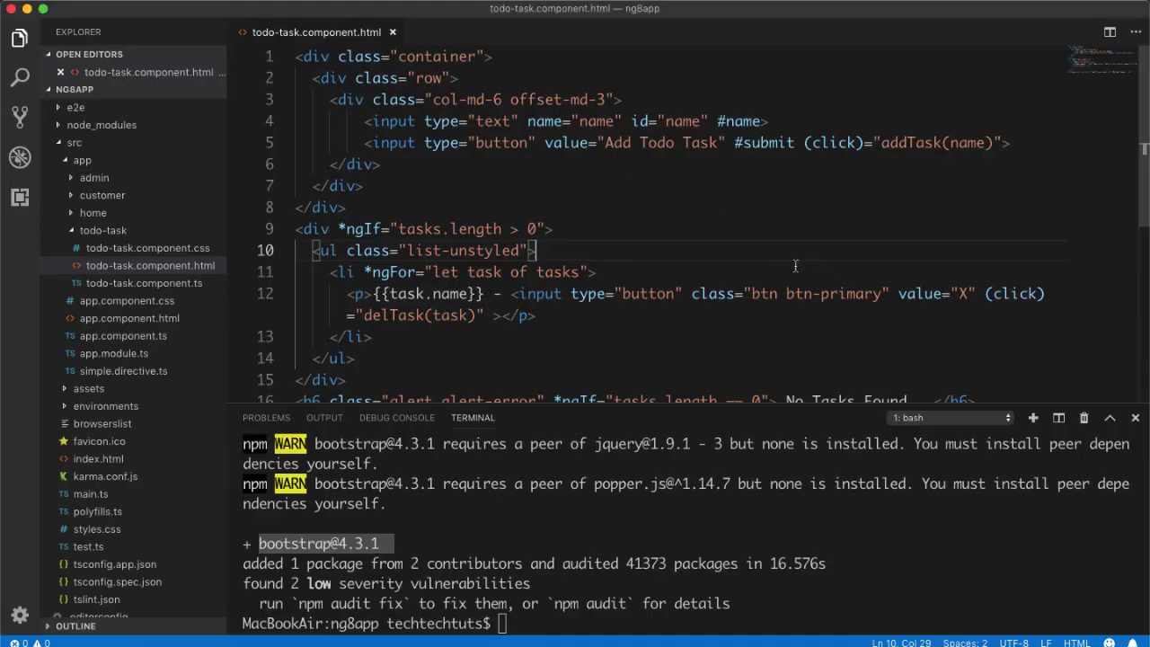
{"action": "mouse_move", "coordinate": [782, 248]}
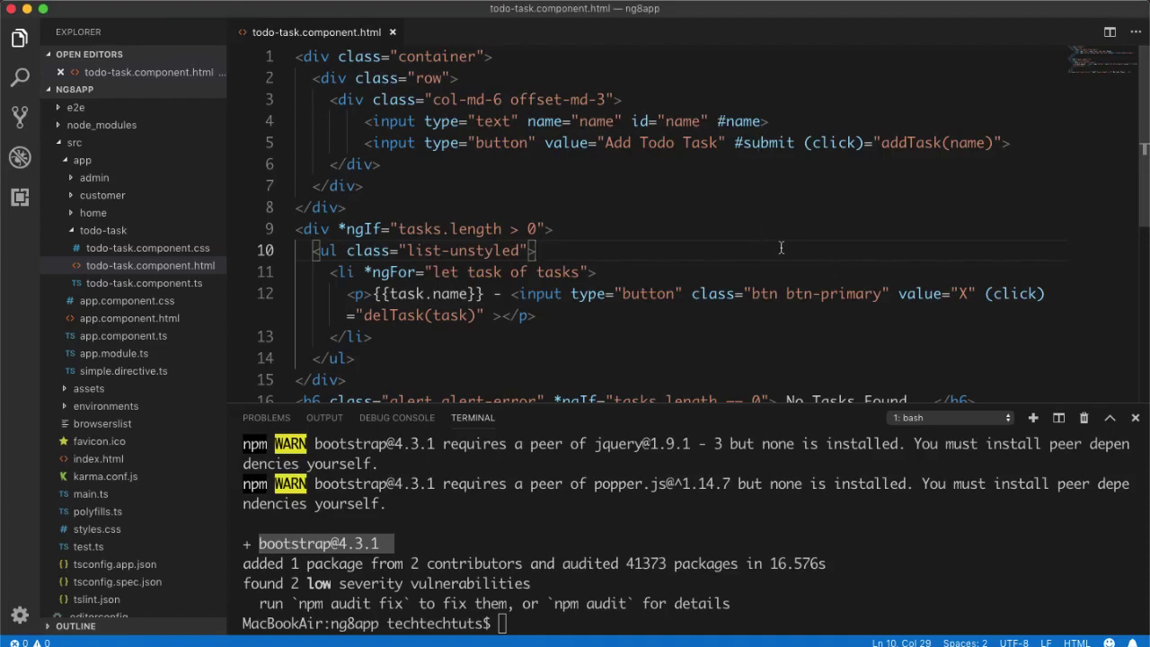
Give the Add Todo Task button btn btn-primary and the text input class="form-control".
{"action": "left_click", "coordinate": [735, 143]}
{"action": "type", "text": "class=\"btn \" "}
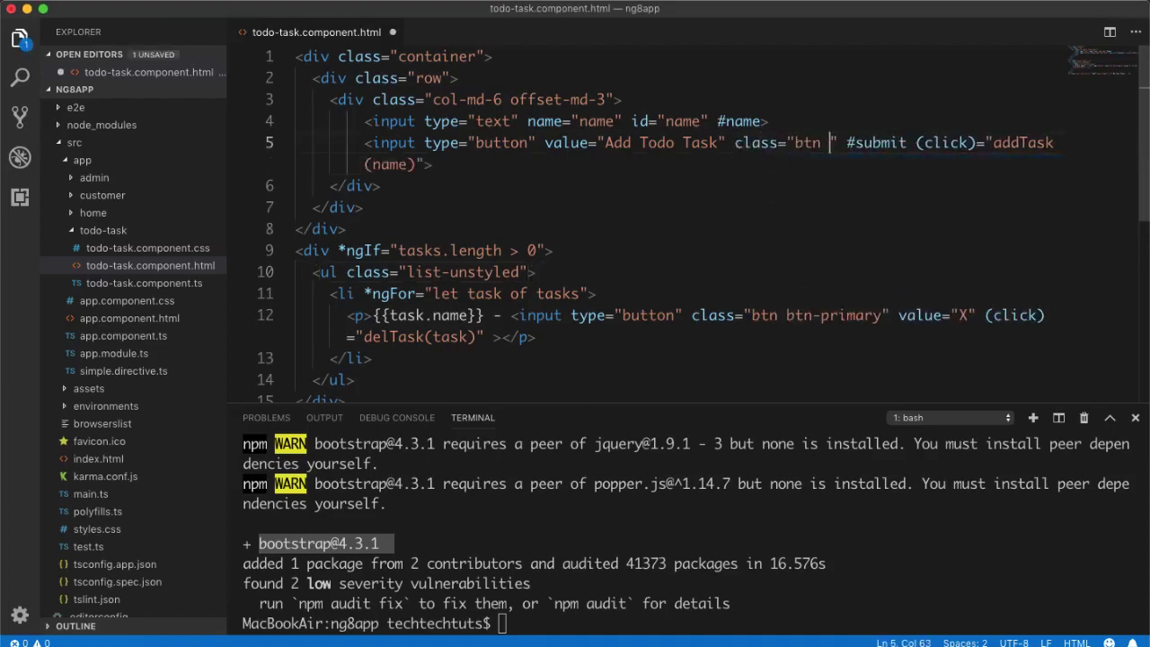
{"action": "type", "text": "btn-primary"}
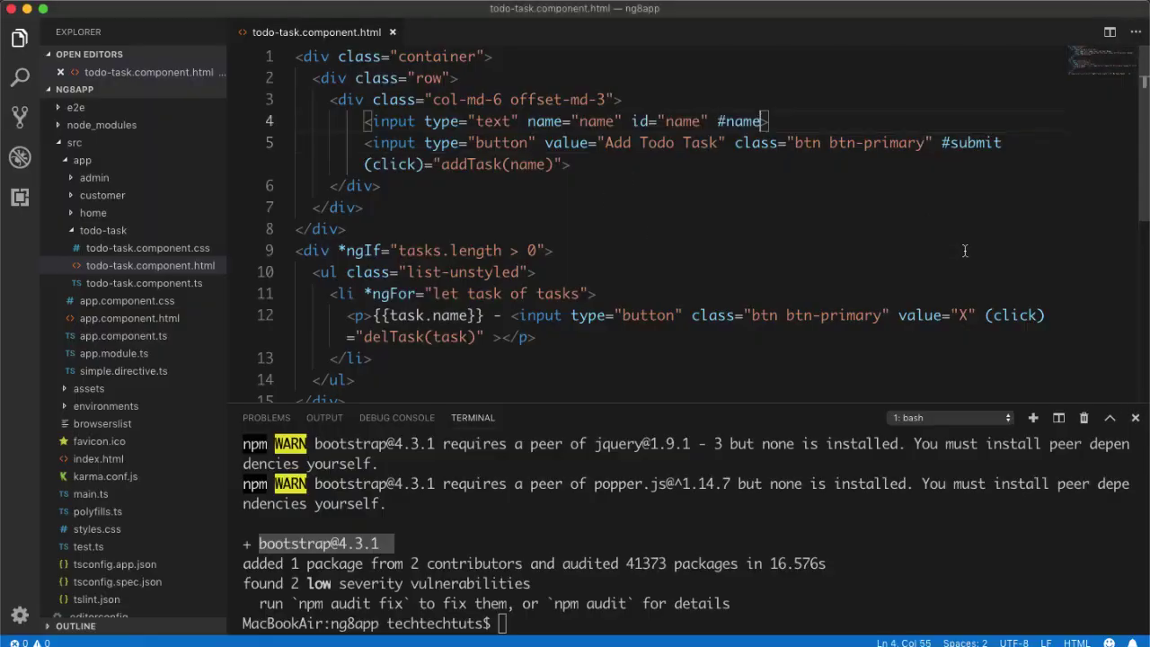
{"action": "type", "text": "class=\"\""}
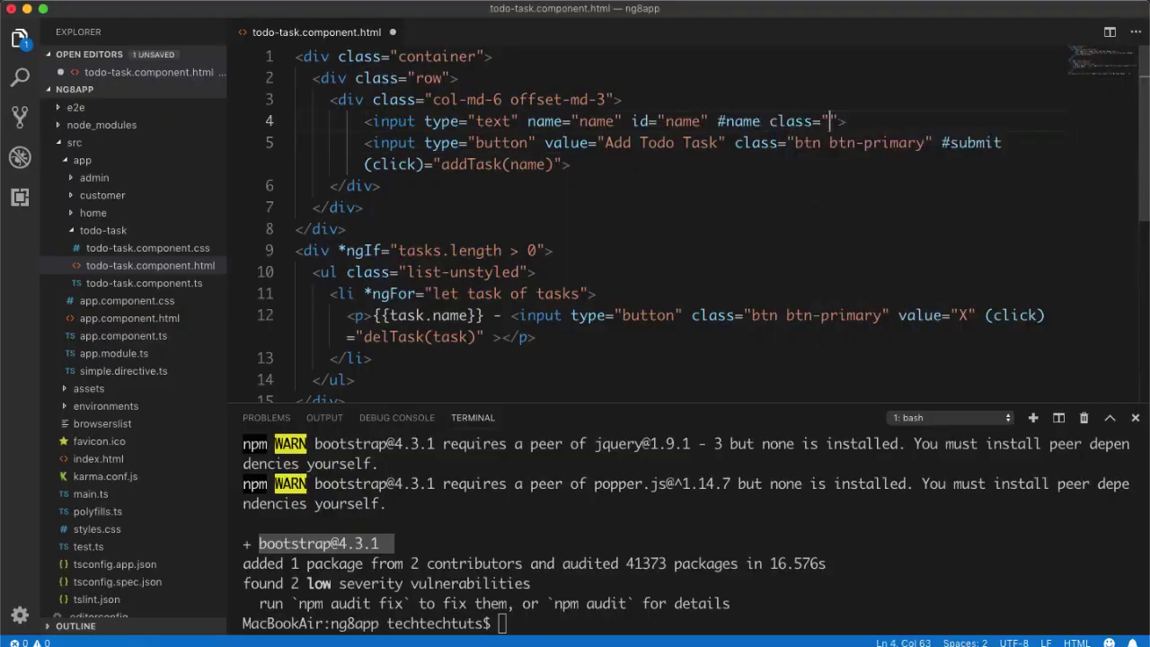
{"action": "type", "text": "form-control"}
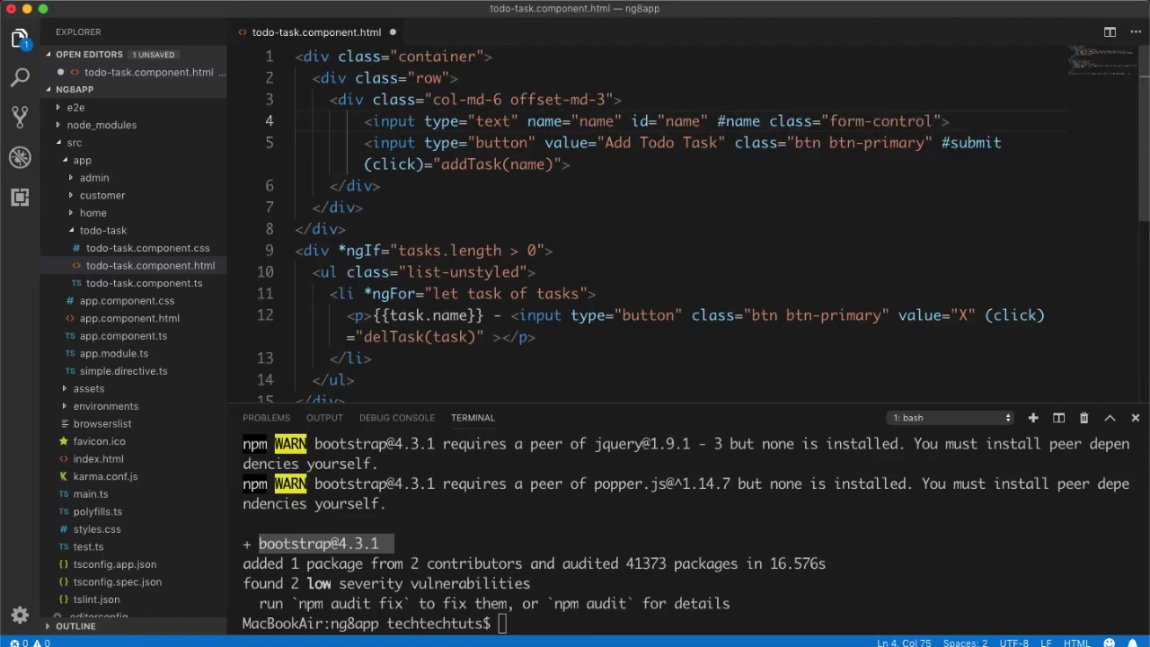
{"action": "left_click", "coordinate": [654, 122]}
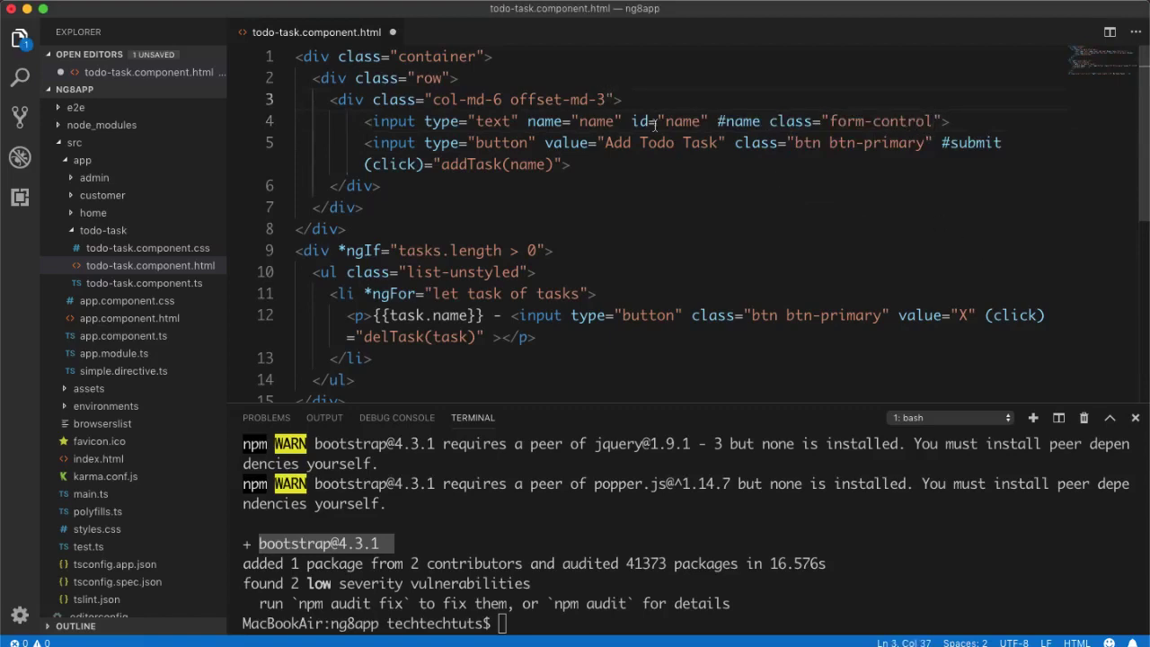
Add a form-group class, then add a todo named New Task Added on the page.
{"action": "type", "text": "form-grd"}
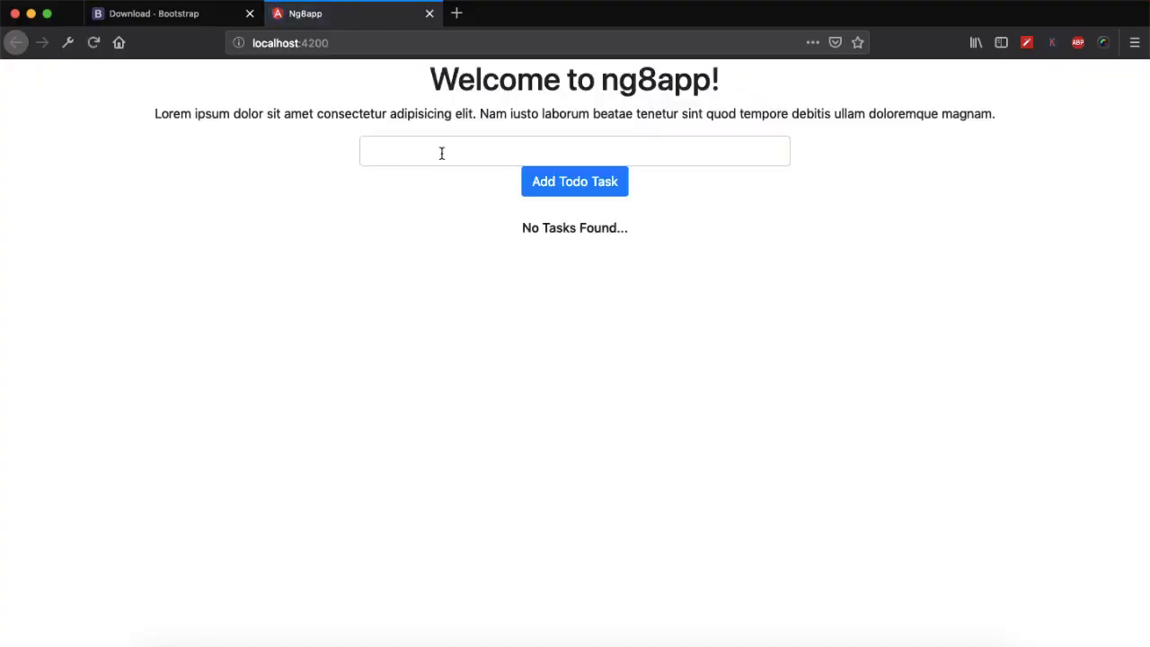
{"action": "mouse_move", "coordinate": [830, 165]}
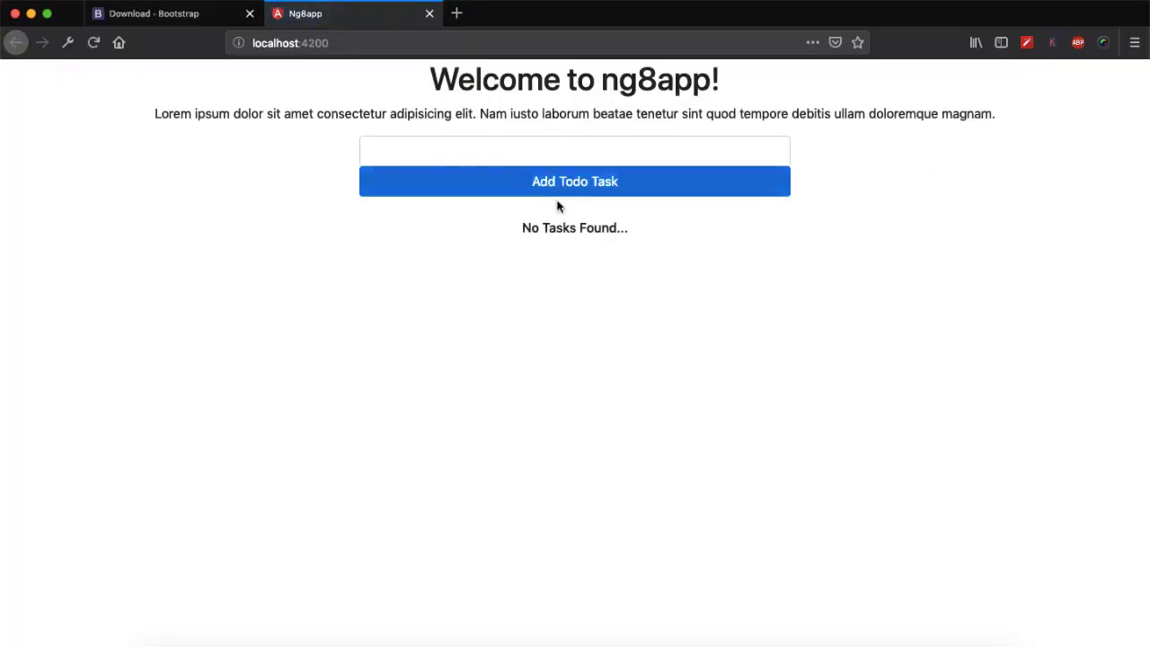
{"action": "type", "text": "New Task Added"}
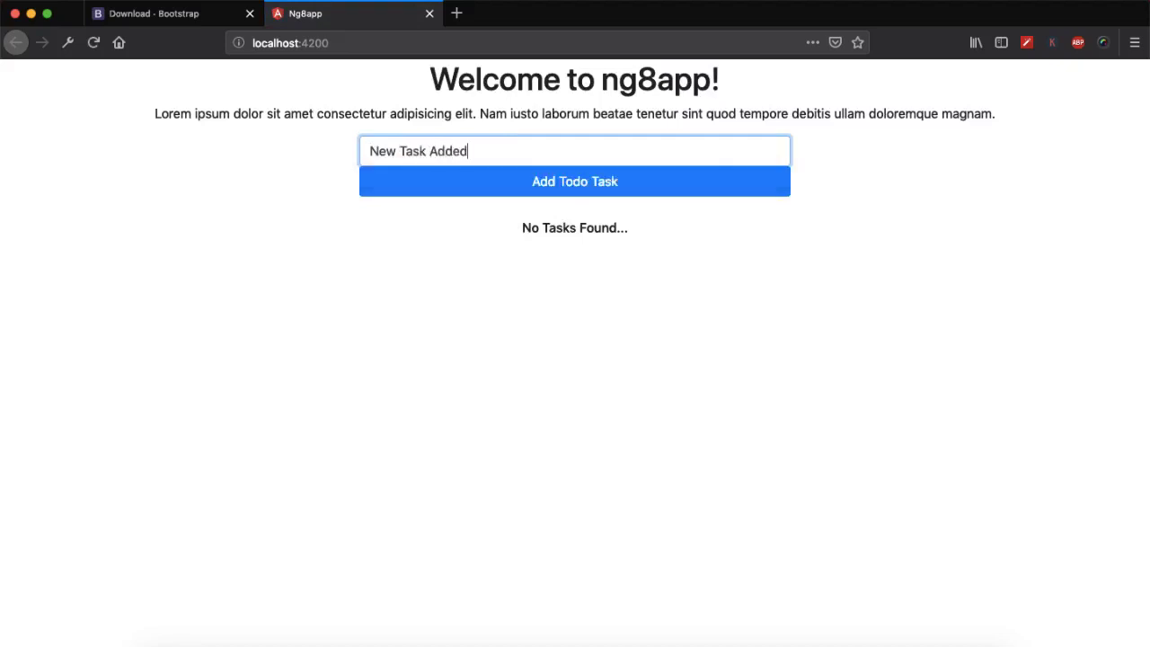
{"action": "left_click", "coordinate": [576, 179]}
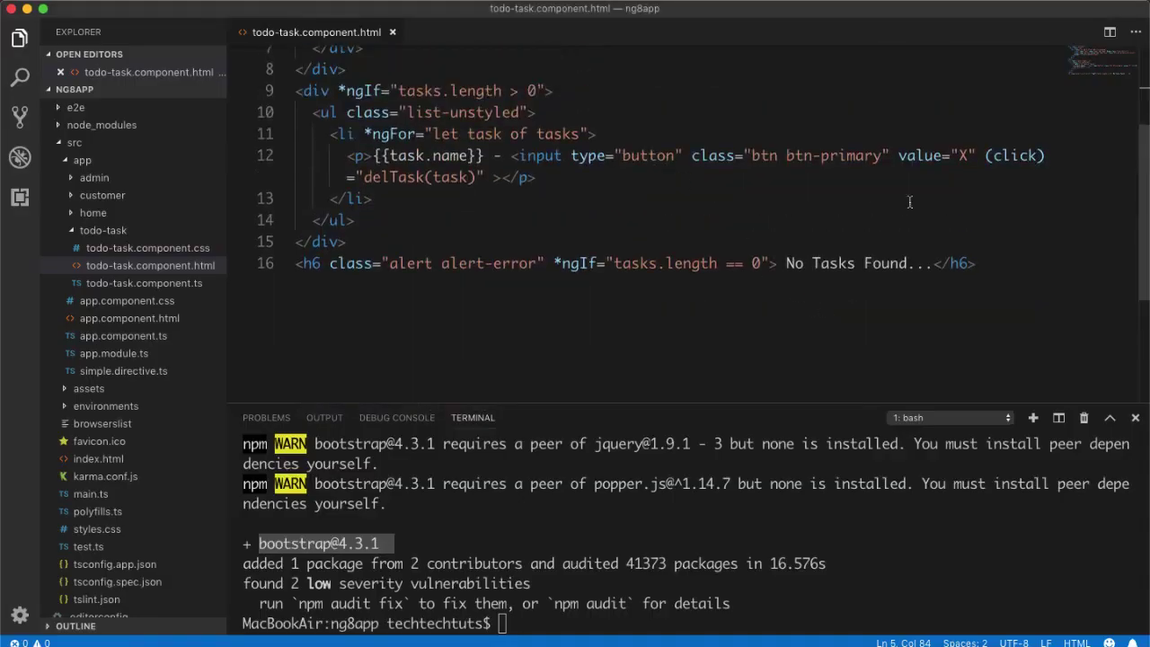
Change the X delete button's classes to btn btn-danger btn-sm.
{"action": "double_click", "coordinate": [849, 155]}
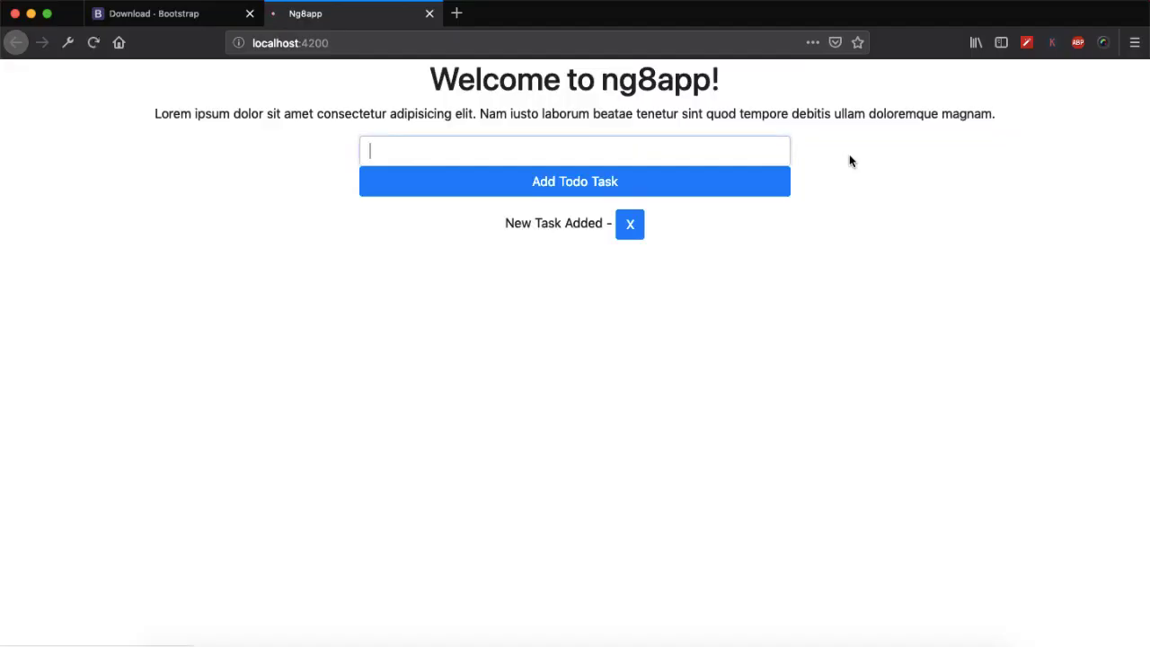
{"action": "type", "text": "N"}
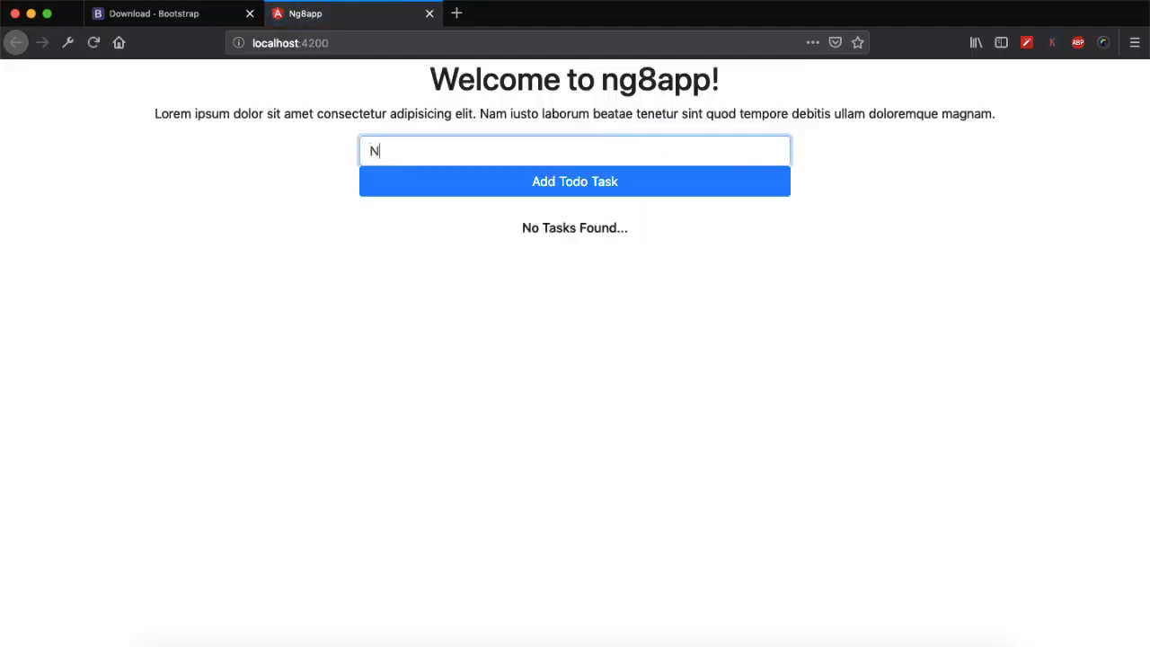
{"action": "type", "text": "e"}
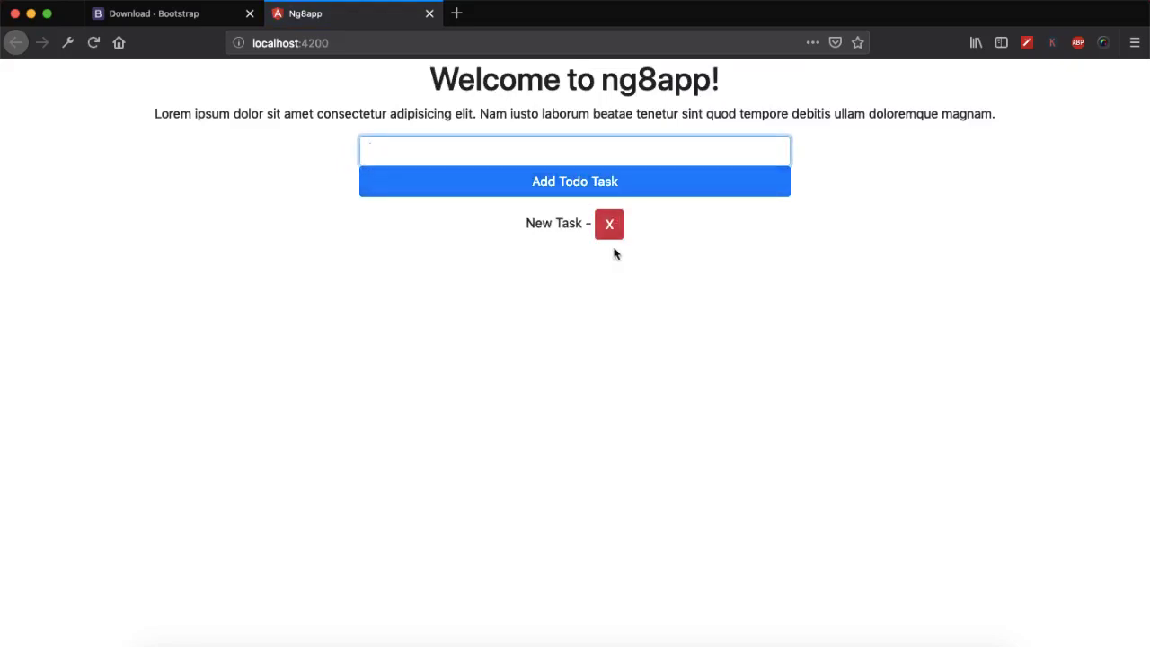
{"action": "mouse_move", "coordinate": [609, 223]}
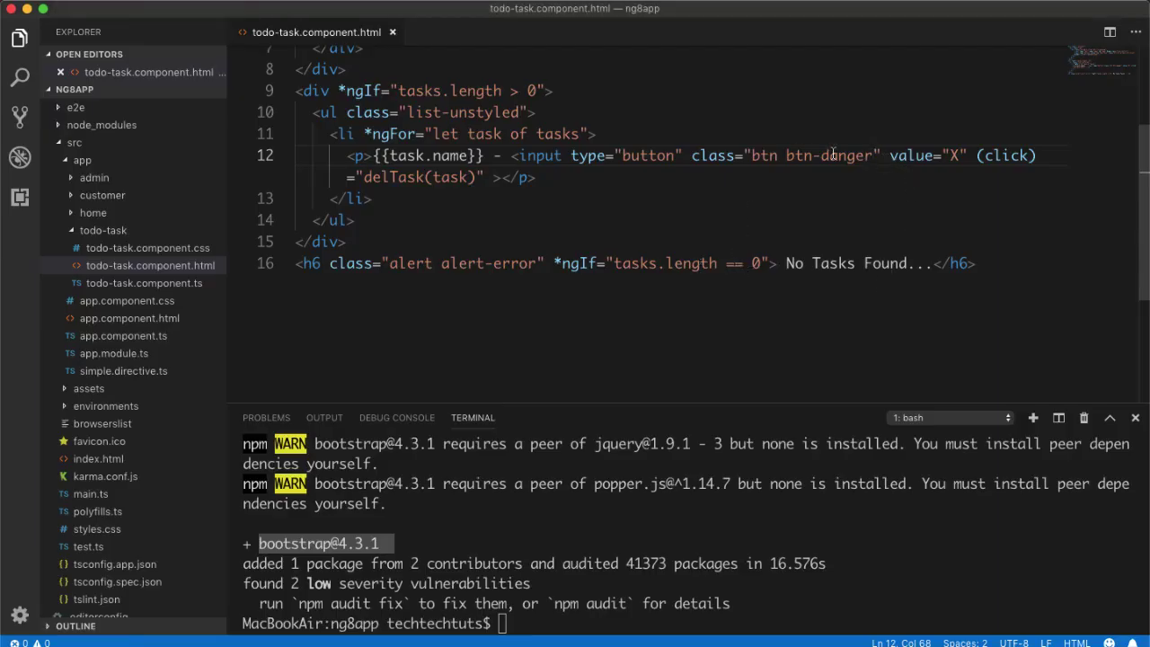
{"action": "type", "text": "btn-sm"}
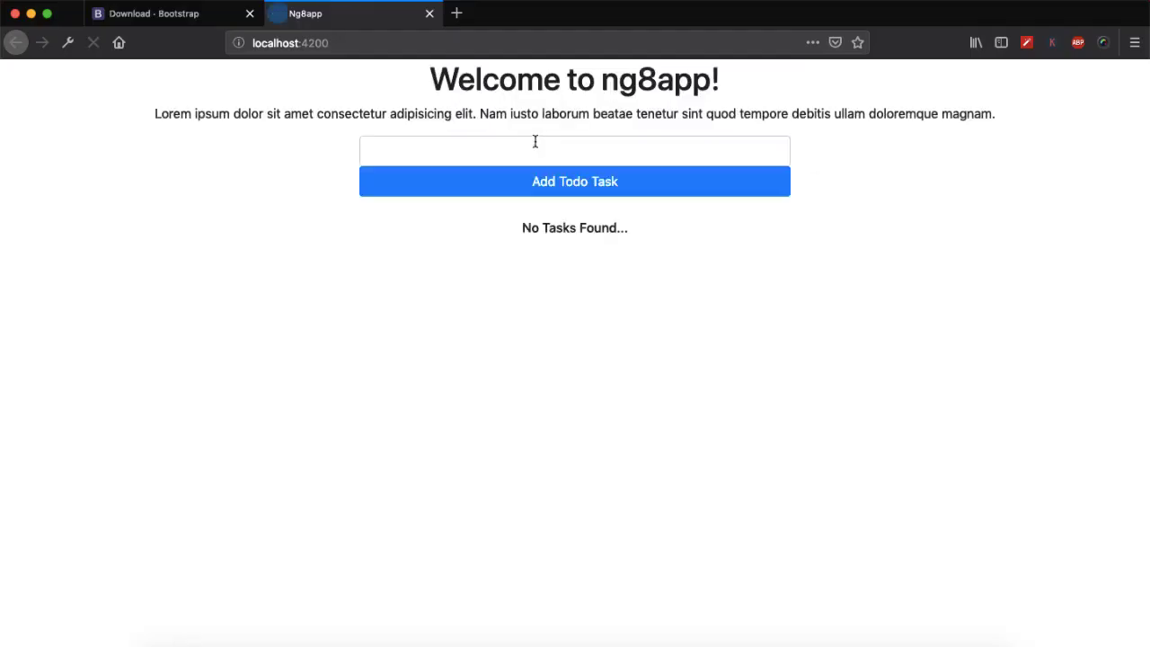
Add a New Task Added item and remove it with its red X button.
{"action": "type", "text": "New Ta"}
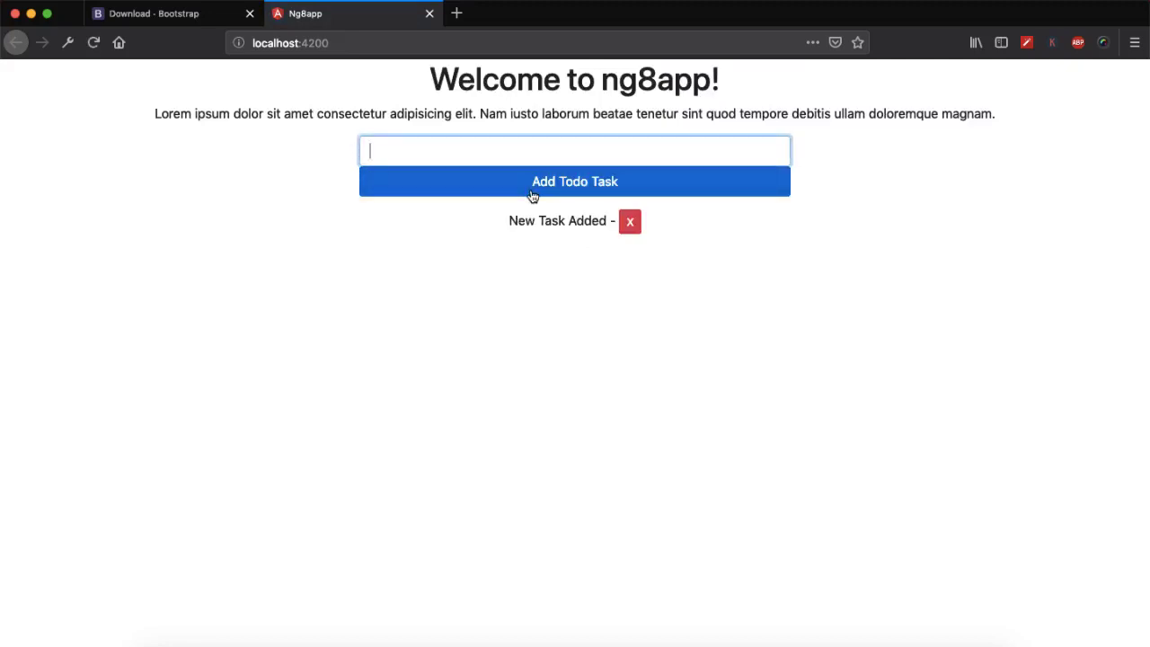
{"action": "mouse_move", "coordinate": [629, 221]}
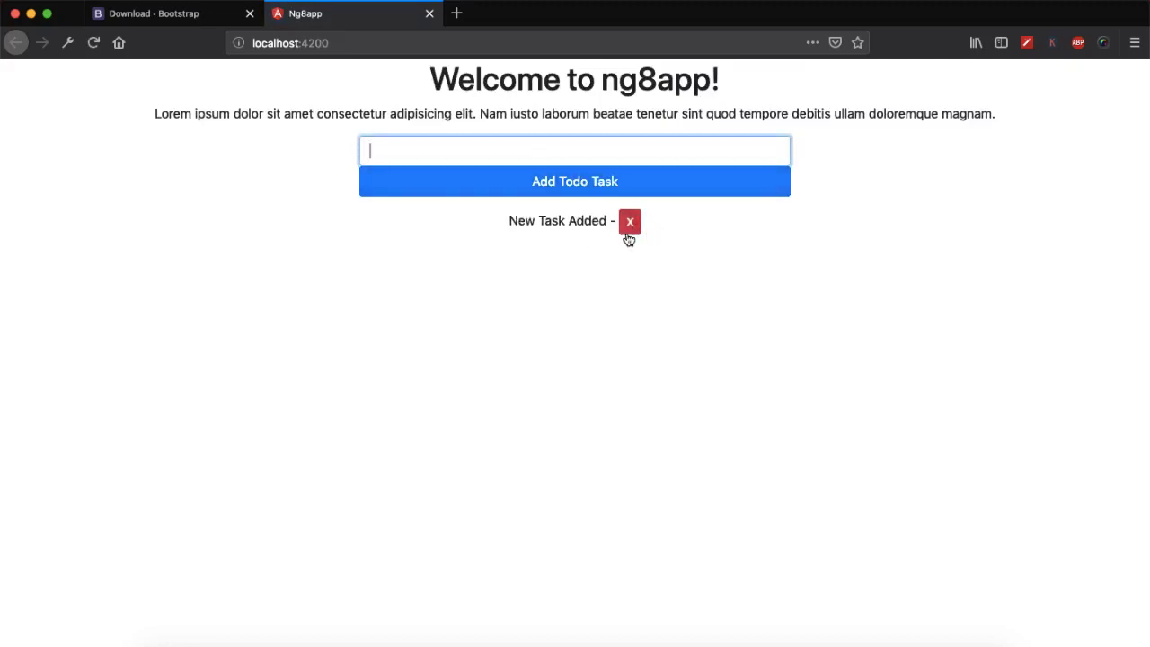
{"action": "left_click", "coordinate": [629, 221]}
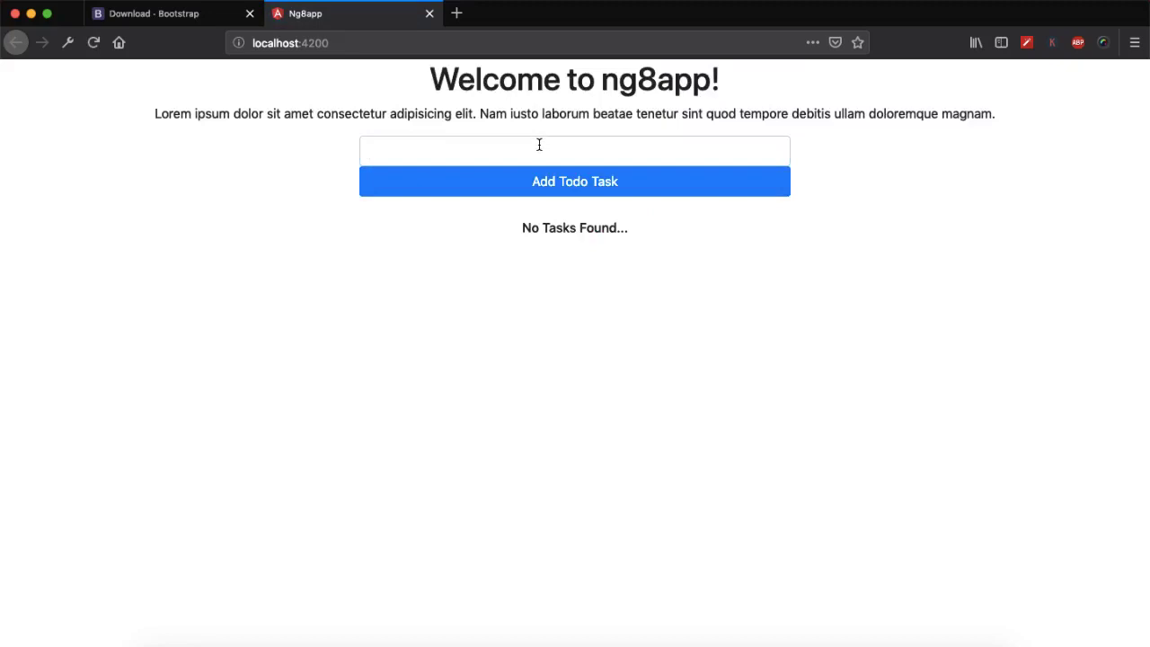